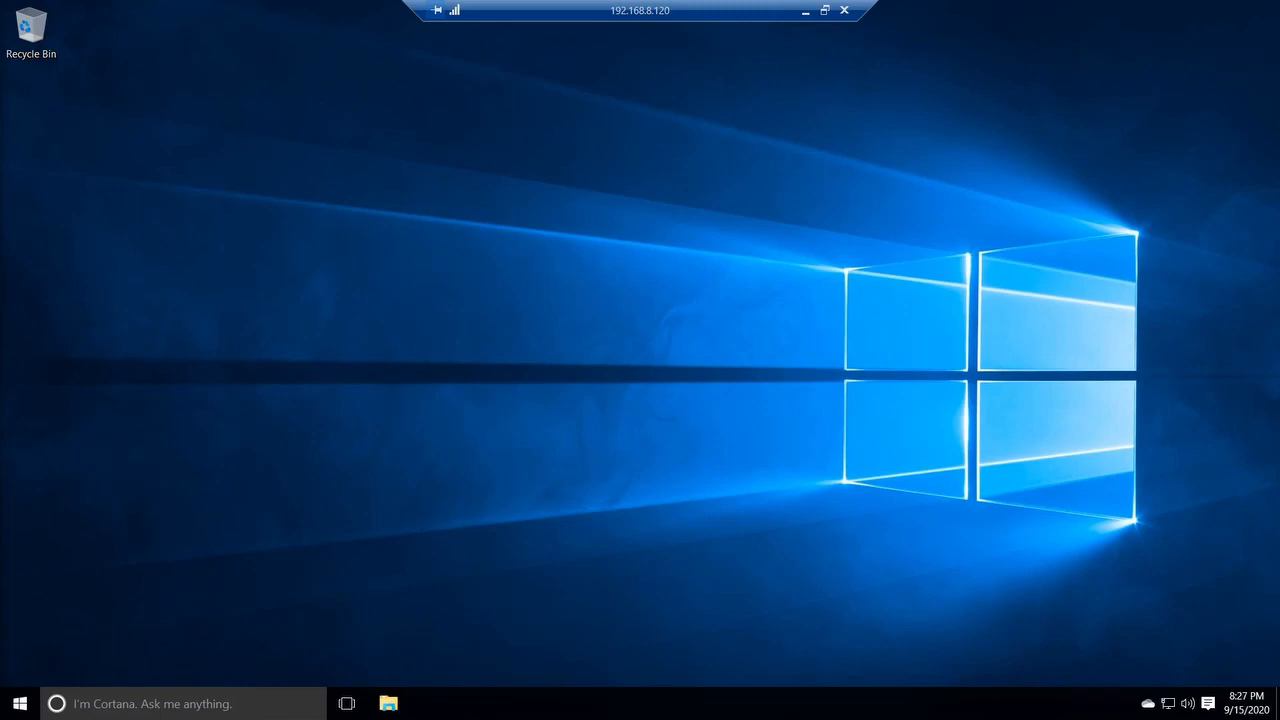
Open Control Panel from Start by searching 'control', then search its settings for 'net'.
left_click(18, 704)
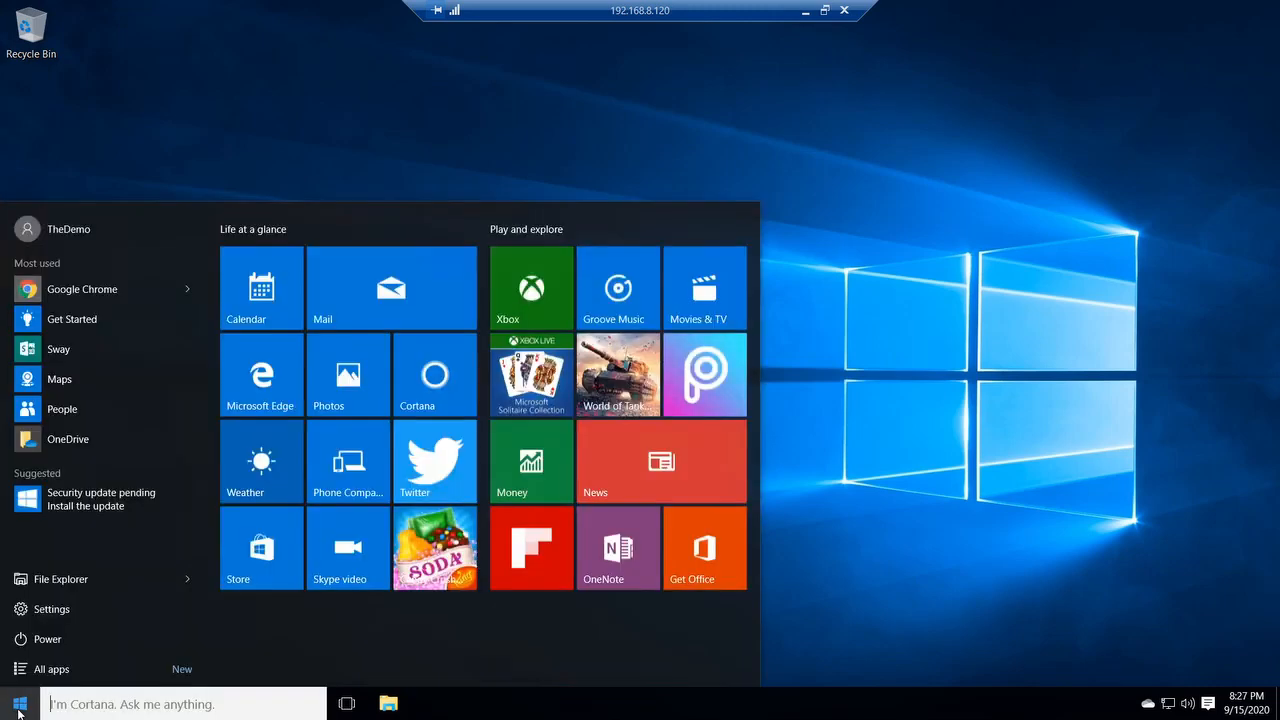
type("control")
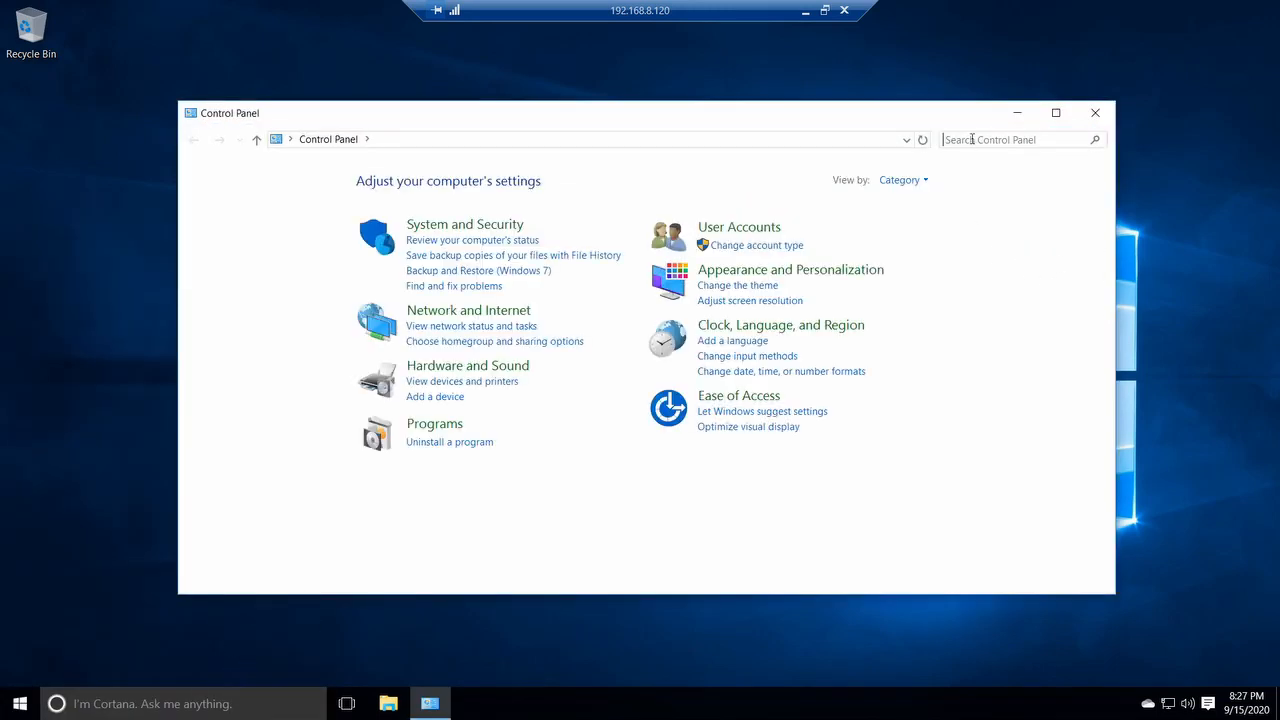
left_click(1010, 140)
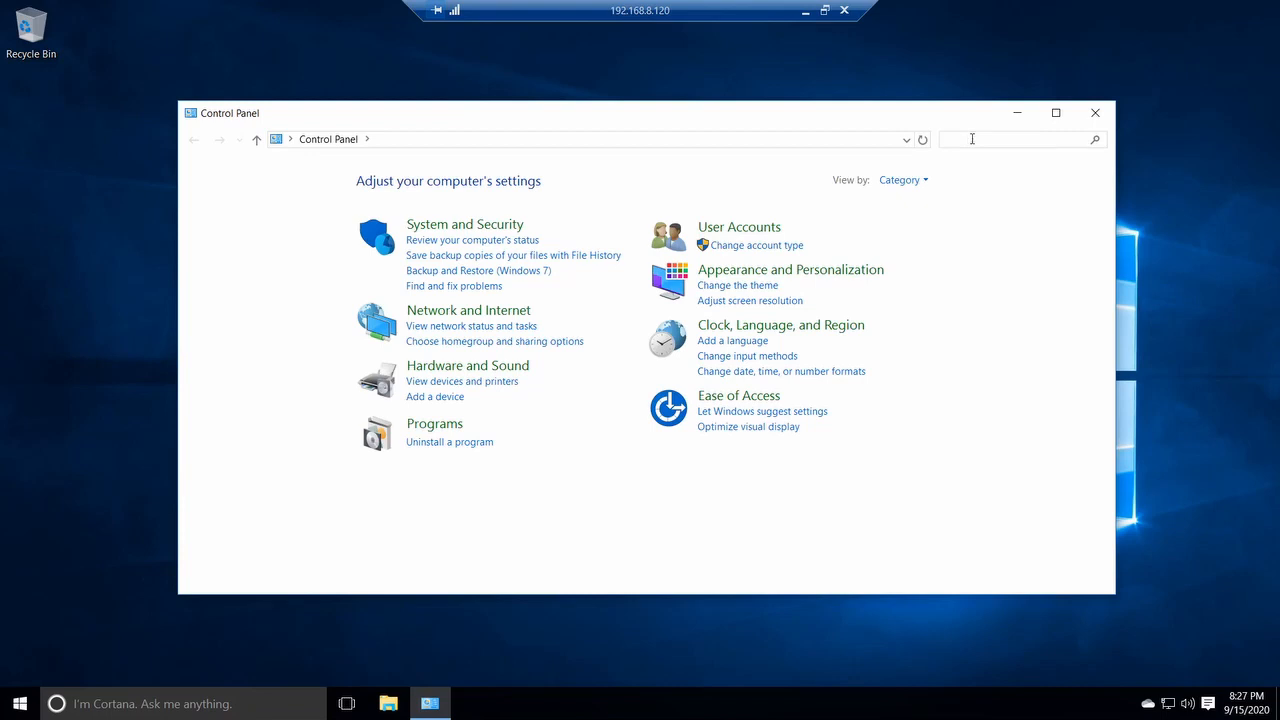
type("net")
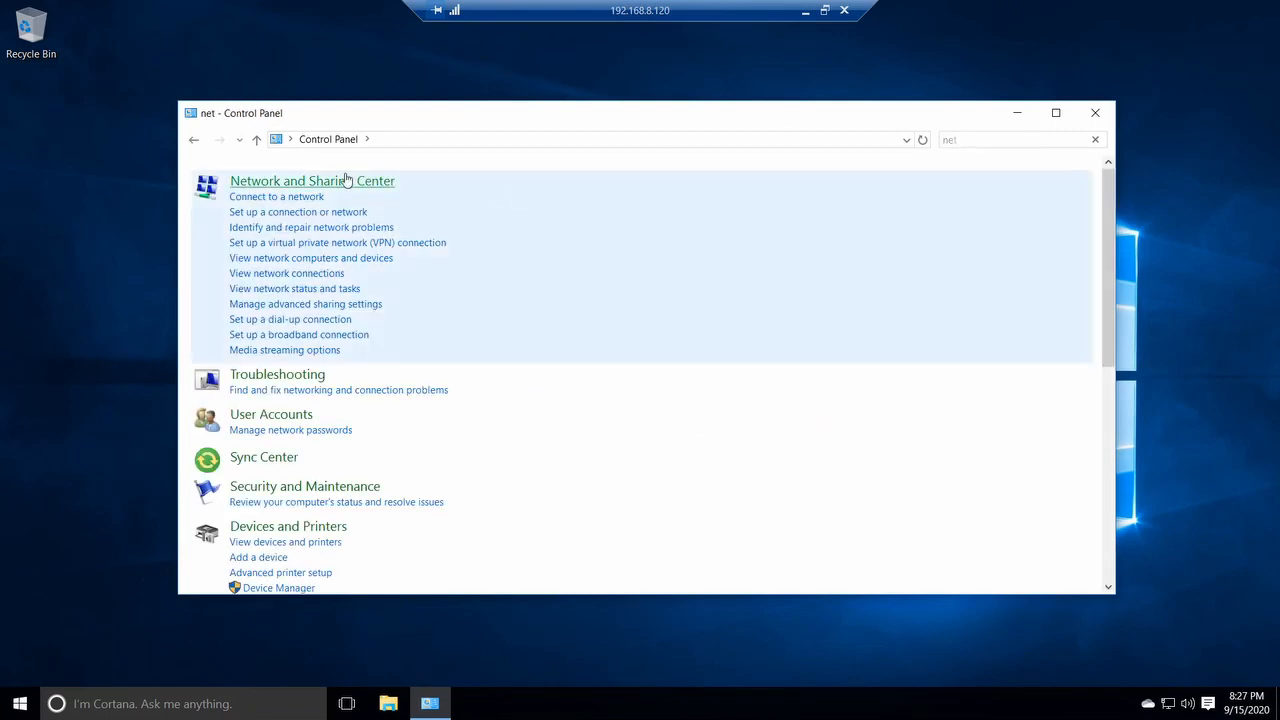
Open Network and Sharing Center and go to Change adapter settings to list the Ethernet adapter.
left_click(312, 180)
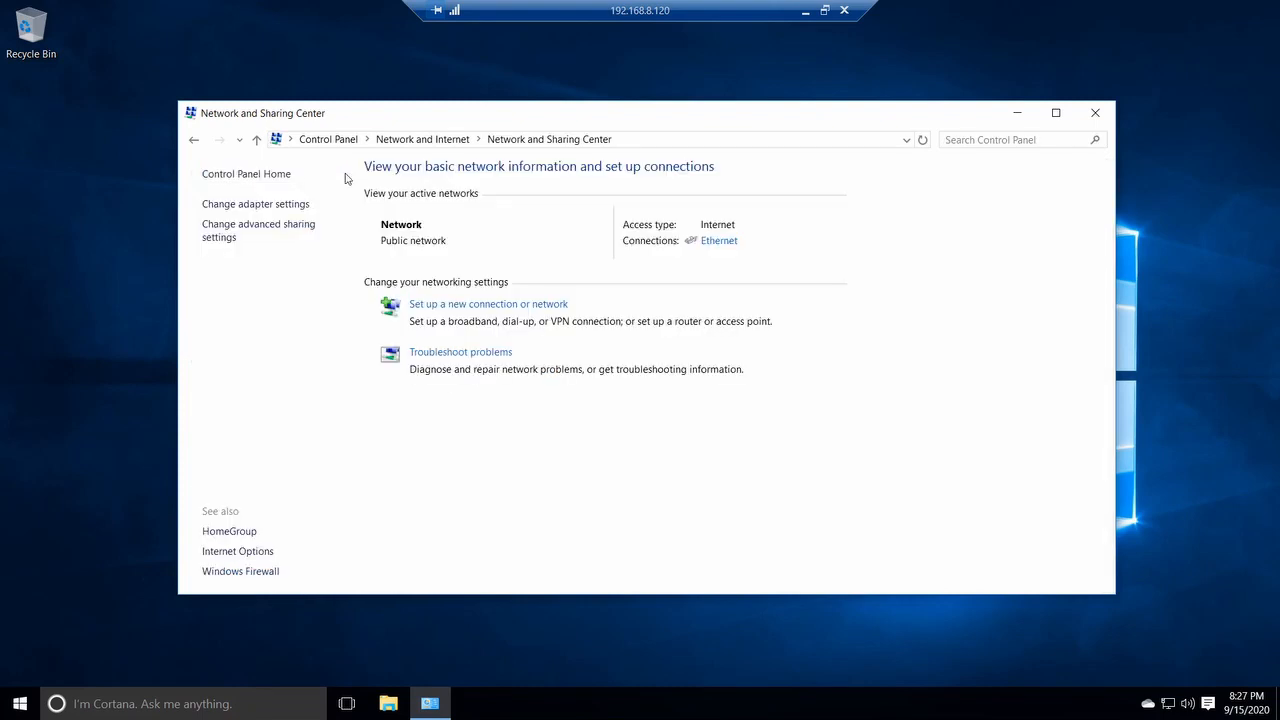
mouse_move(400, 214)
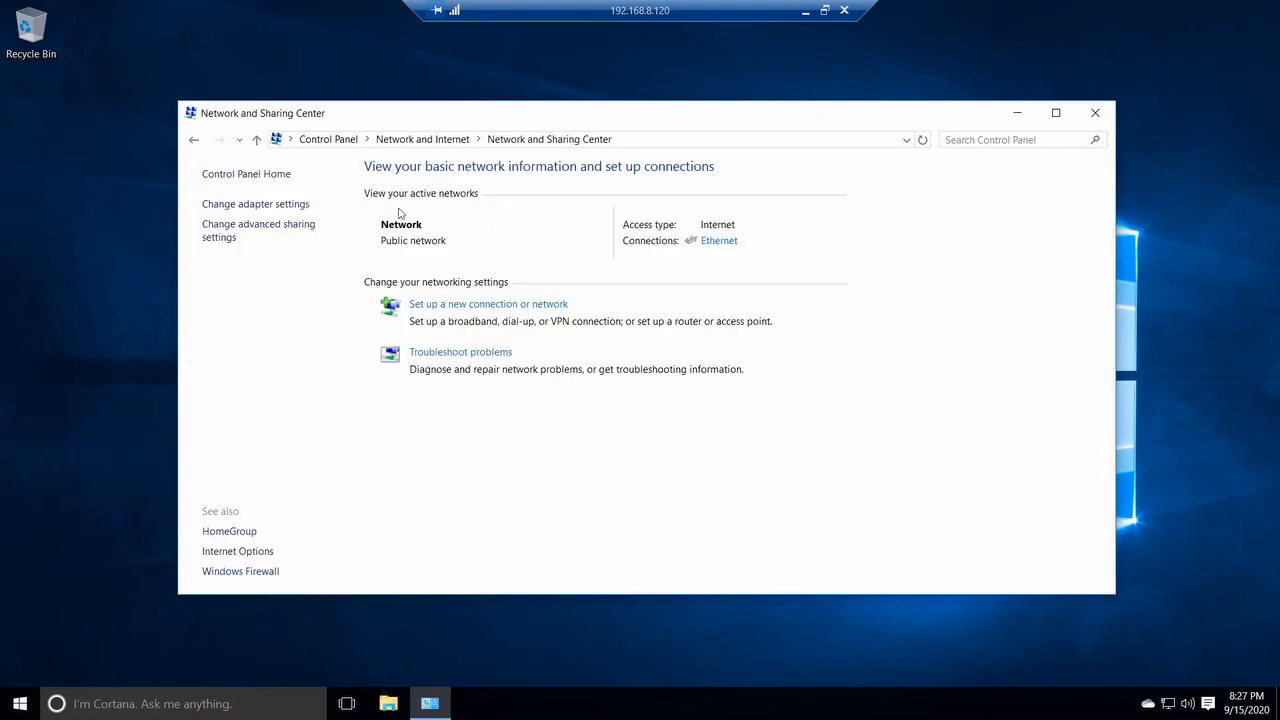
left_click(256, 204)
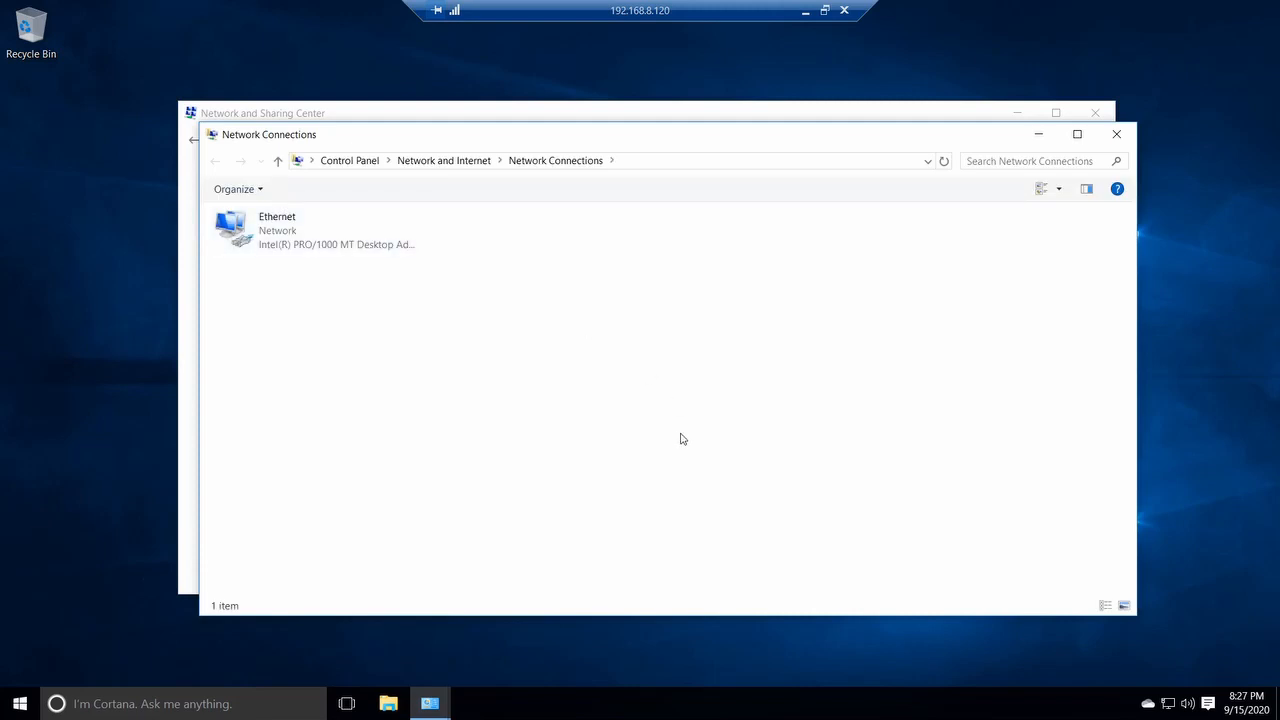
mouse_move(820, 374)
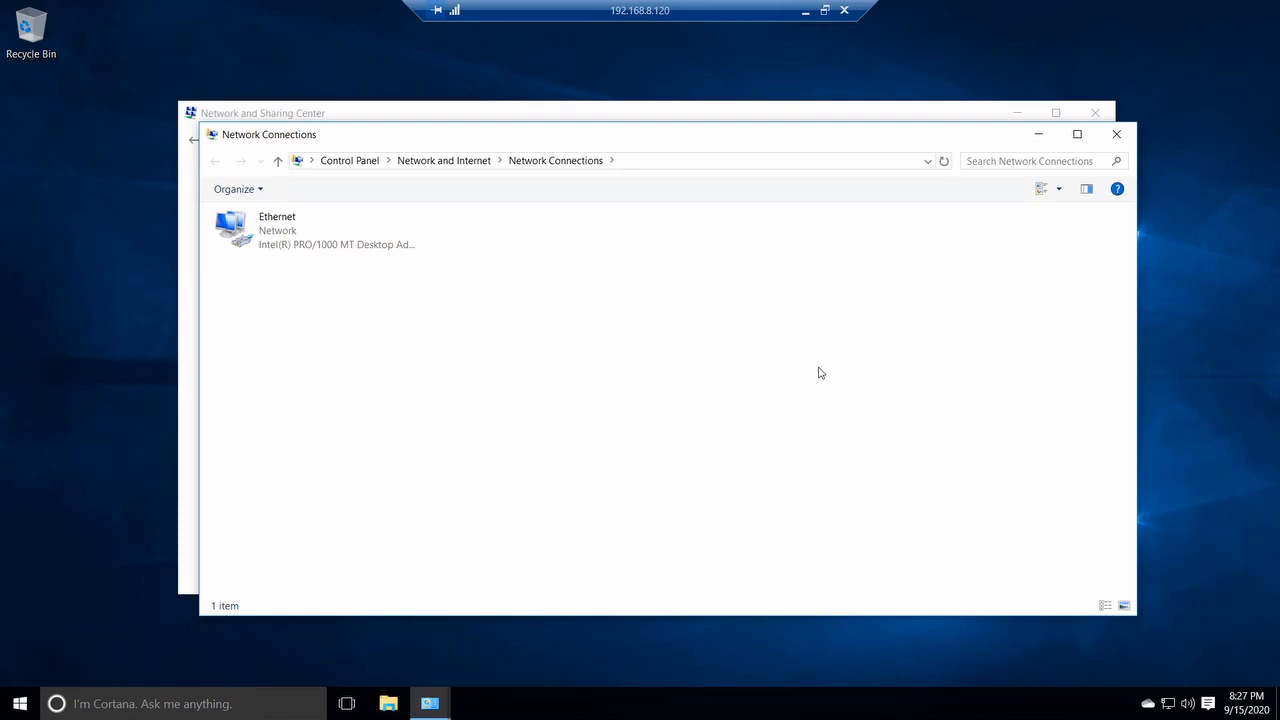
mouse_move(670, 172)
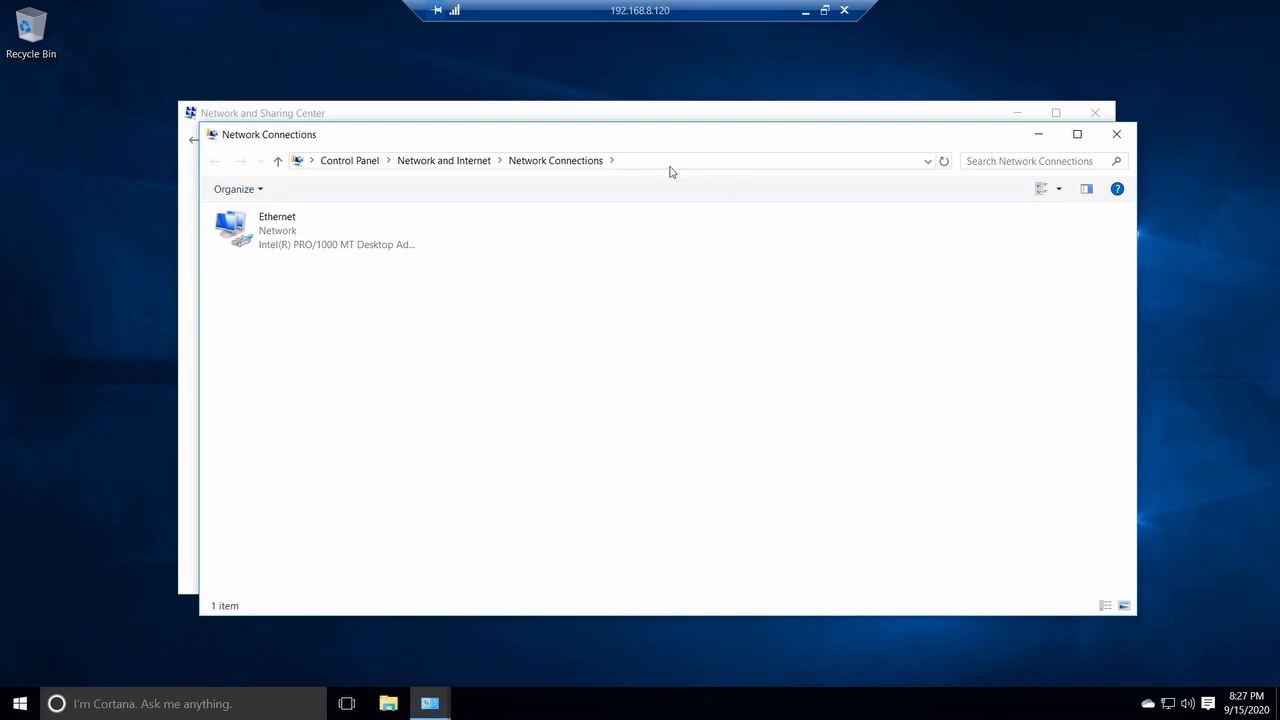
mouse_move(648, 484)
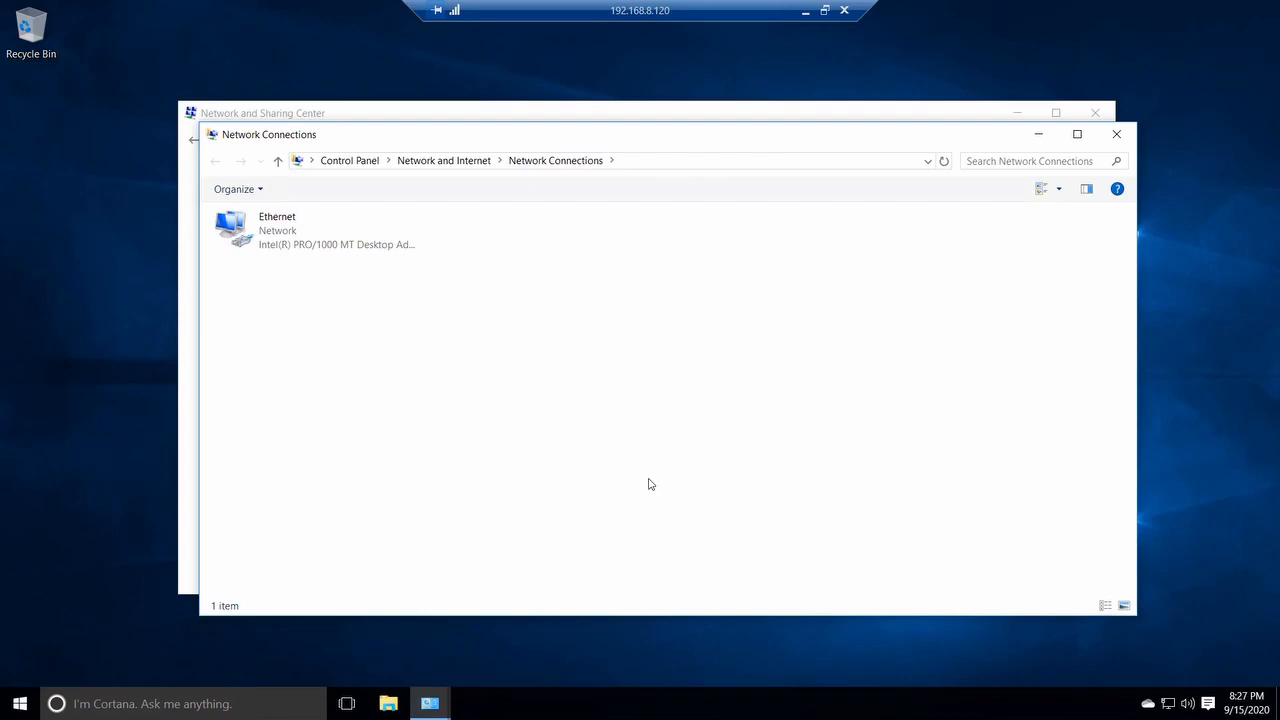
left_click(316, 230)
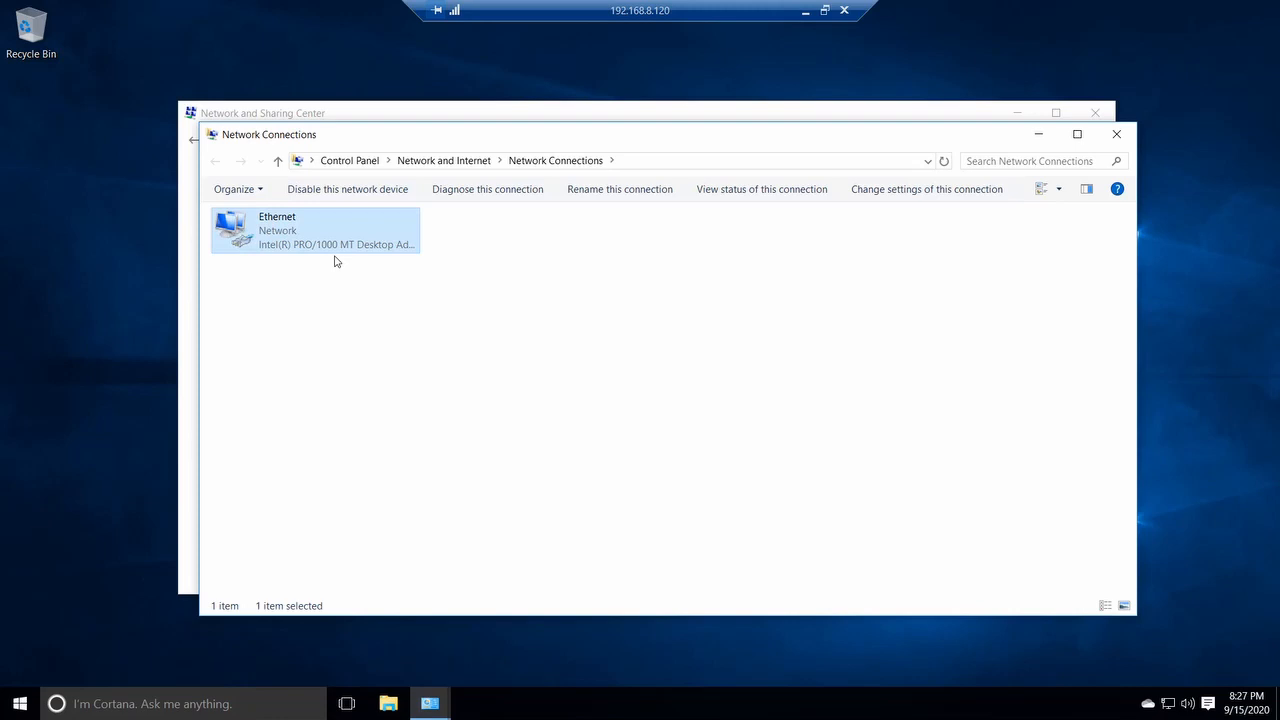
mouse_move(604, 356)
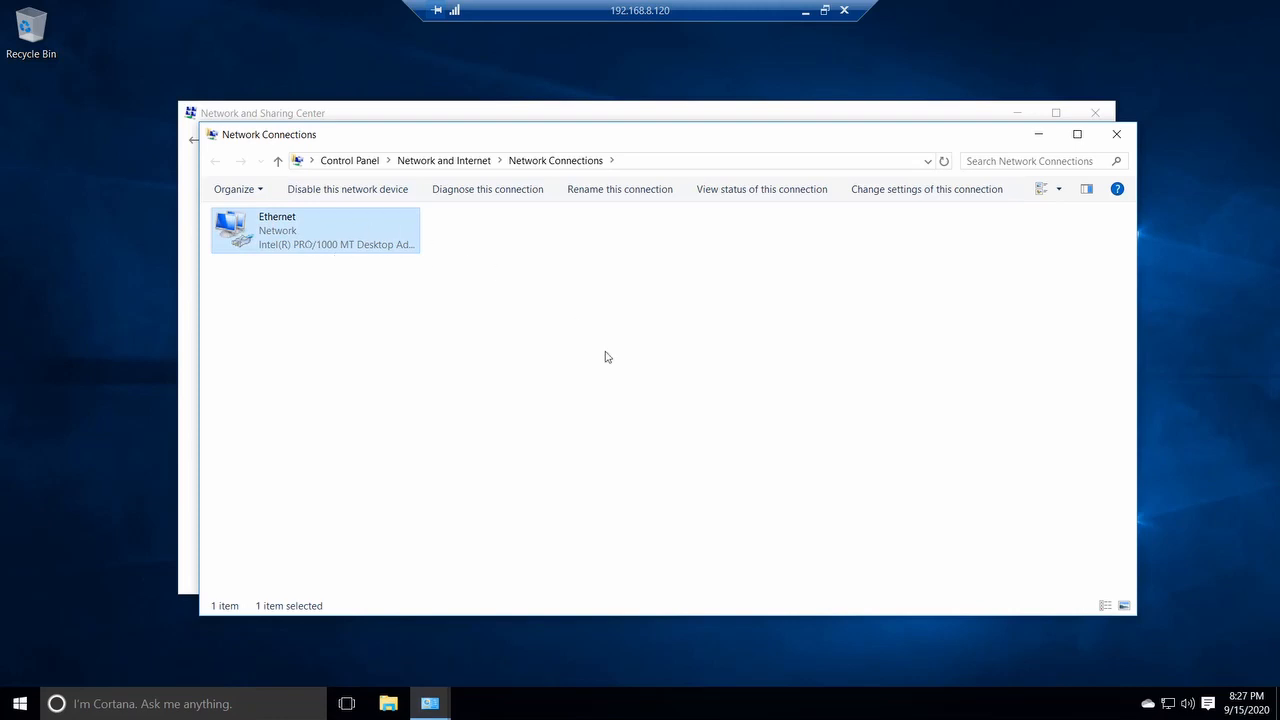
mouse_move(600, 340)
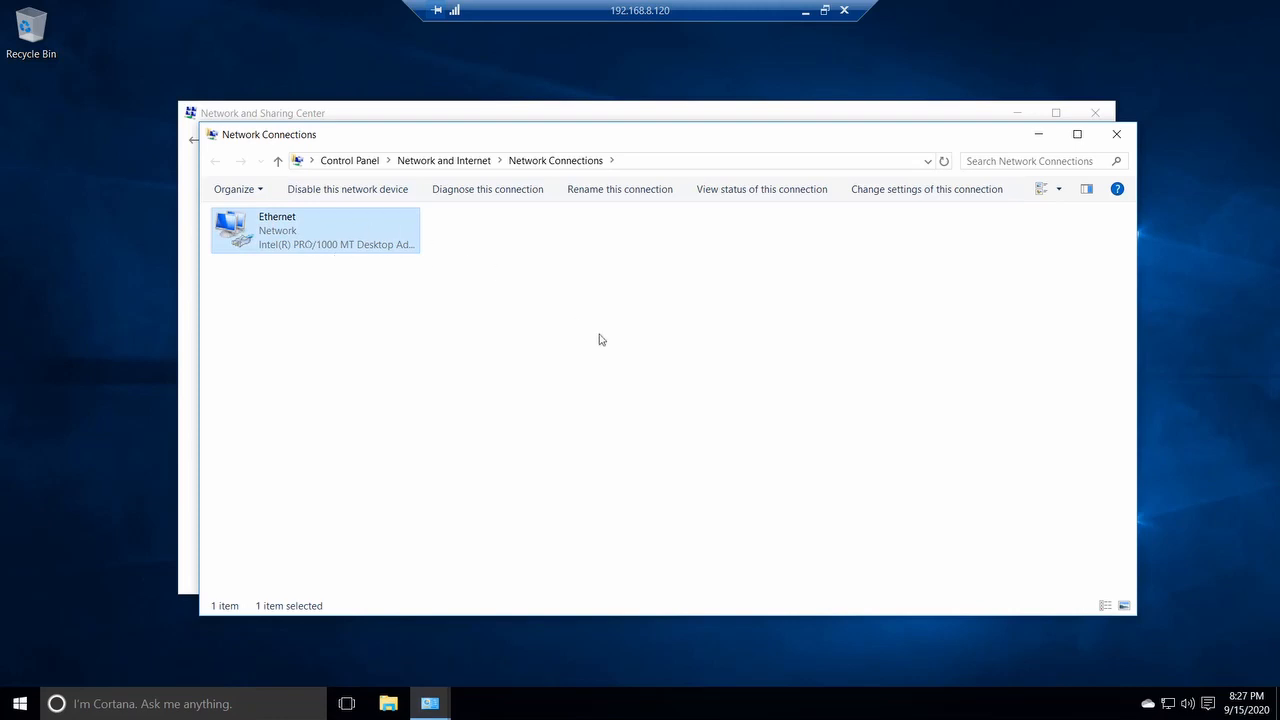
mouse_move(244, 230)
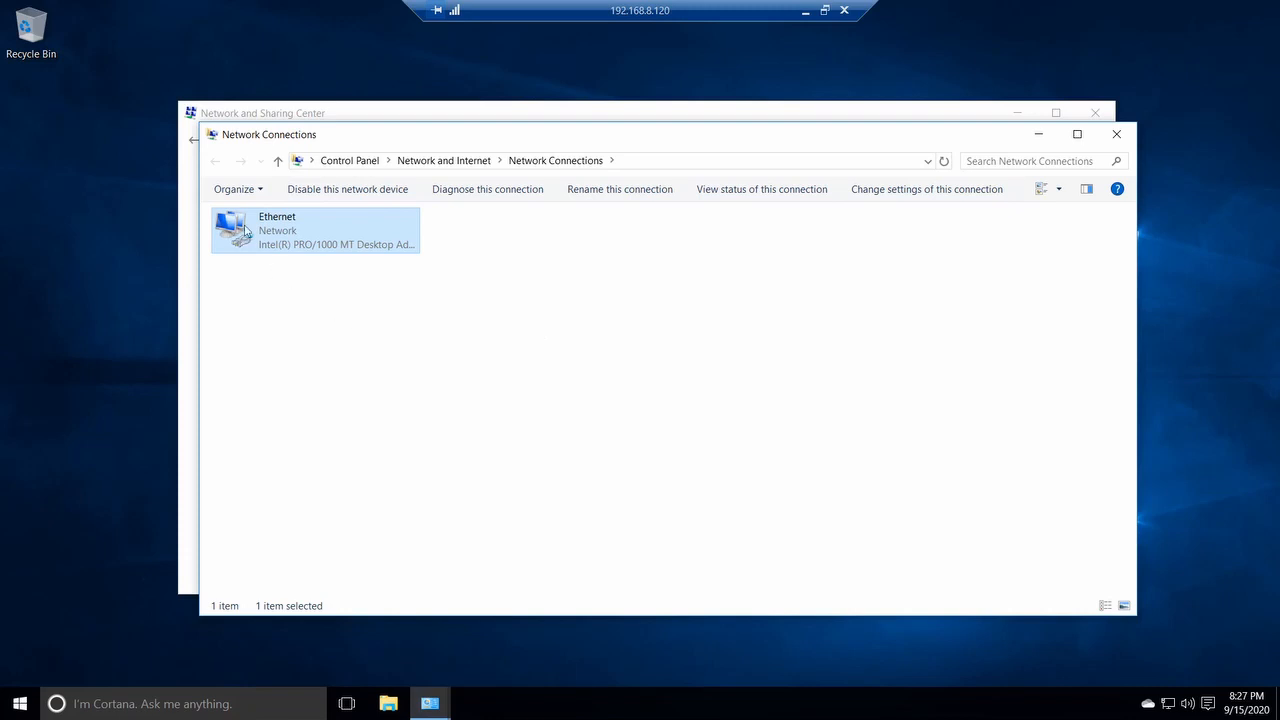
right_click(316, 230)
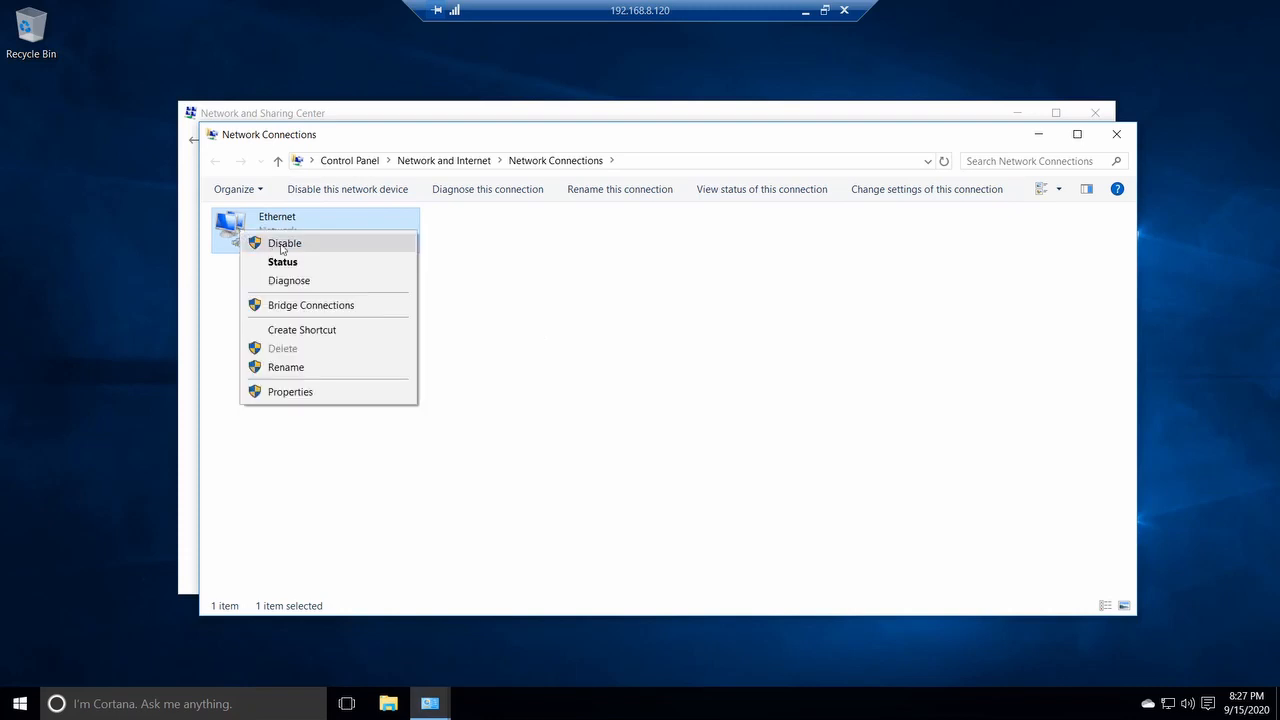
left_click(480, 308)
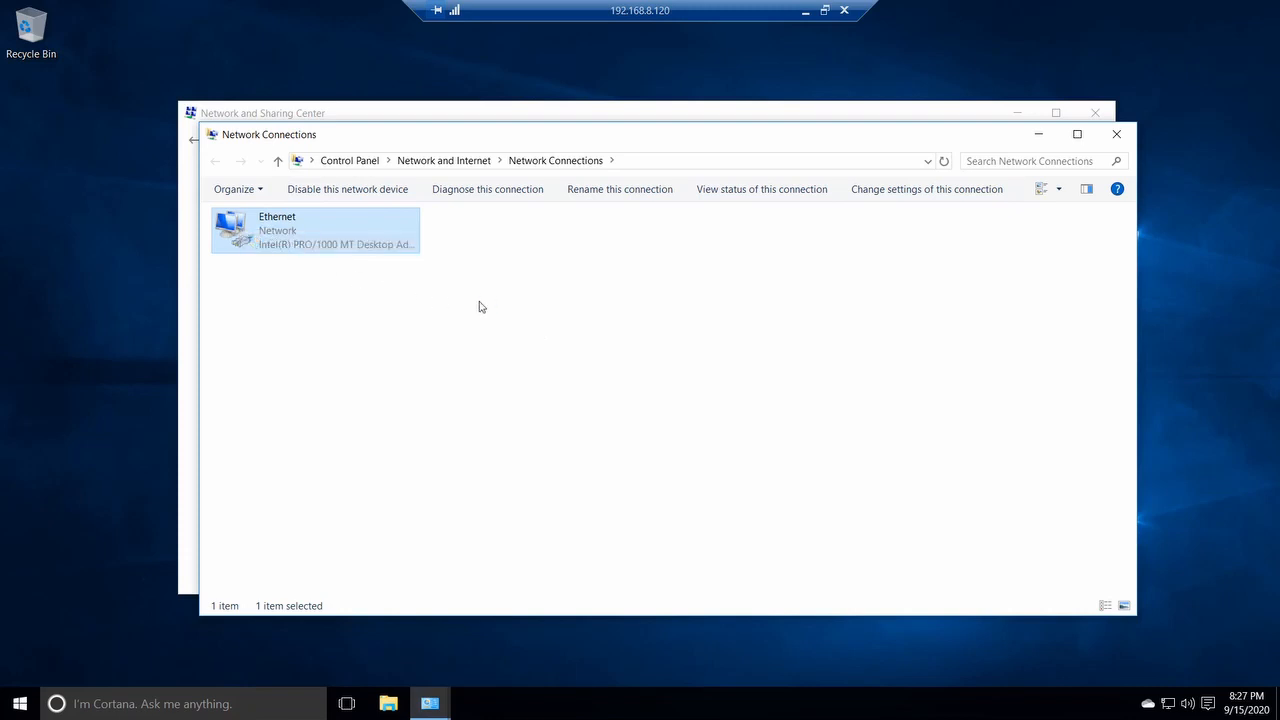
mouse_move(492, 298)
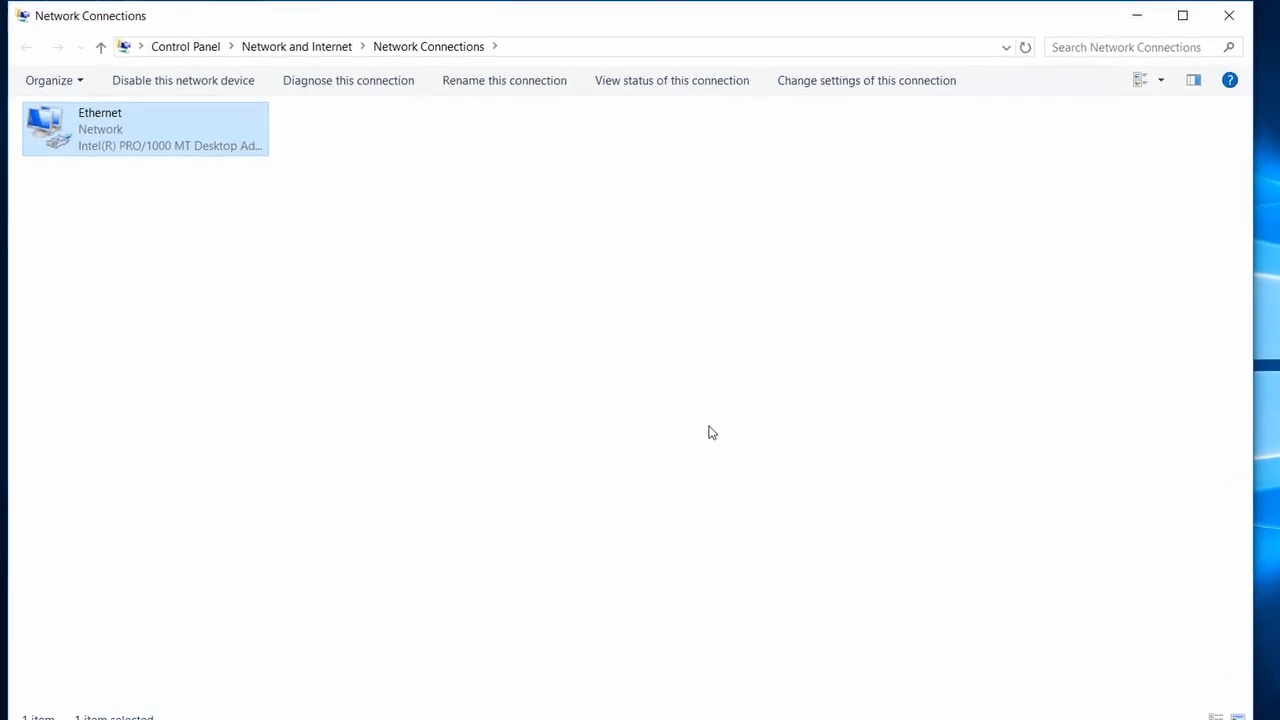
mouse_move(570, 200)
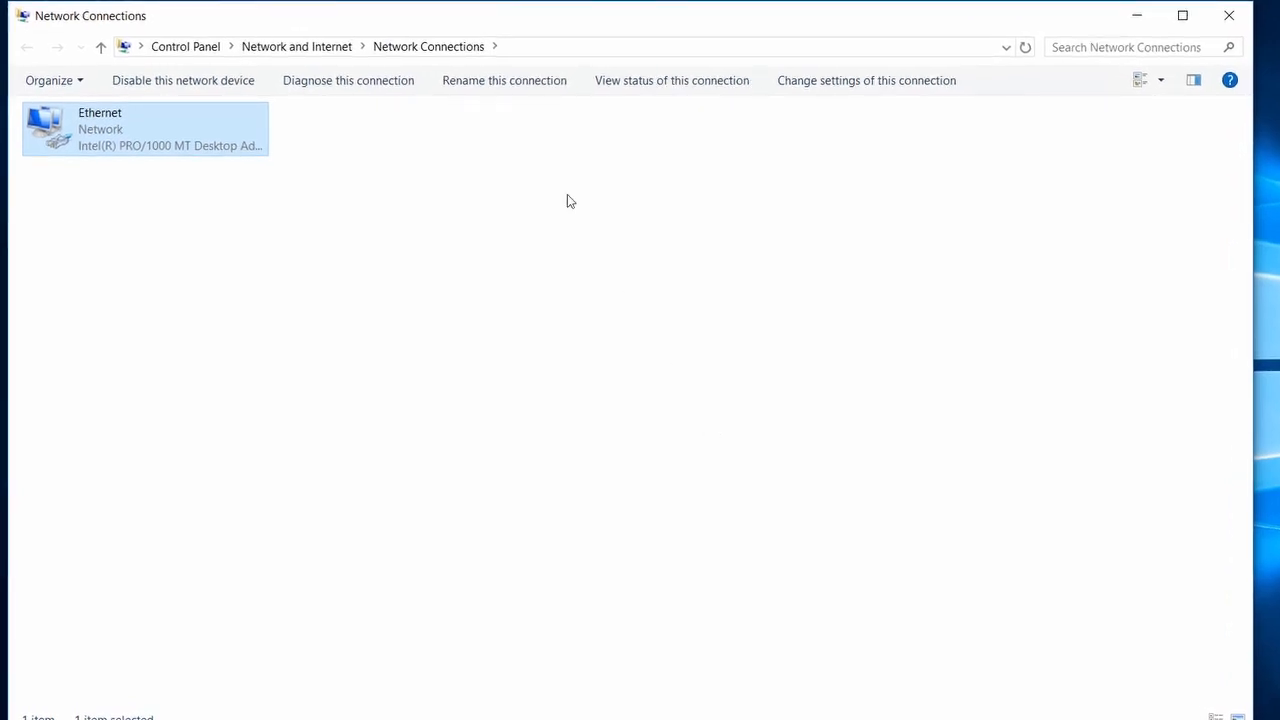
mouse_move(196, 132)
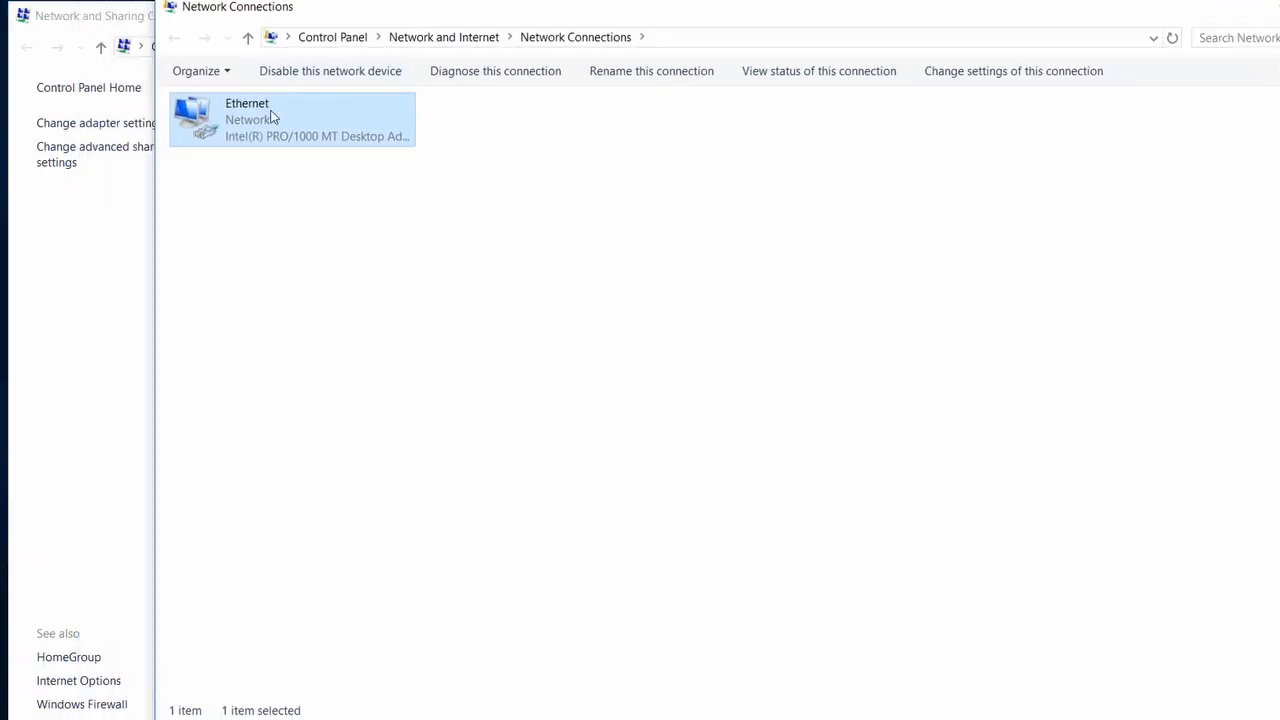
mouse_move(296, 224)
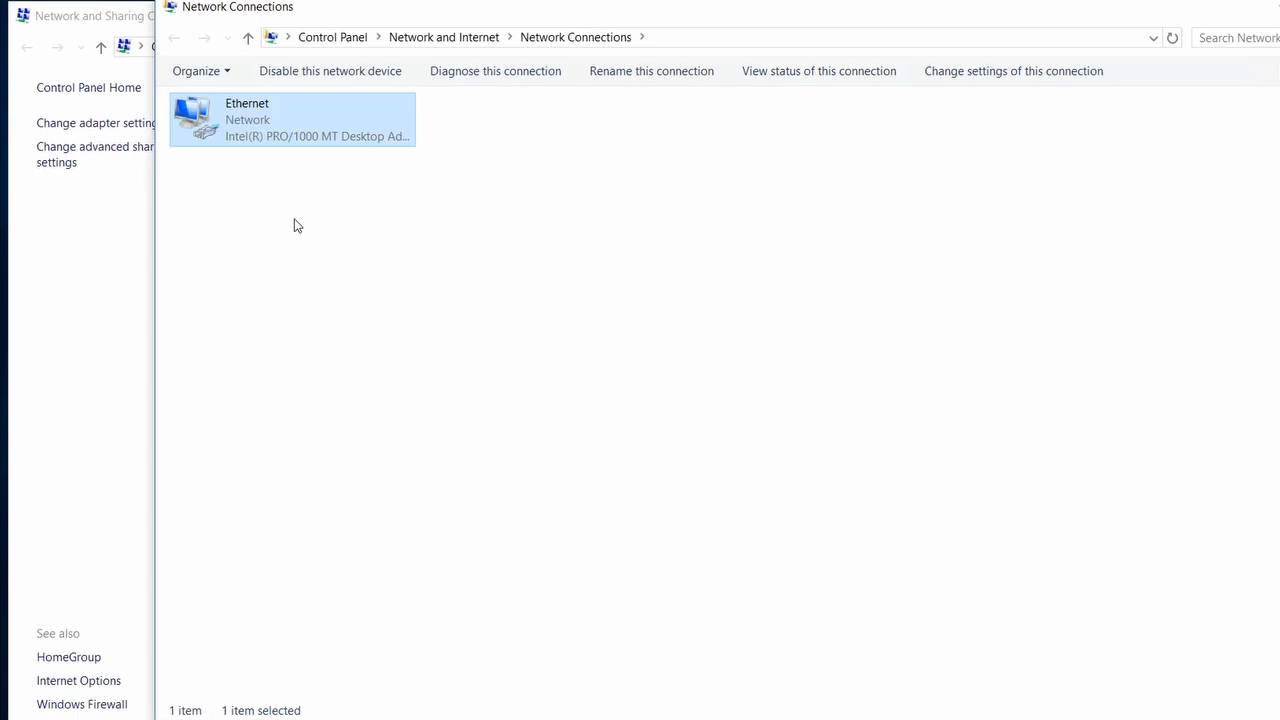
mouse_move(190, 108)
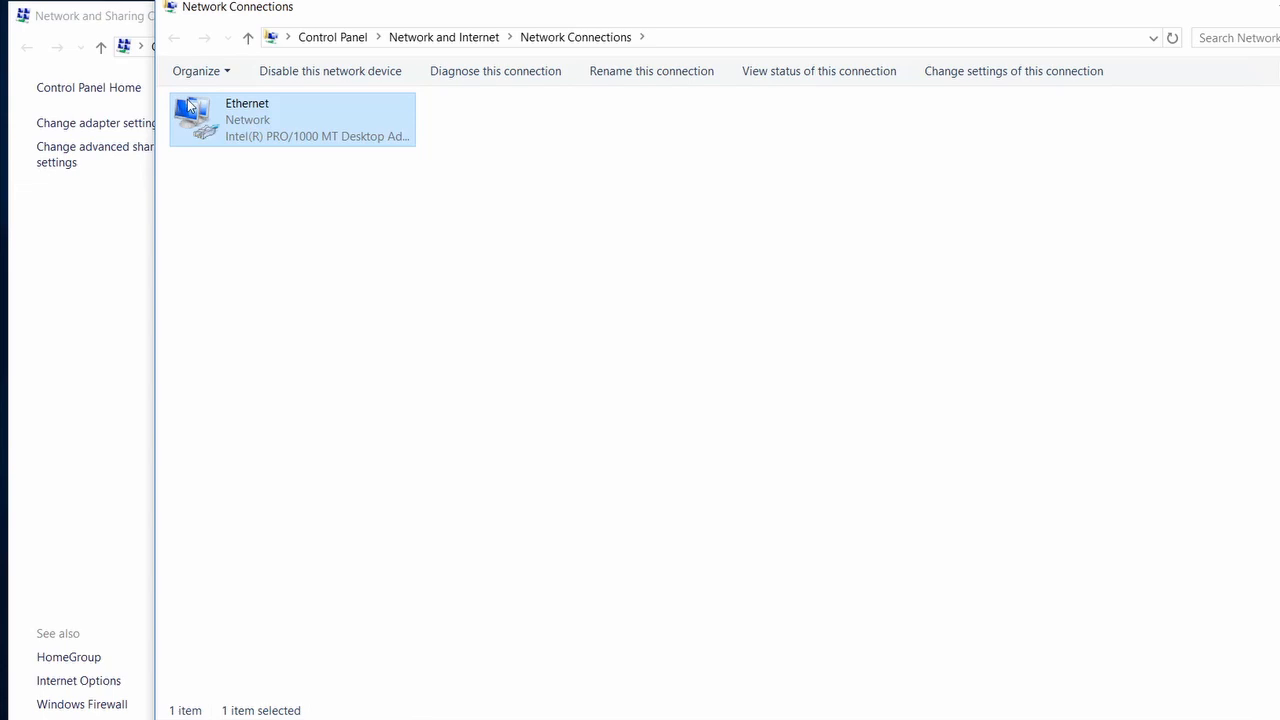
mouse_move(268, 206)
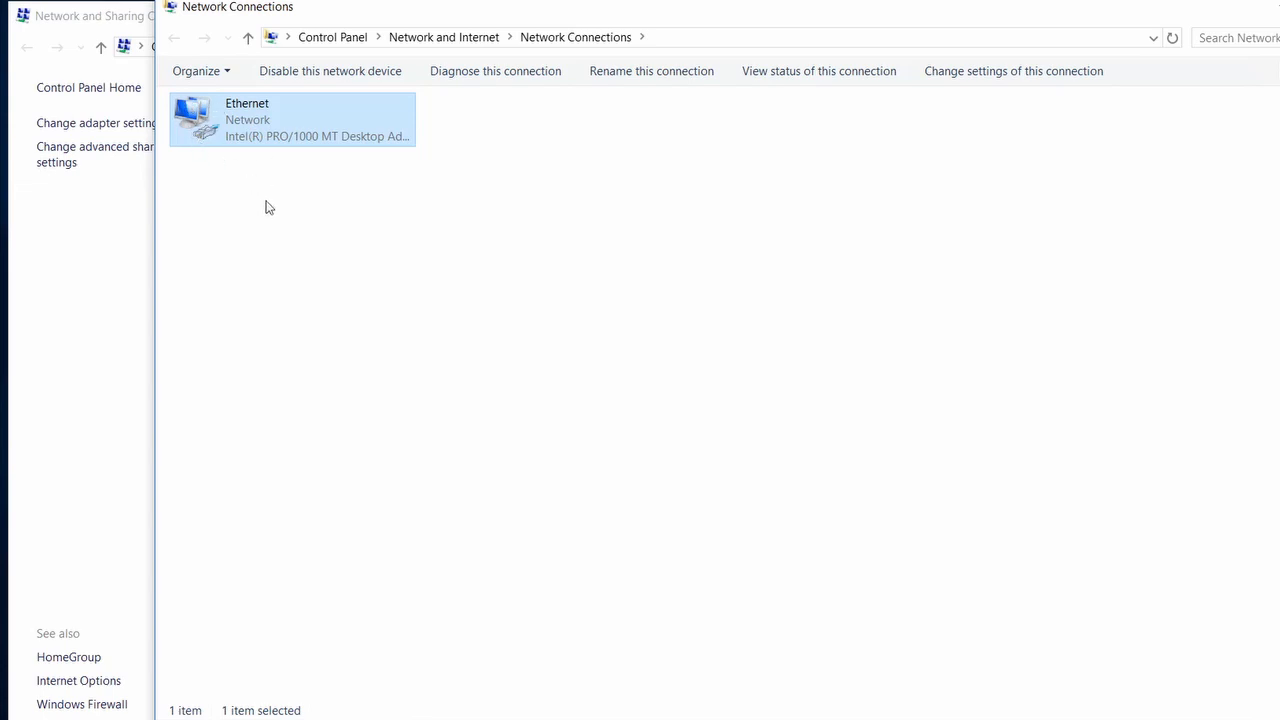
mouse_move(544, 258)
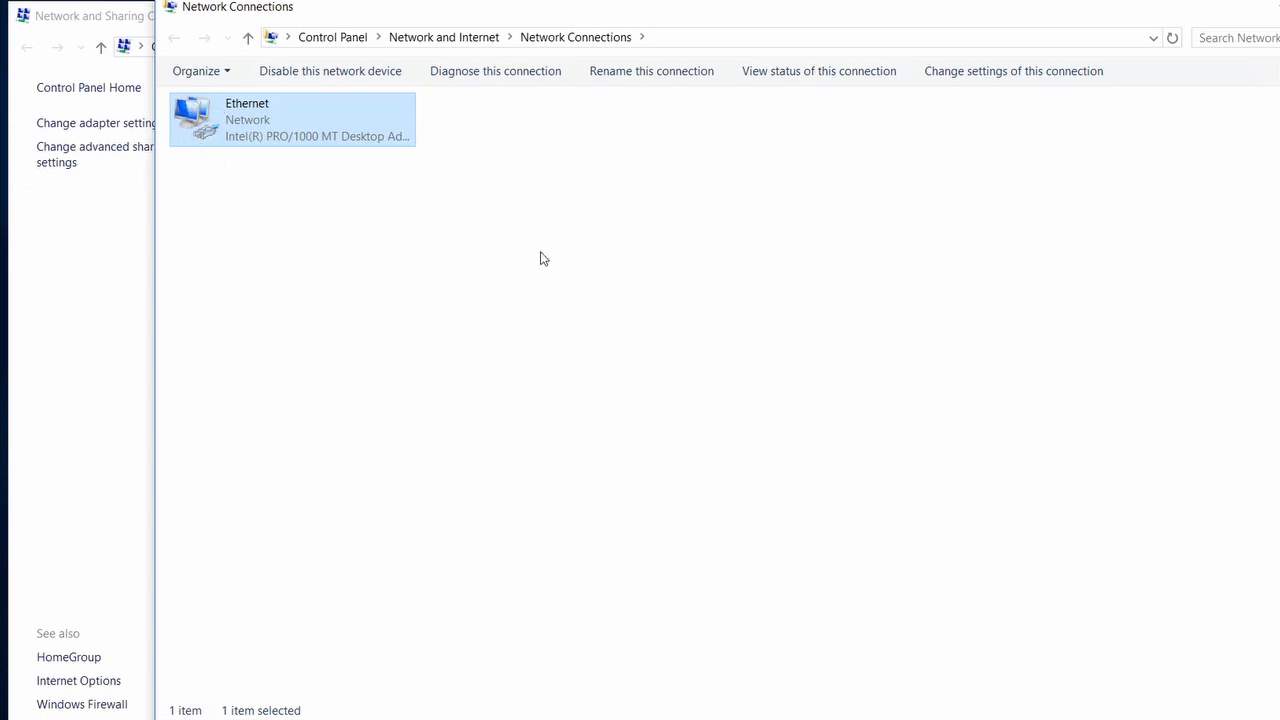
mouse_move(342, 244)
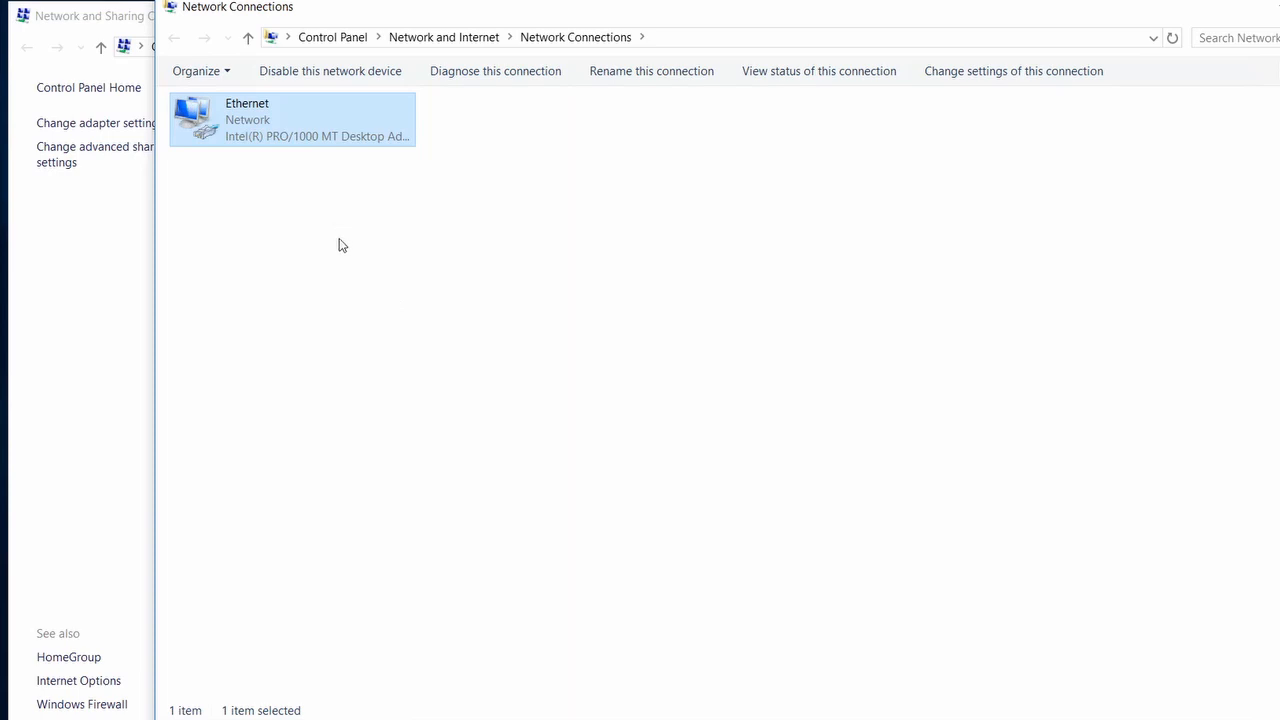
Open the Ethernet adapter's Properties and select Internet Protocol Version 6 (TCP/IPv6) to show its description.
right_click(292, 118)
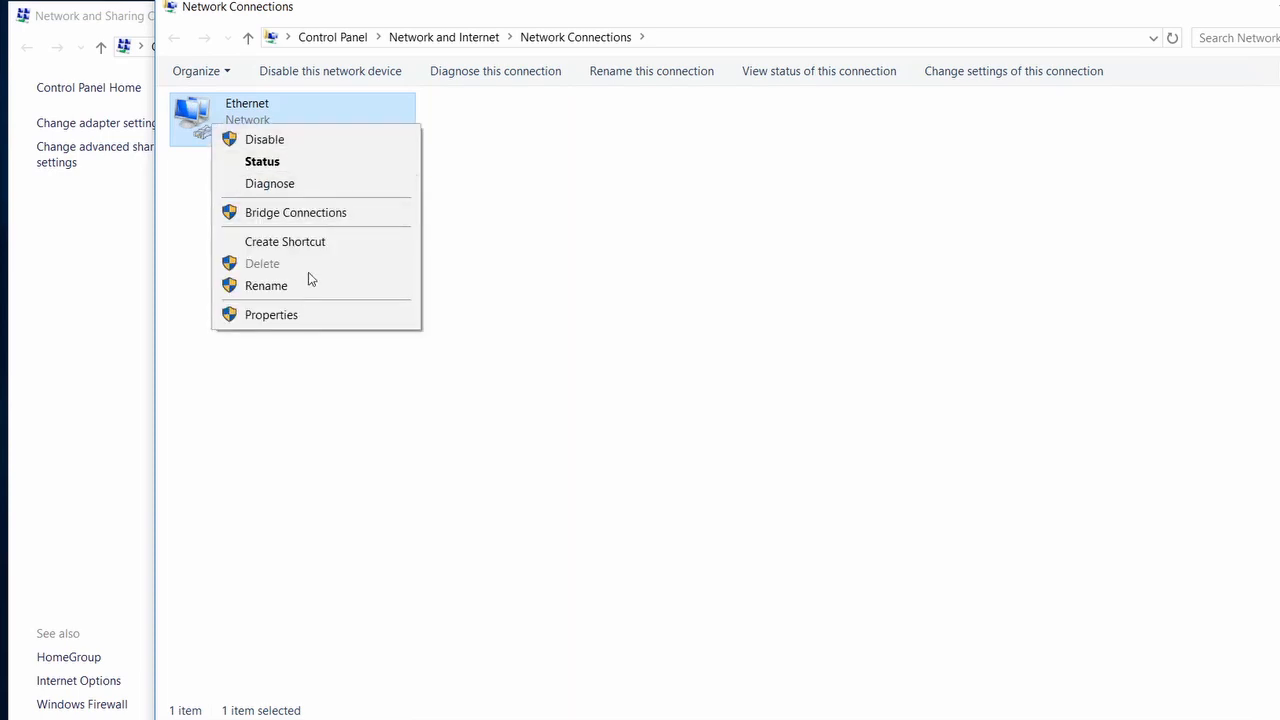
left_click(272, 314)
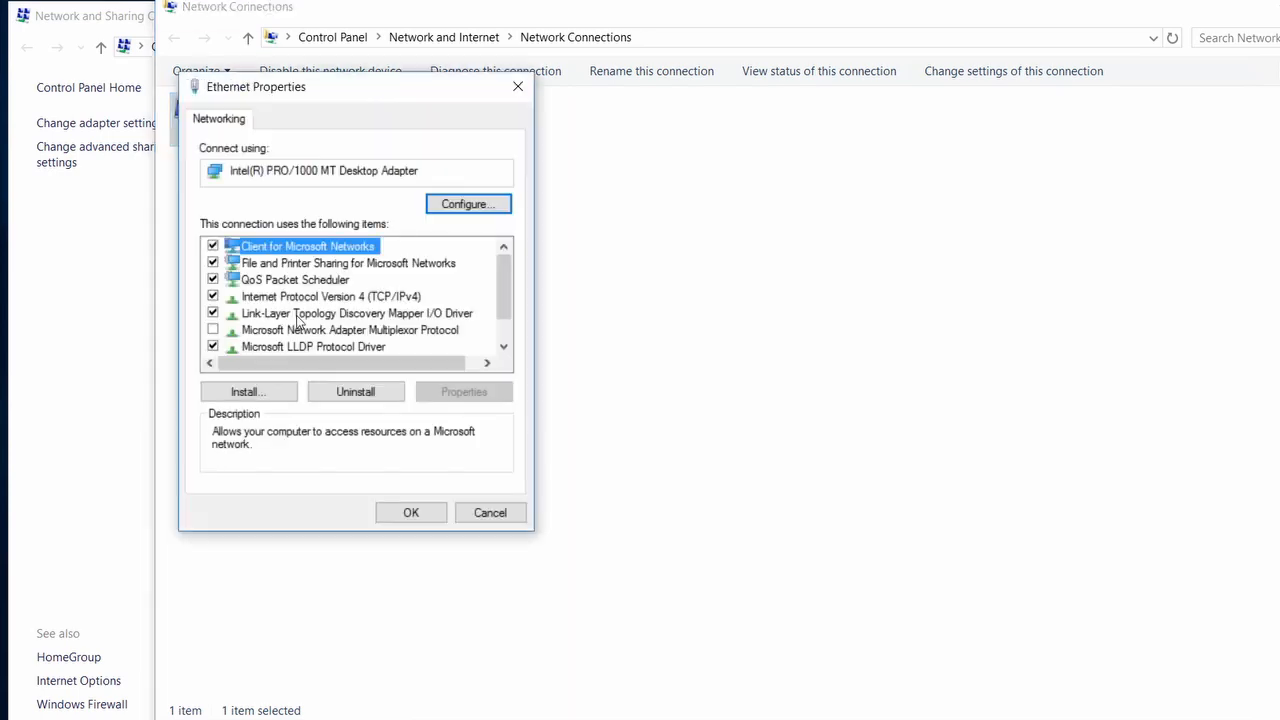
mouse_move(262, 262)
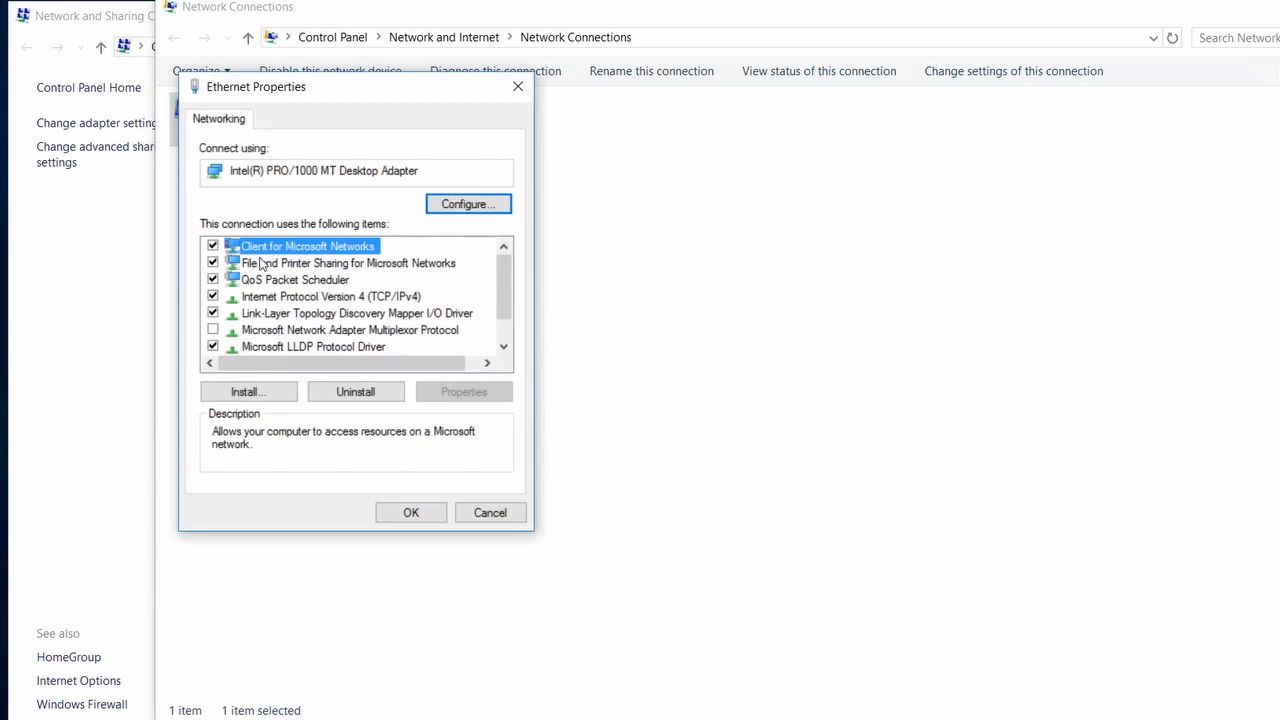
scroll("down", 3)
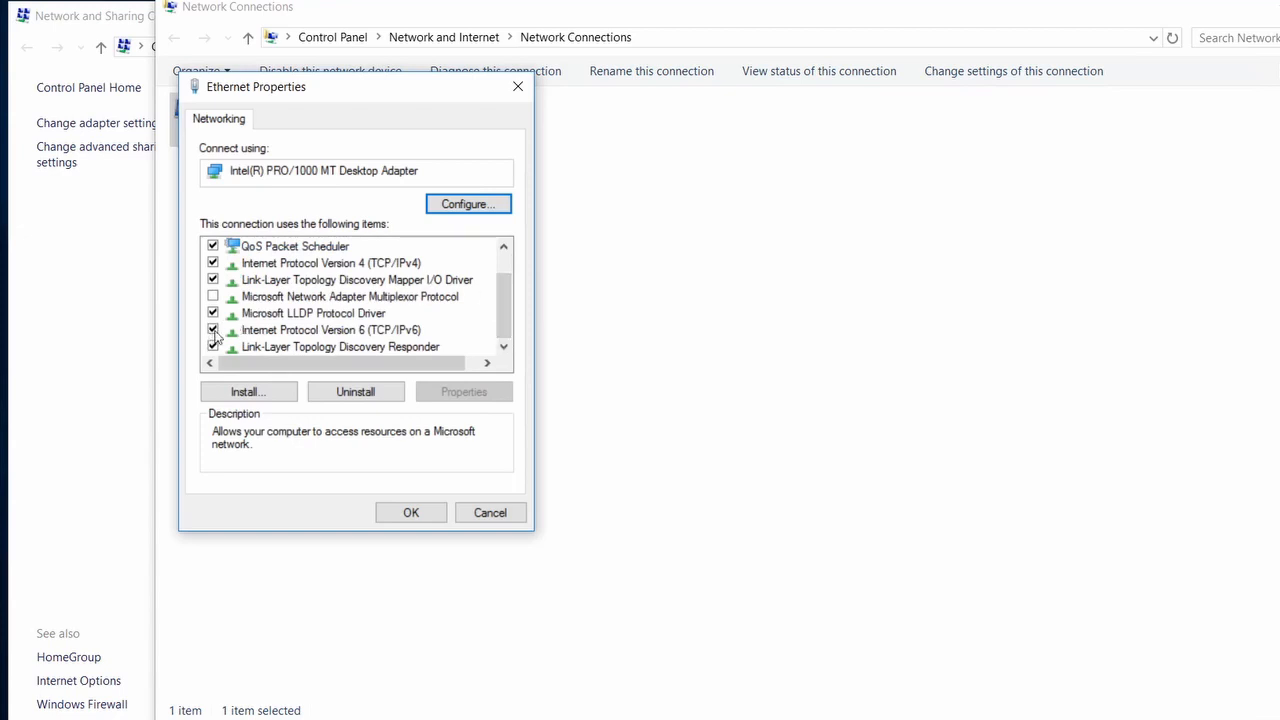
left_click(332, 330)
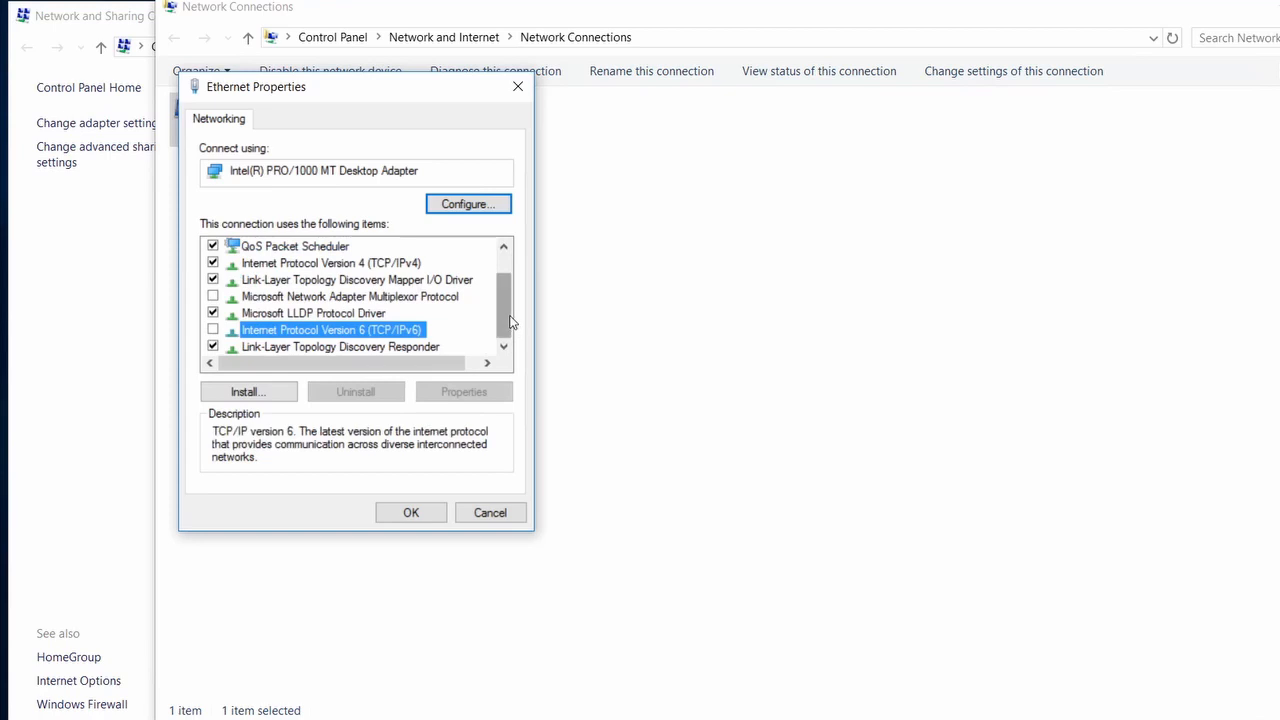
scroll("up", 3)
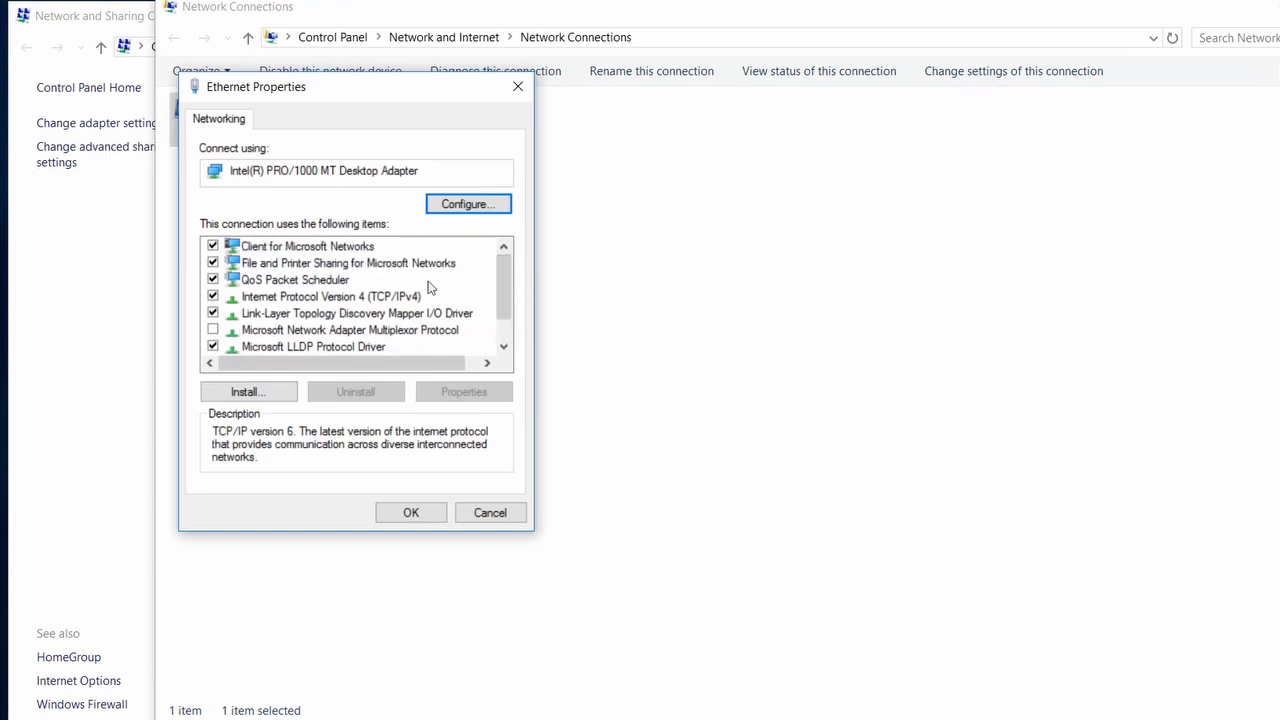
View the IPv4 settings showing automatic IP and DNS, then close them and Ethernet Properties unchanged.
double_click(332, 296)
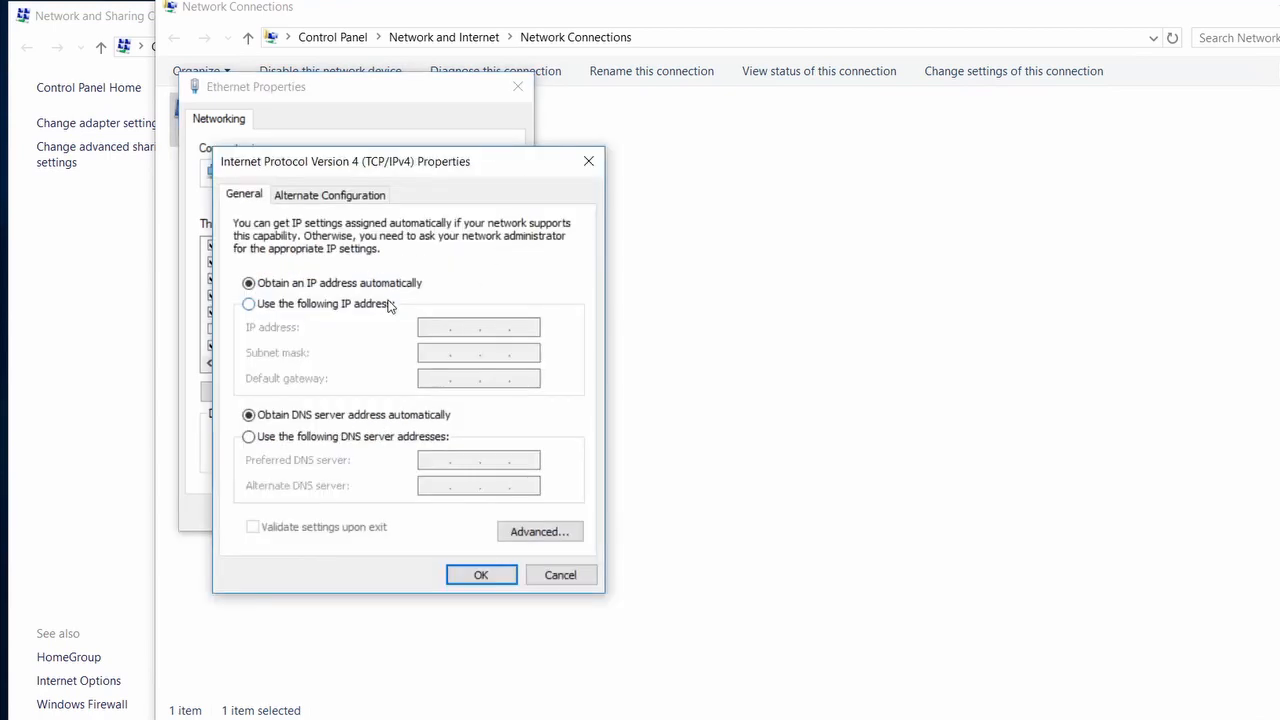
mouse_move(370, 428)
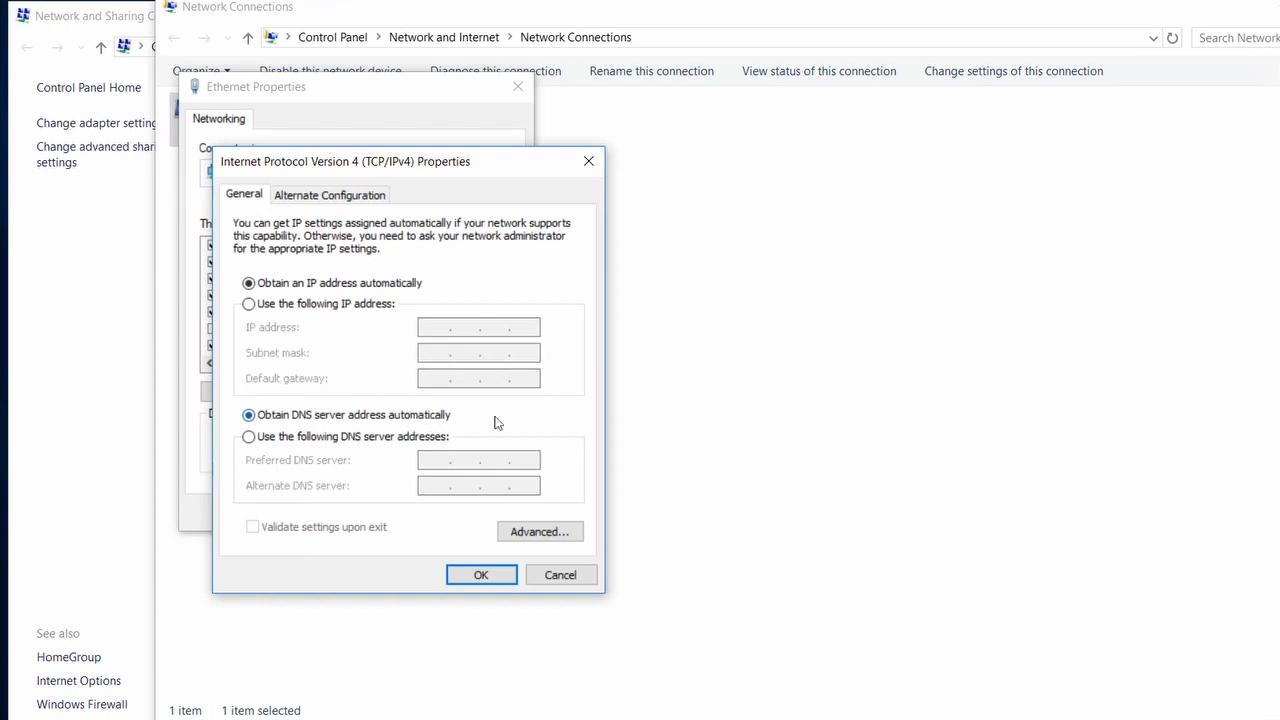
left_click(480, 574)
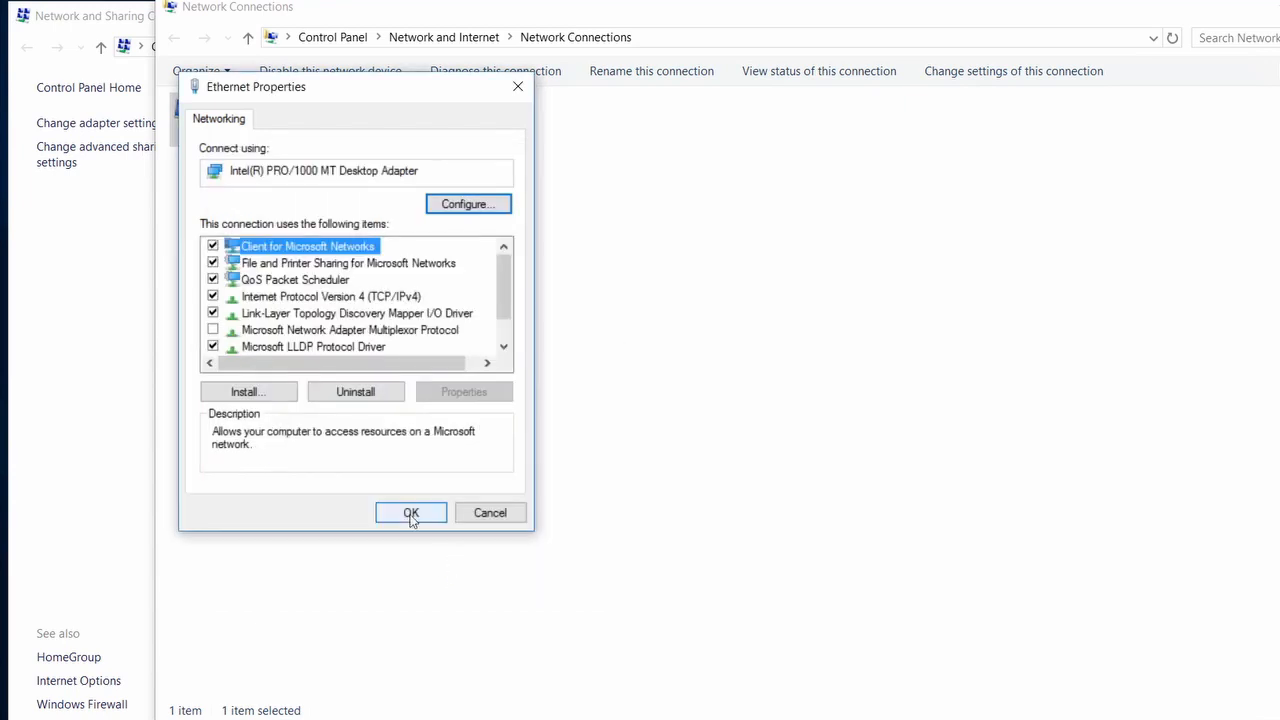
left_click(410, 512)
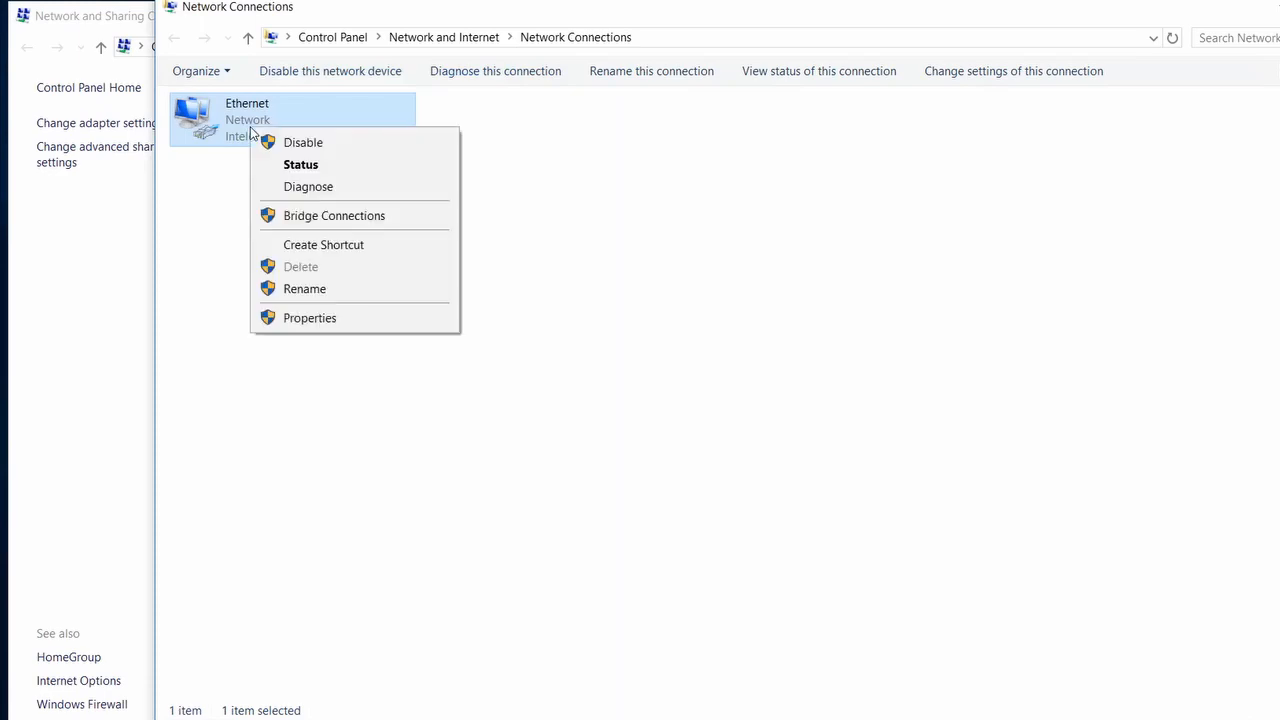
Open the Ethernet Status Details and point out IPv4 address 192.168.8.120 and subnet mask 255.255.255.0.
left_click(300, 164)
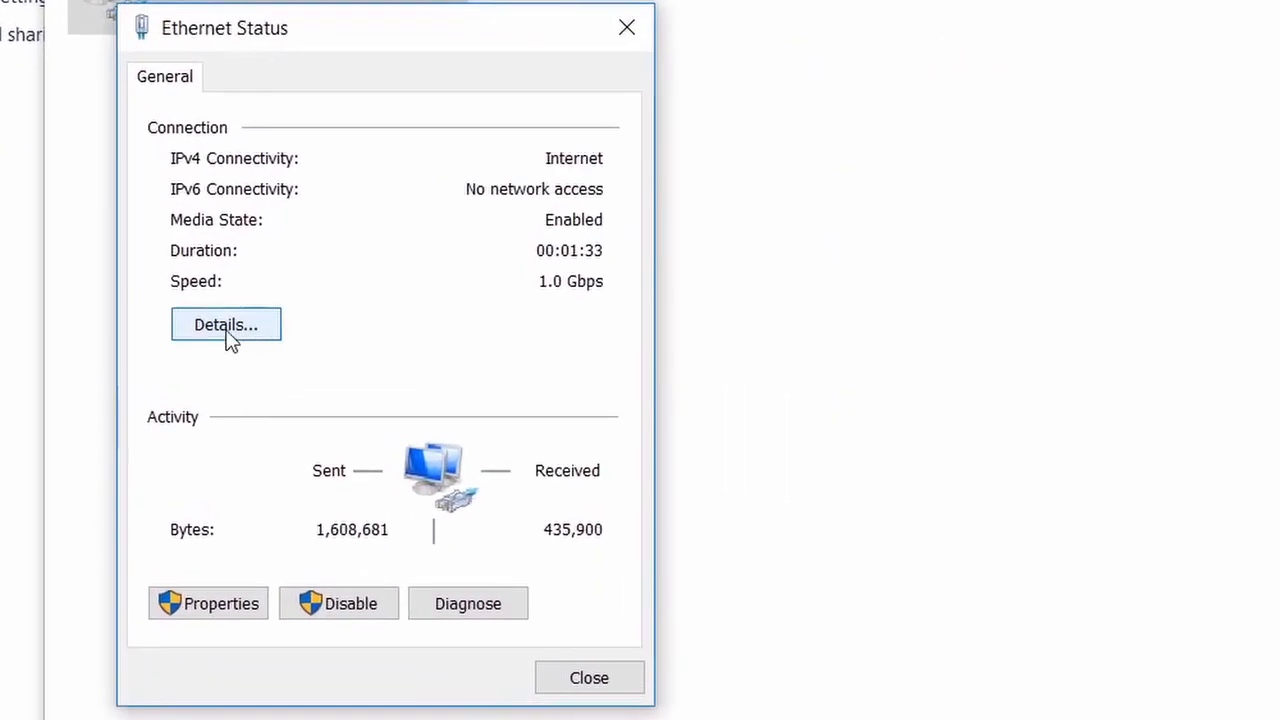
left_click(224, 324)
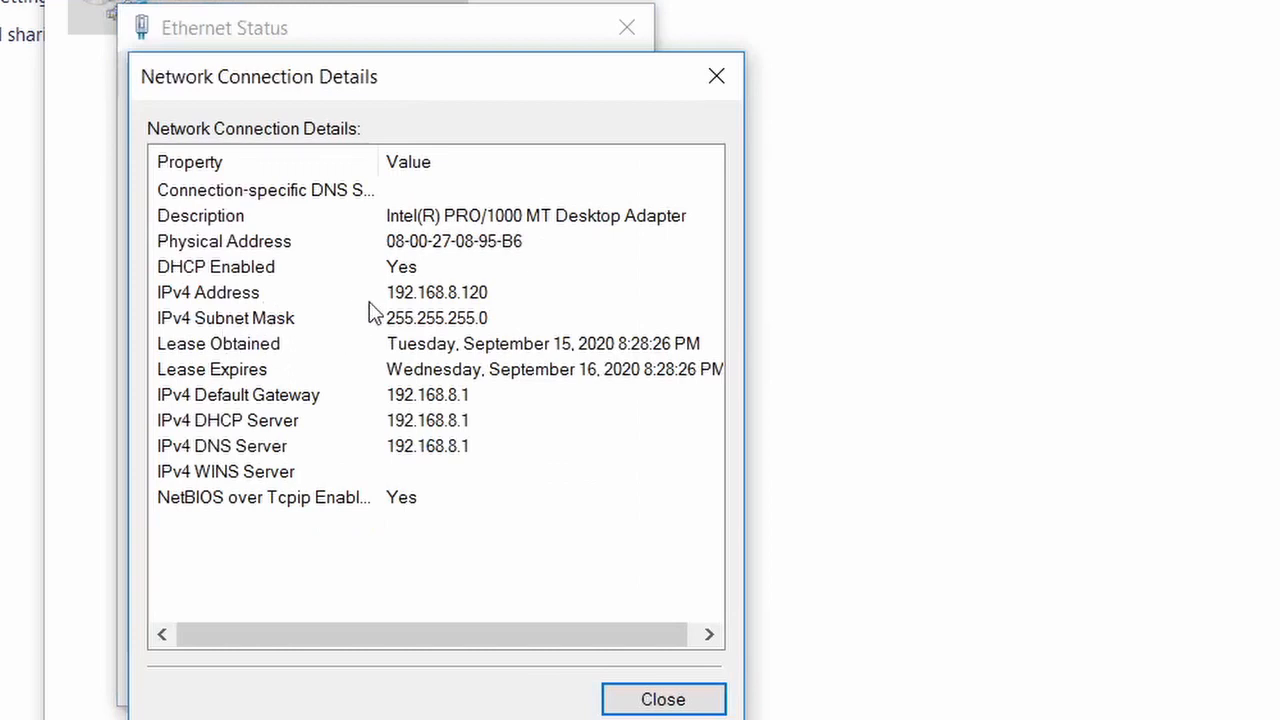
left_click(436, 292)
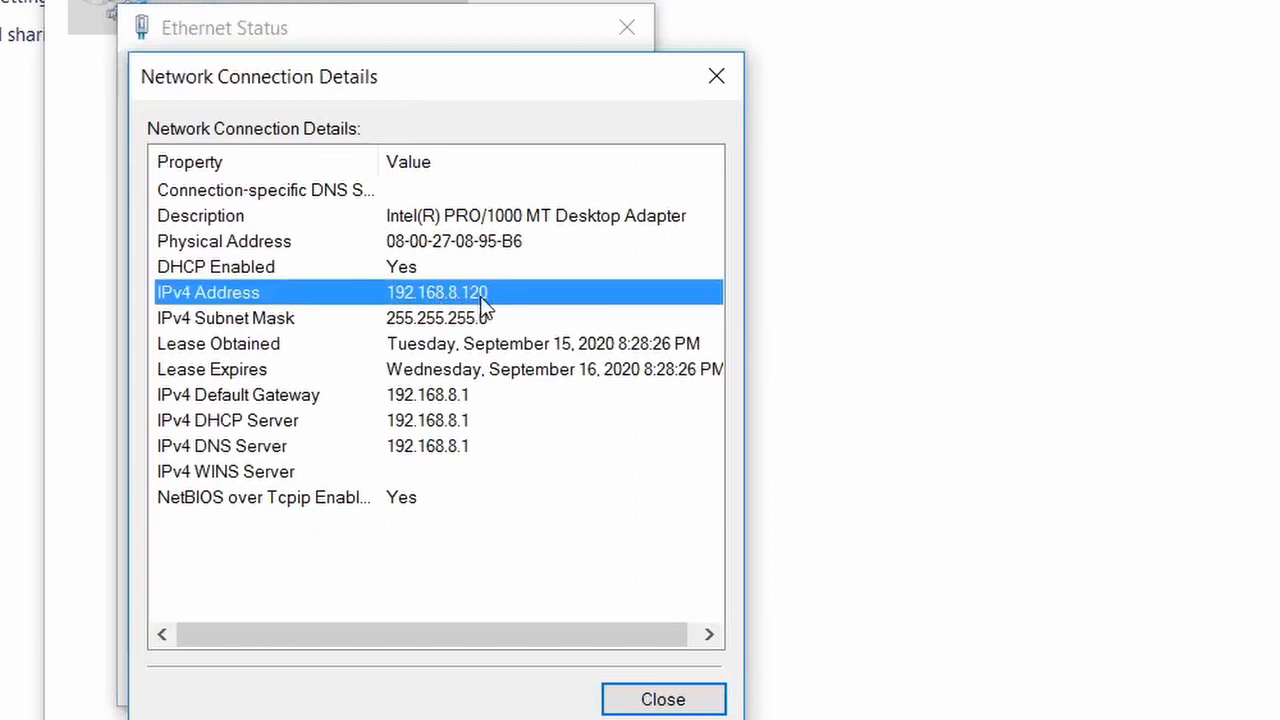
mouse_move(540, 328)
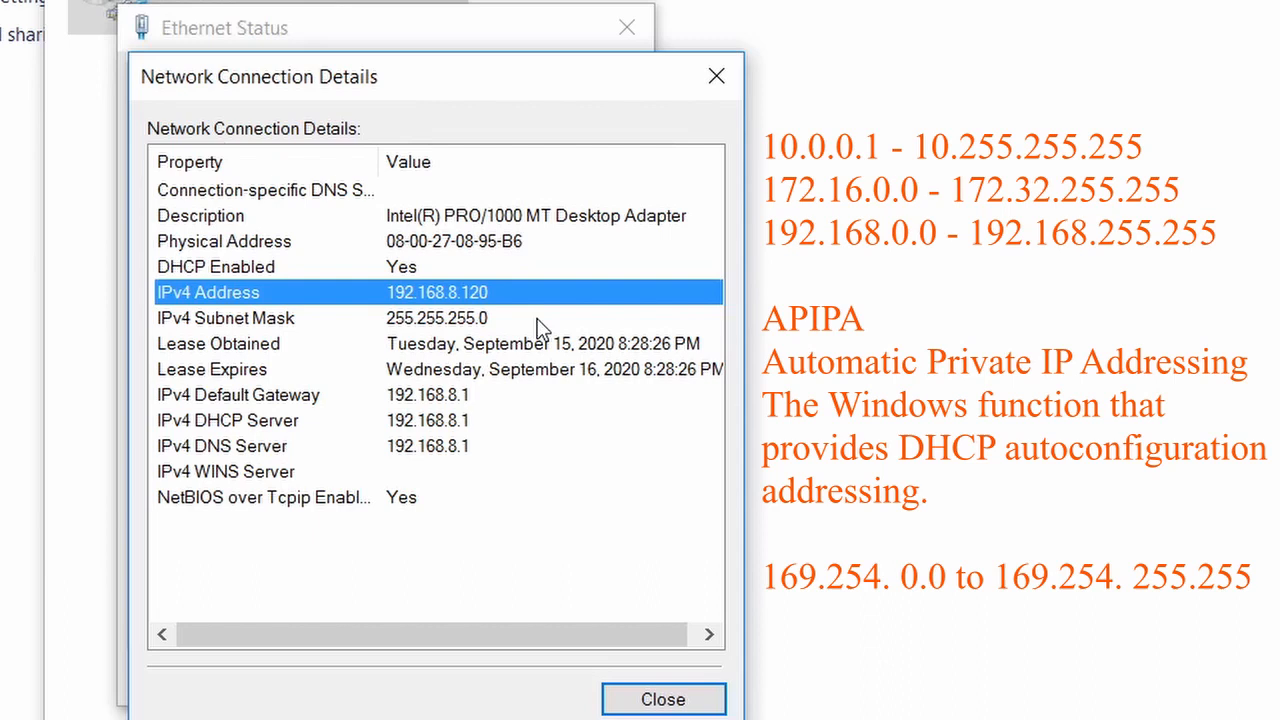
mouse_move(320, 284)
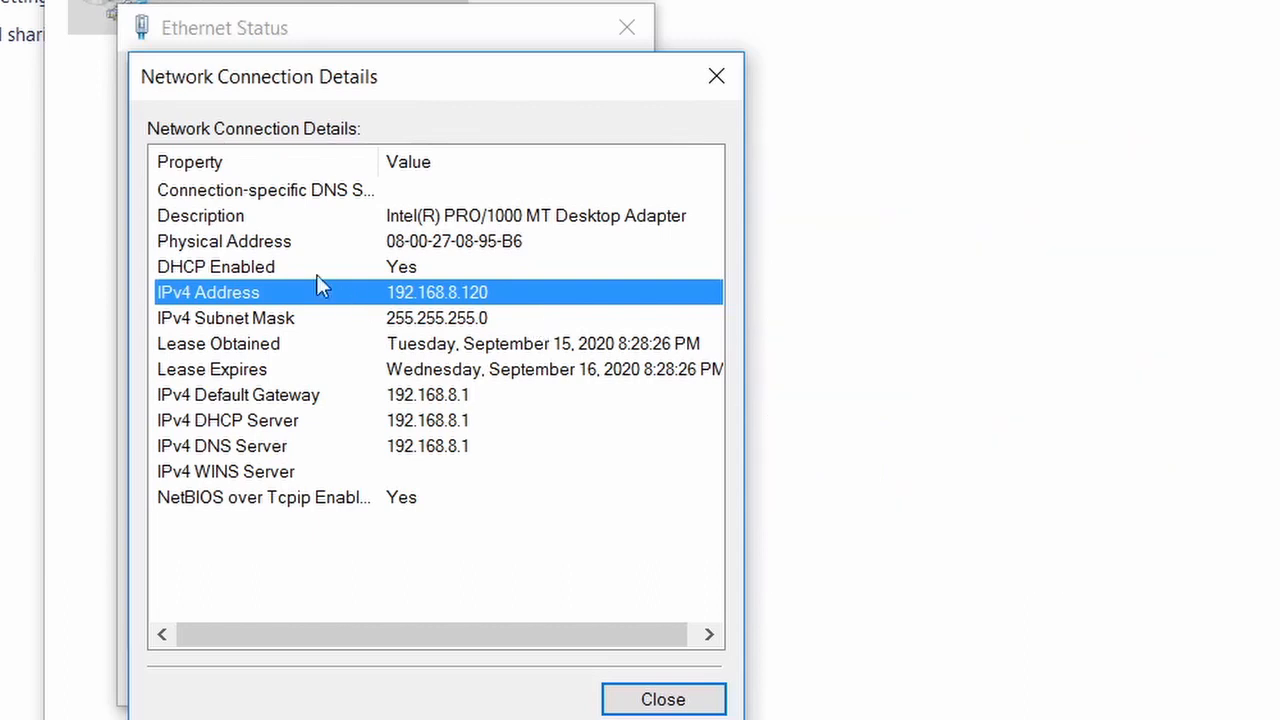
mouse_move(396, 296)
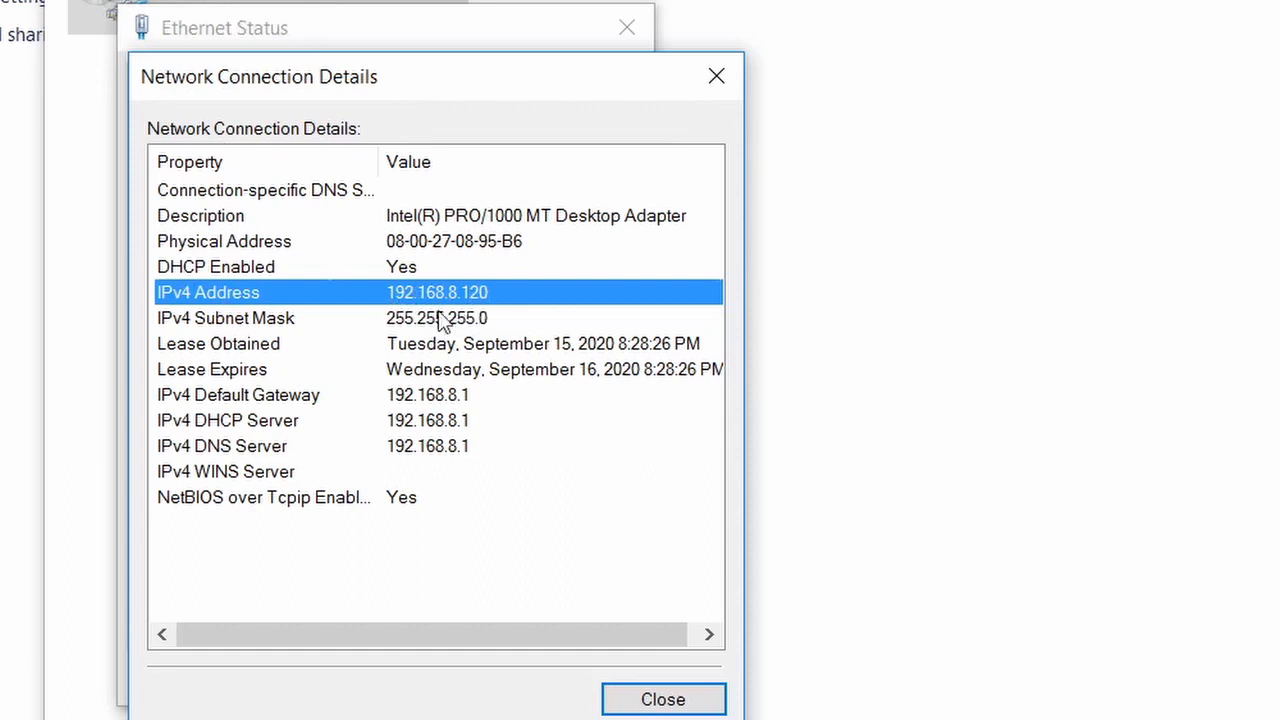
mouse_move(480, 320)
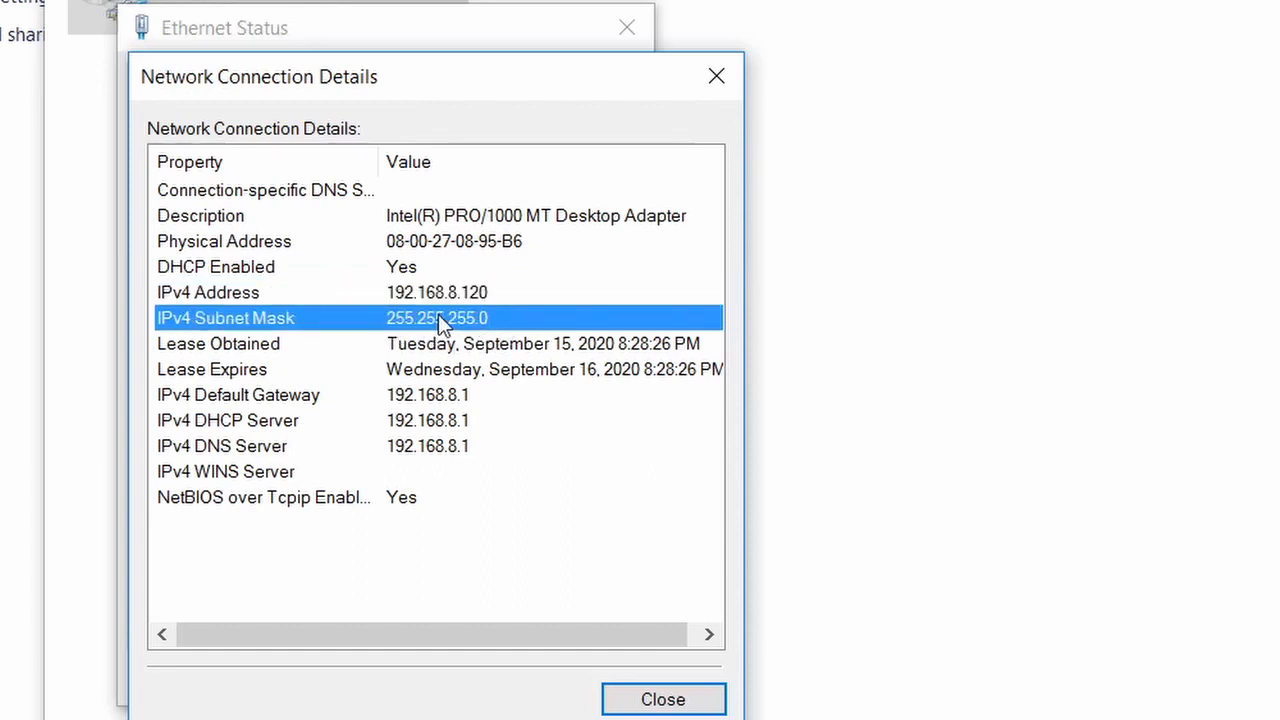
left_click(238, 394)
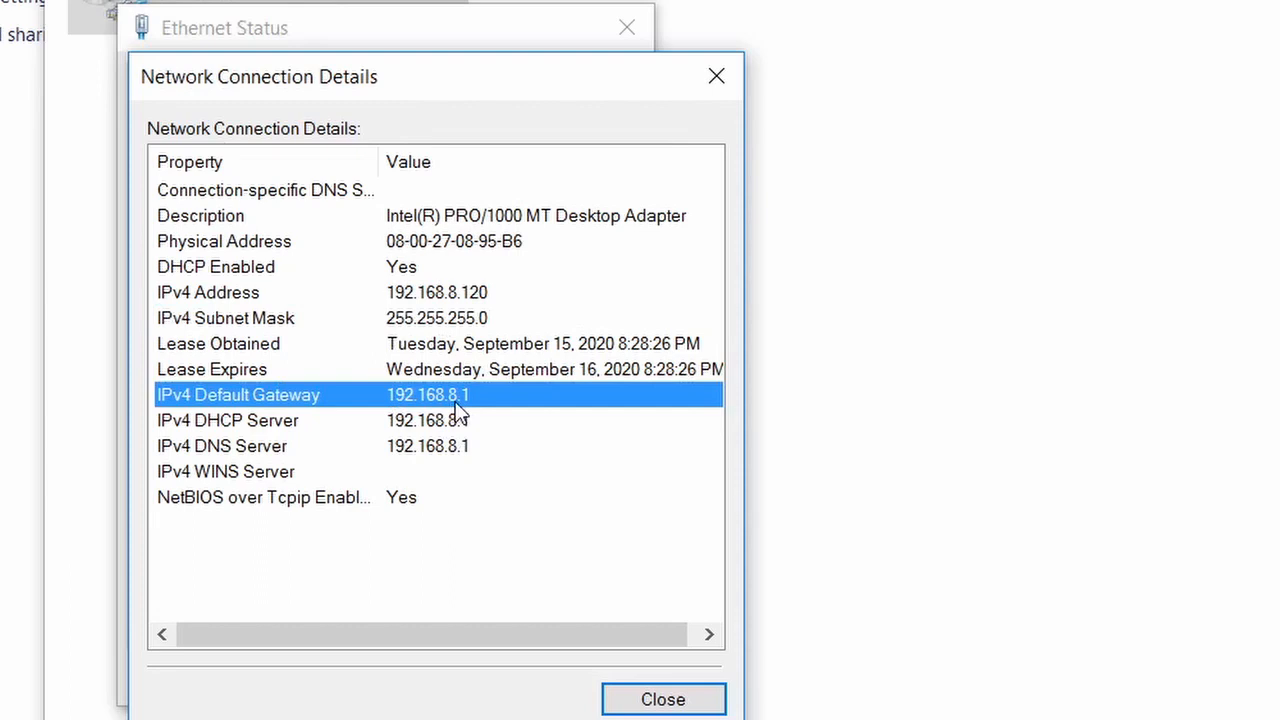
mouse_move(336, 440)
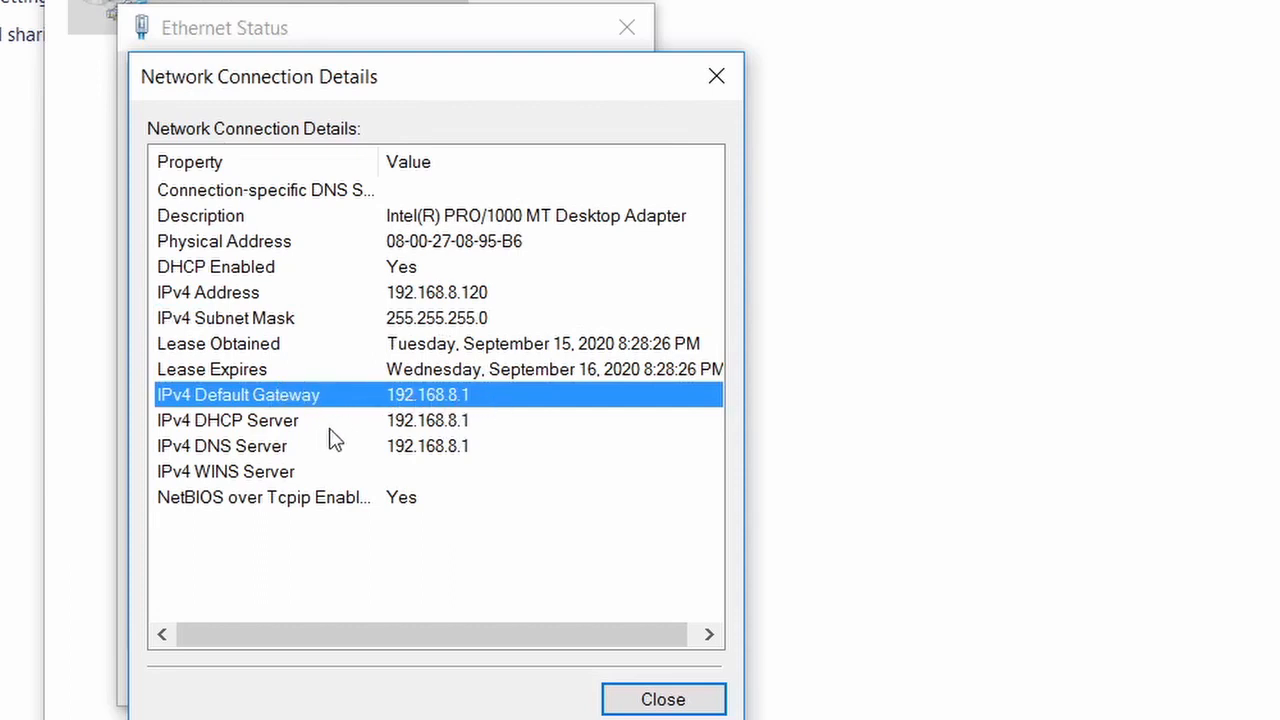
mouse_move(436, 418)
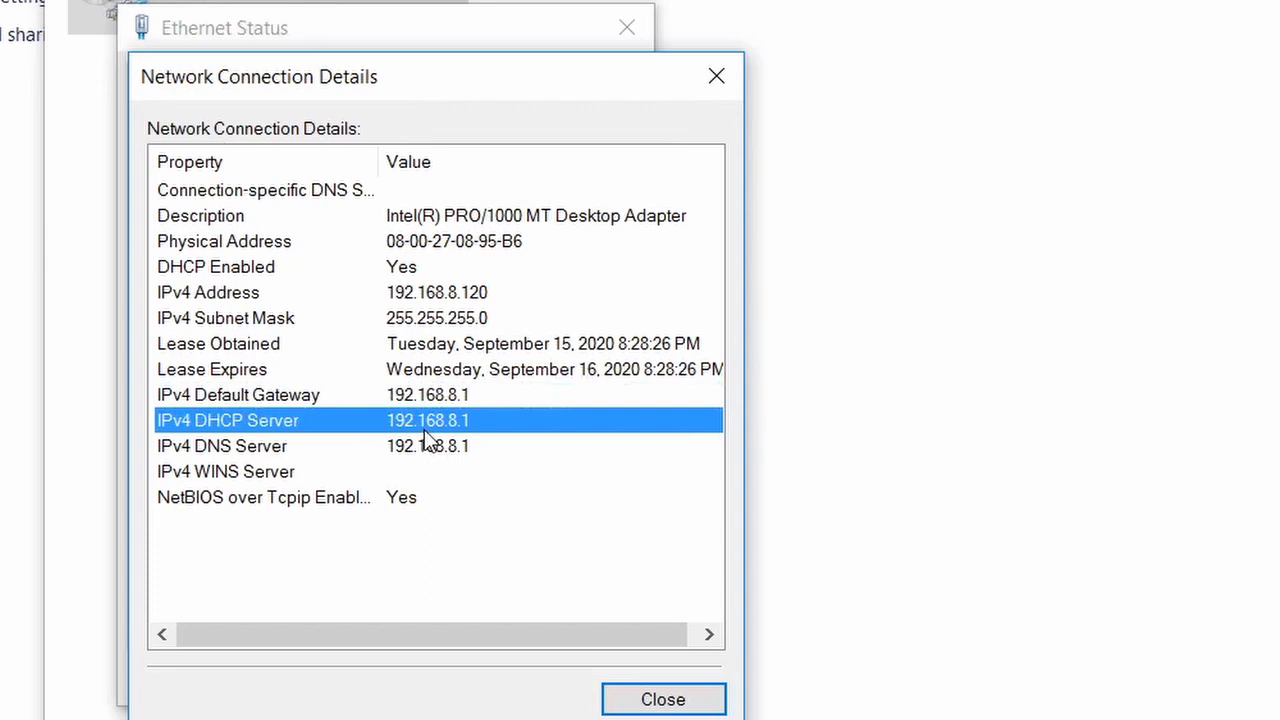
mouse_move(424, 436)
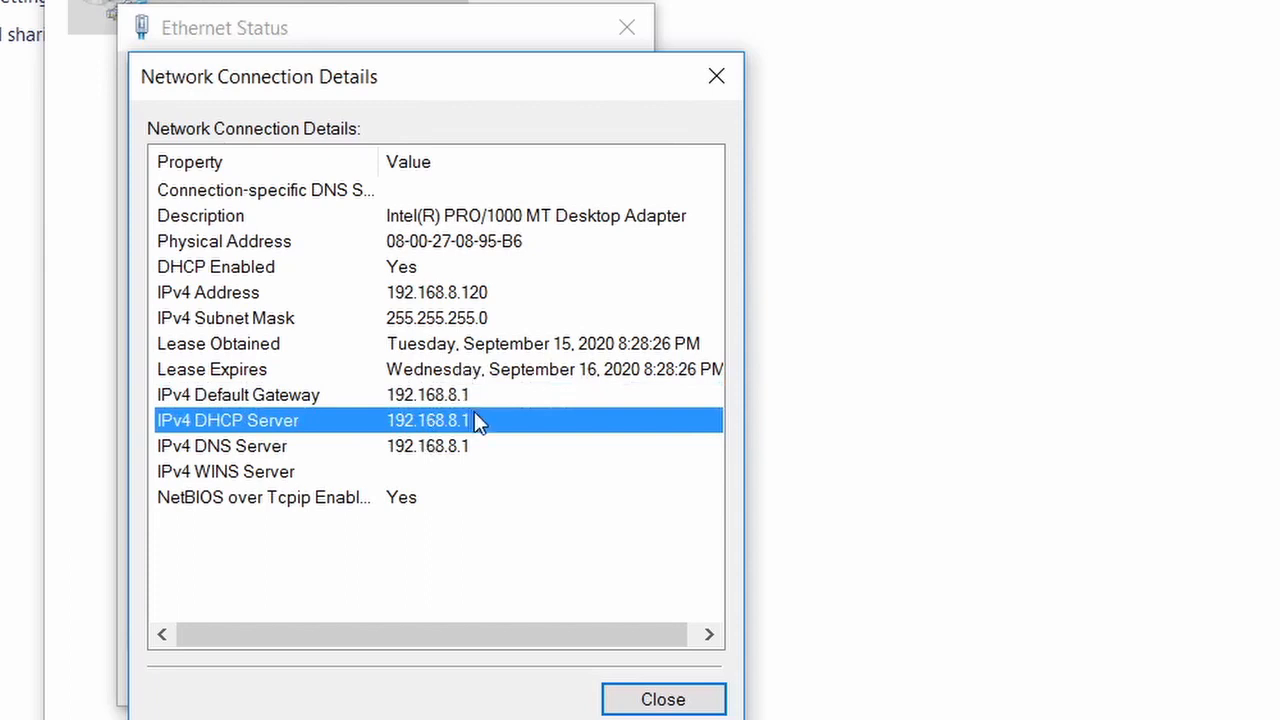
mouse_move(332, 456)
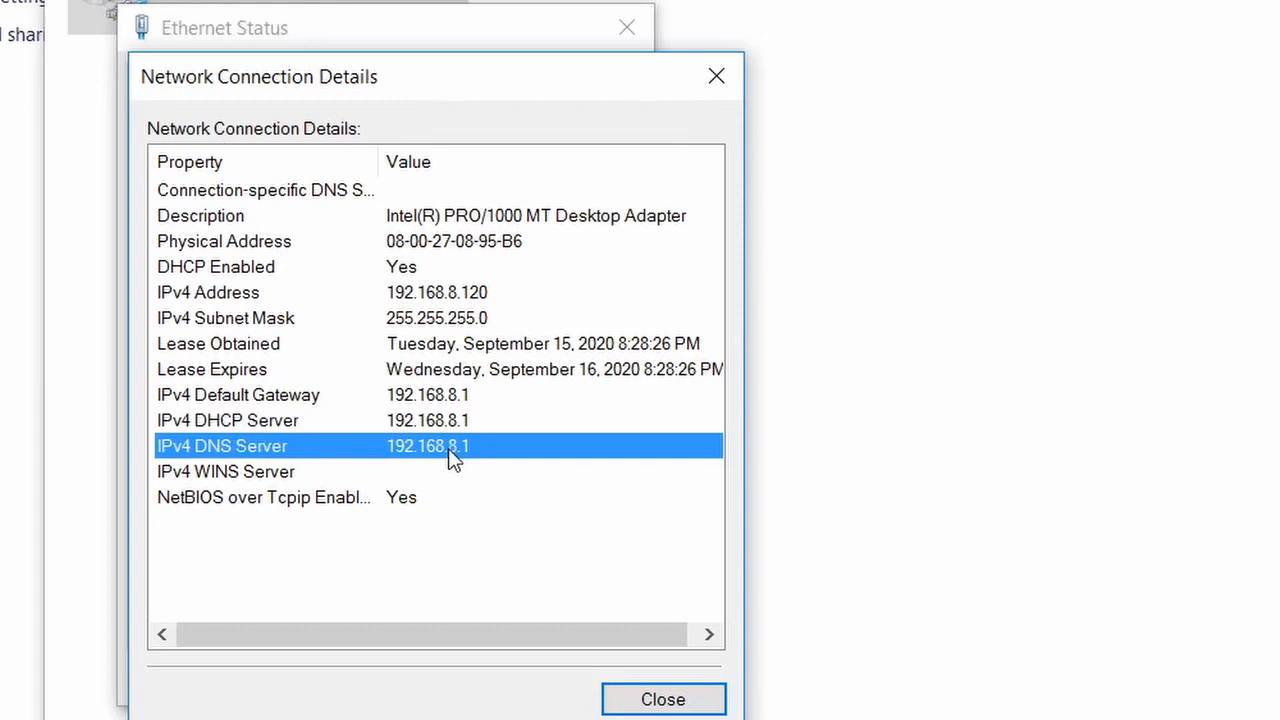
mouse_move(564, 120)
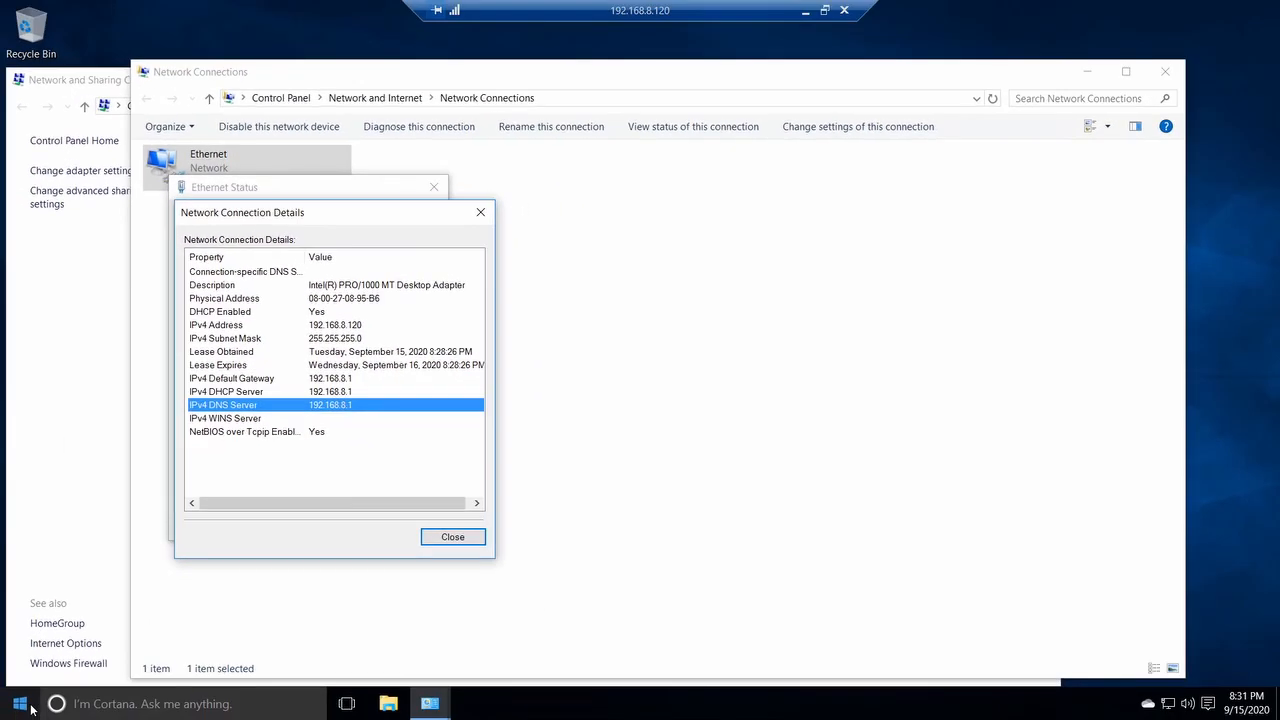
Launch Command Prompt from the Start button's quick-link menu beside the details dialog.
right_click(20, 704)
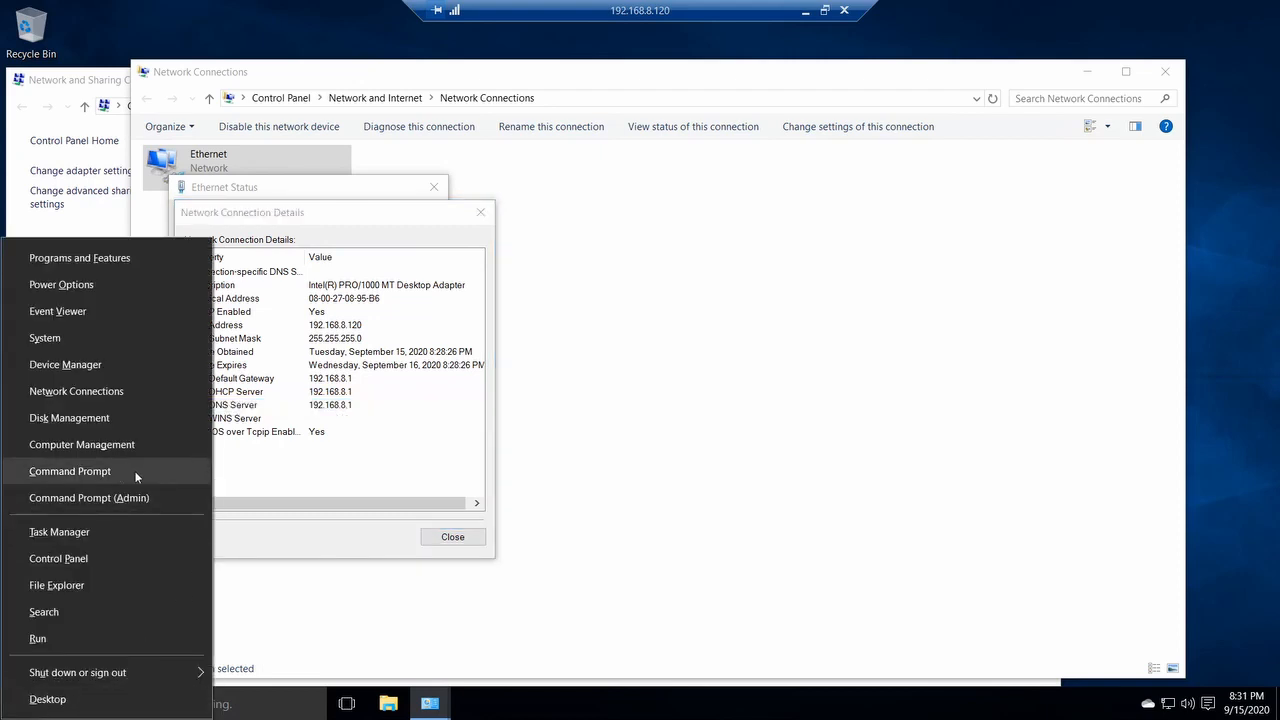
mouse_move(88, 498)
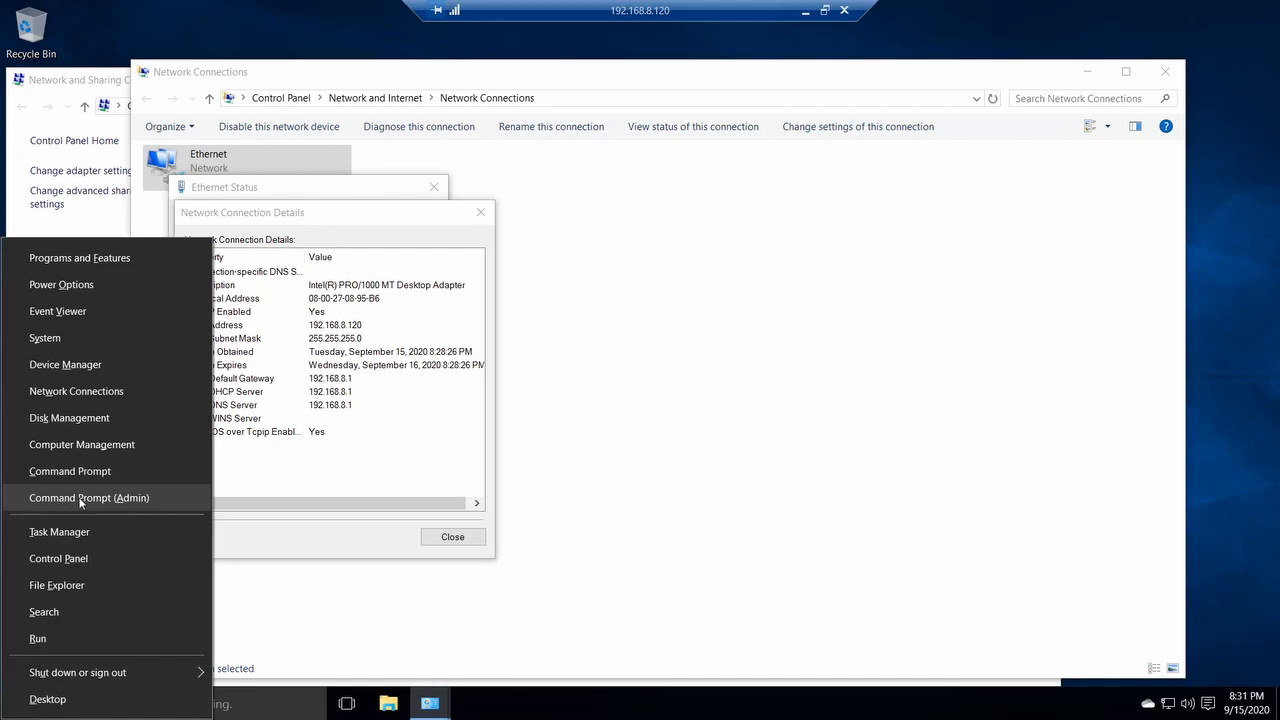
mouse_move(70, 472)
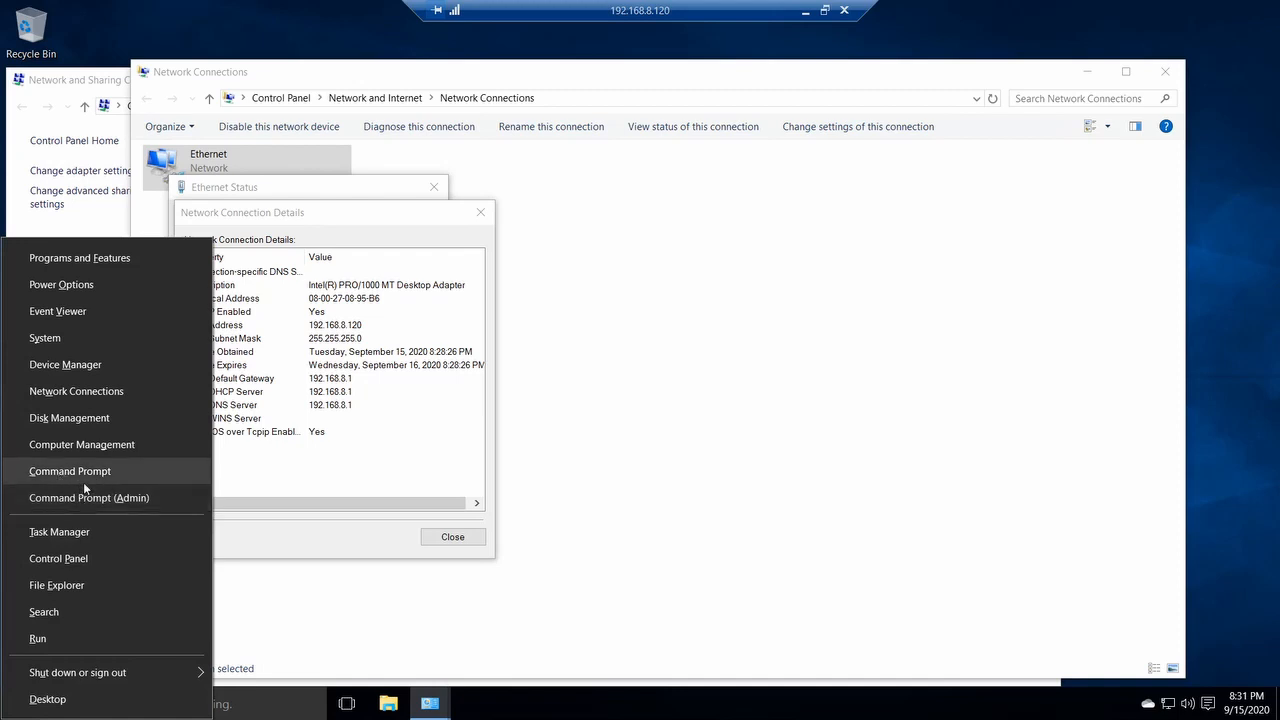
mouse_move(78, 478)
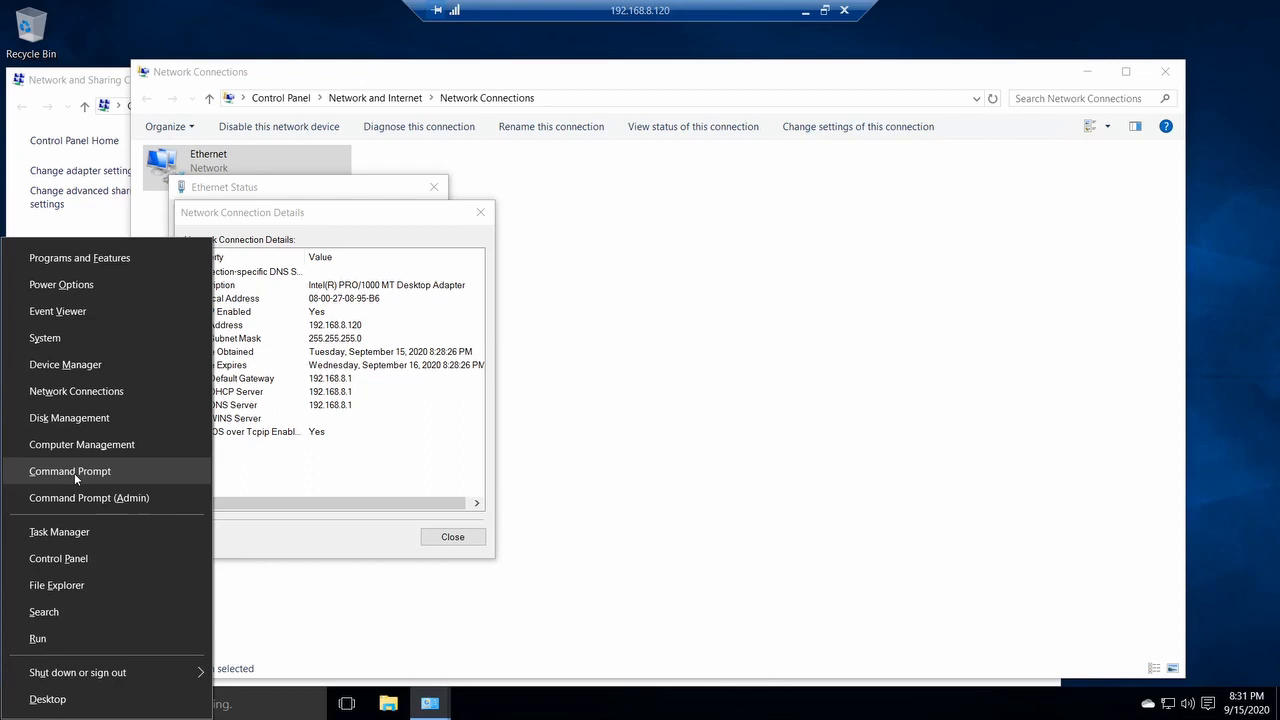
left_click(68, 472)
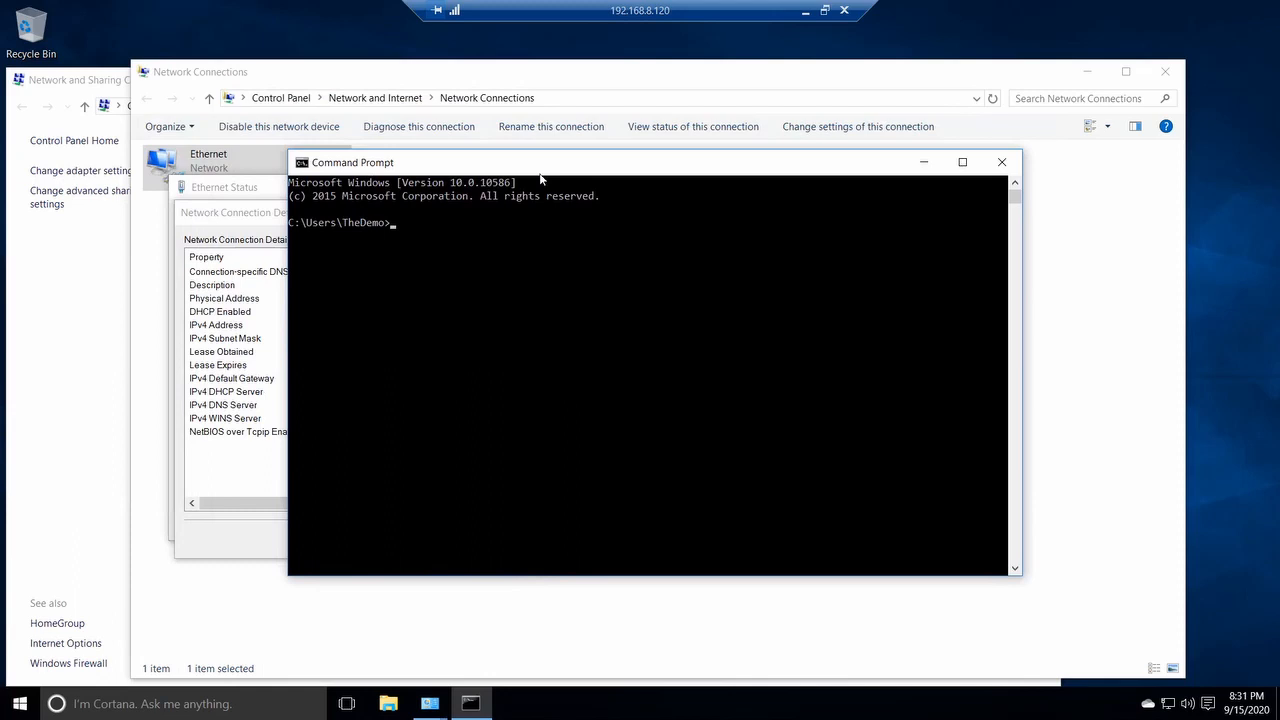
Run ipconfig /all in Command Prompt and scroll back to the report's first line.
left_click(512, 240)
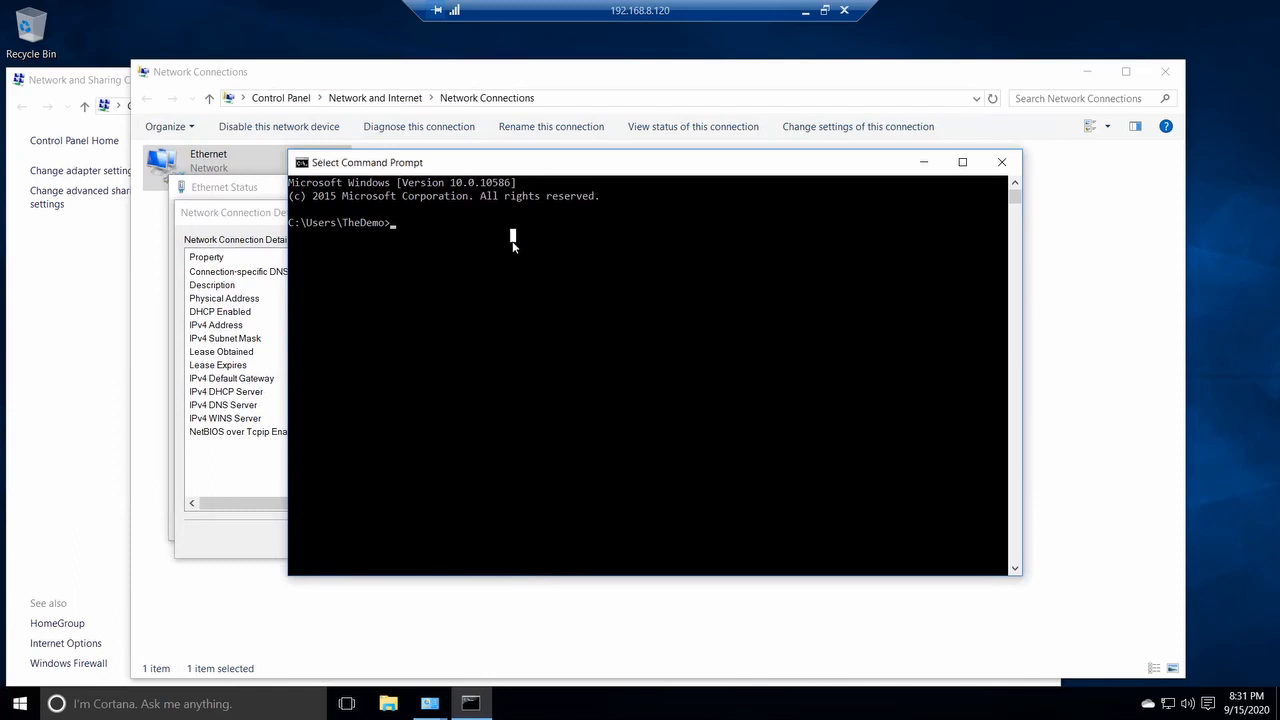
type("ip")
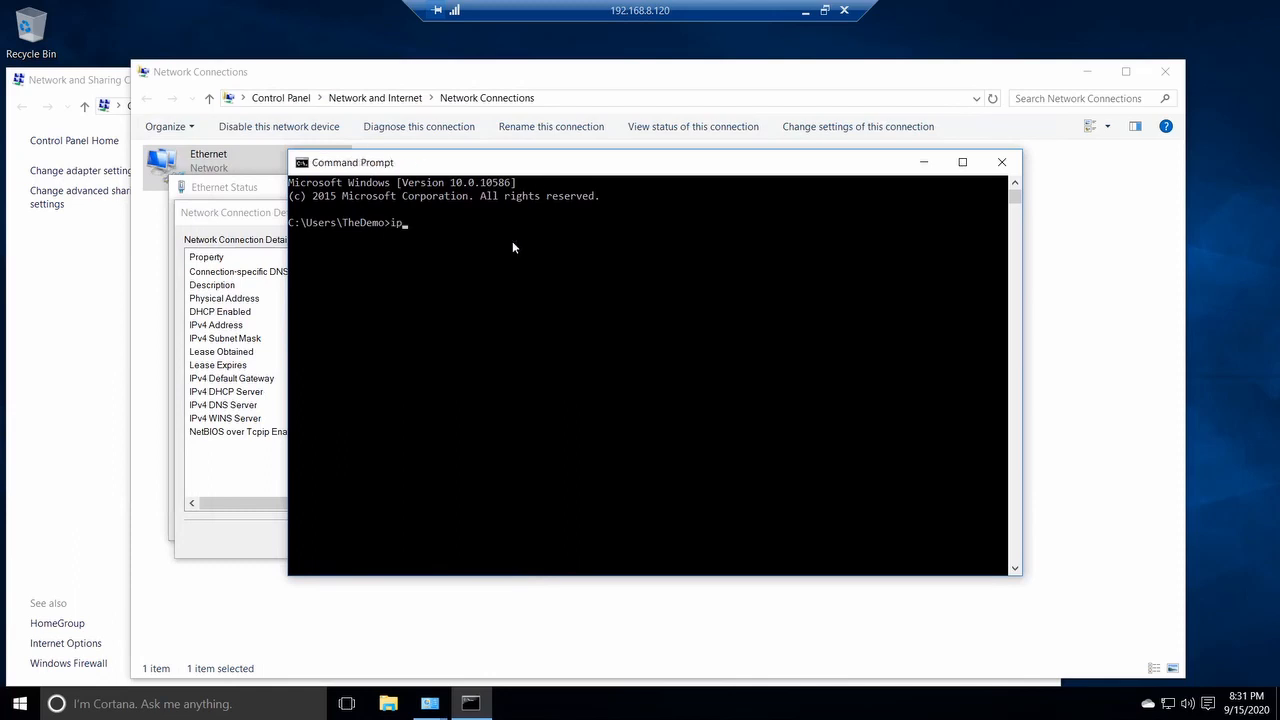
type("config")
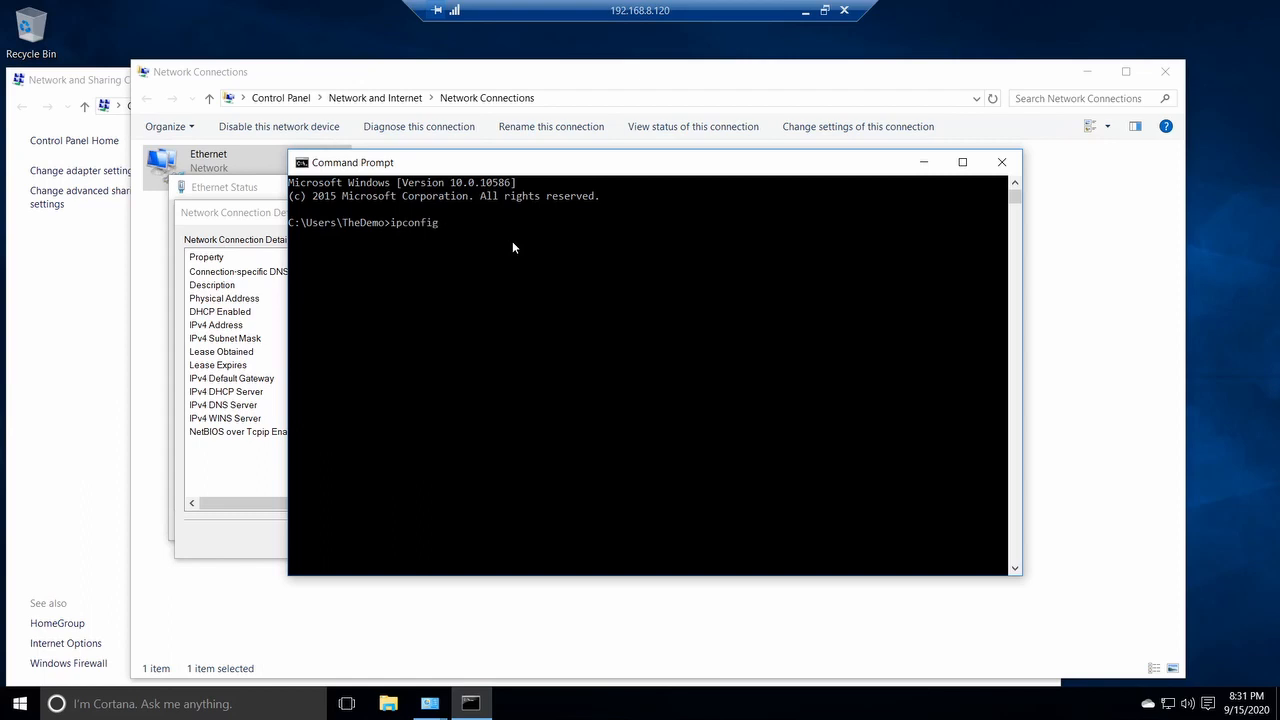
type("/all")
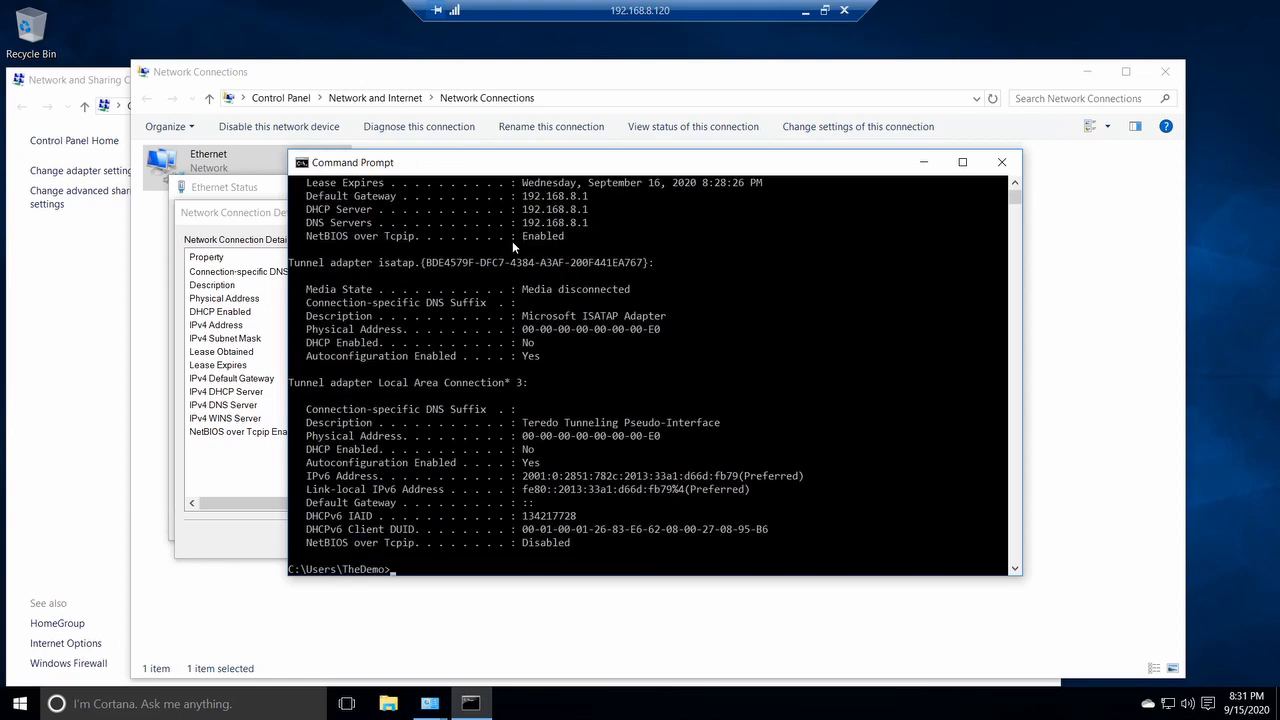
mouse_move(636, 152)
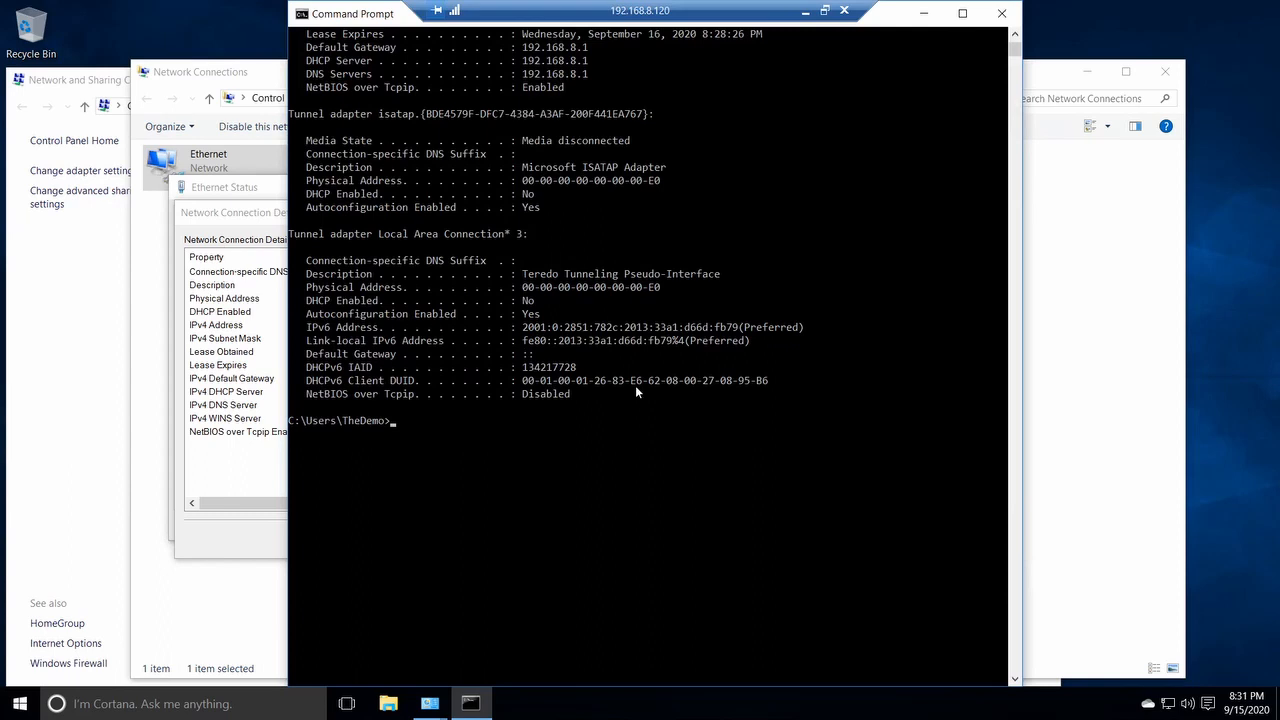
scroll("up", 3)
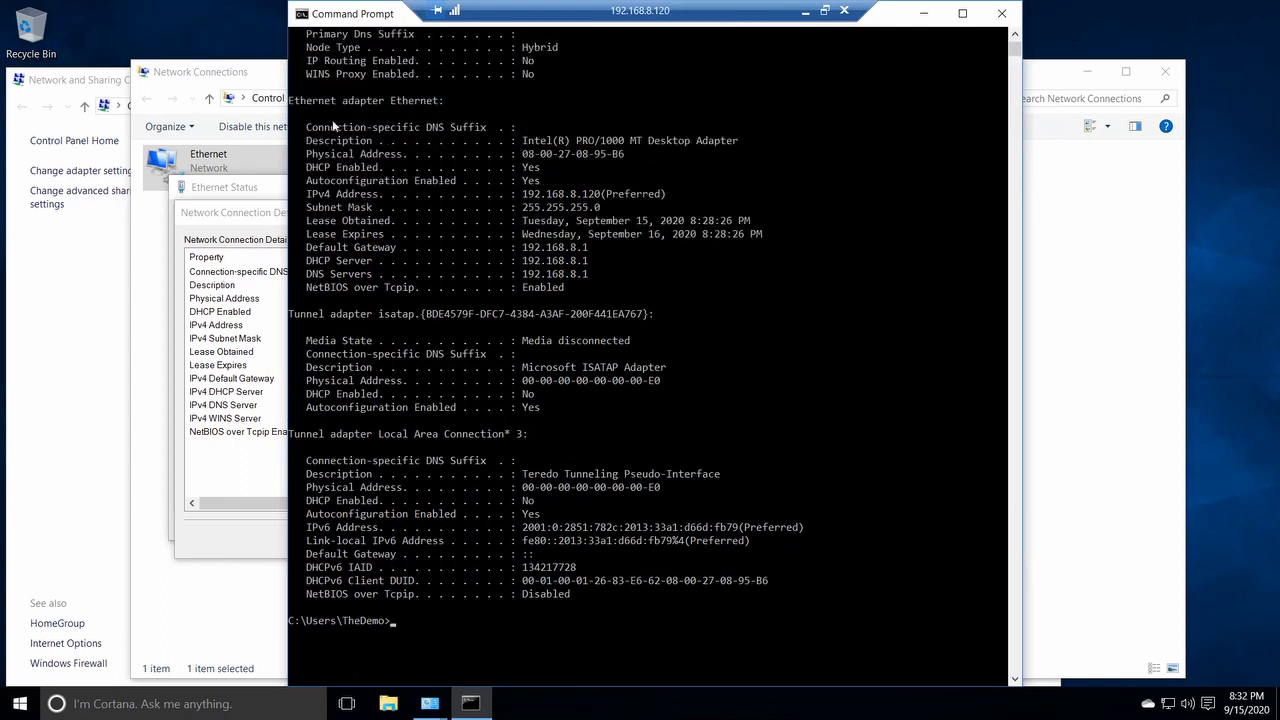
mouse_move(424, 112)
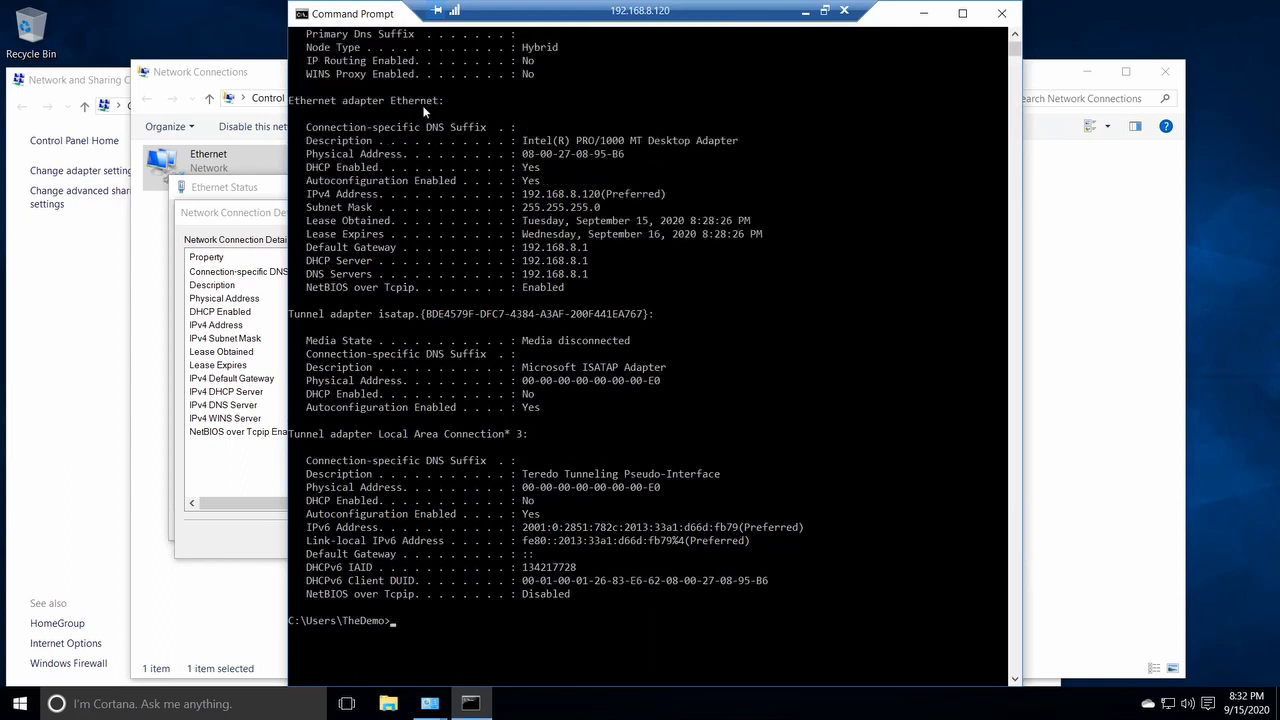
mouse_move(448, 120)
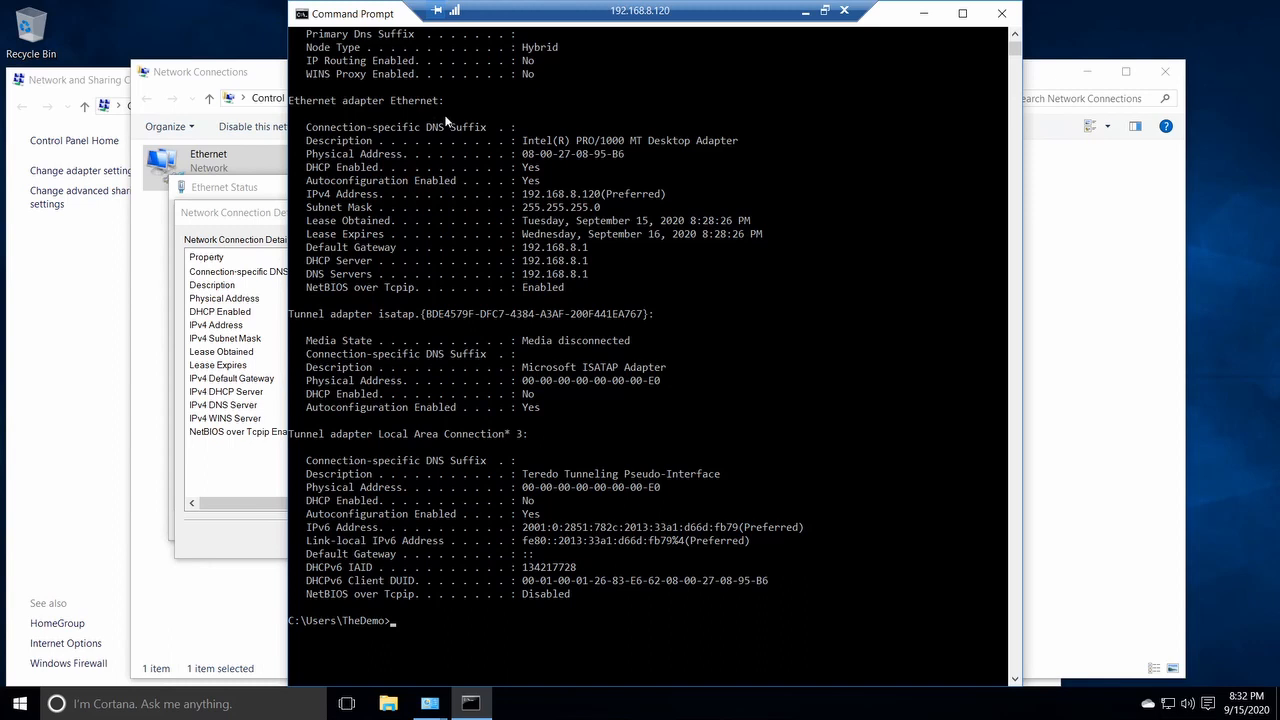
mouse_move(384, 128)
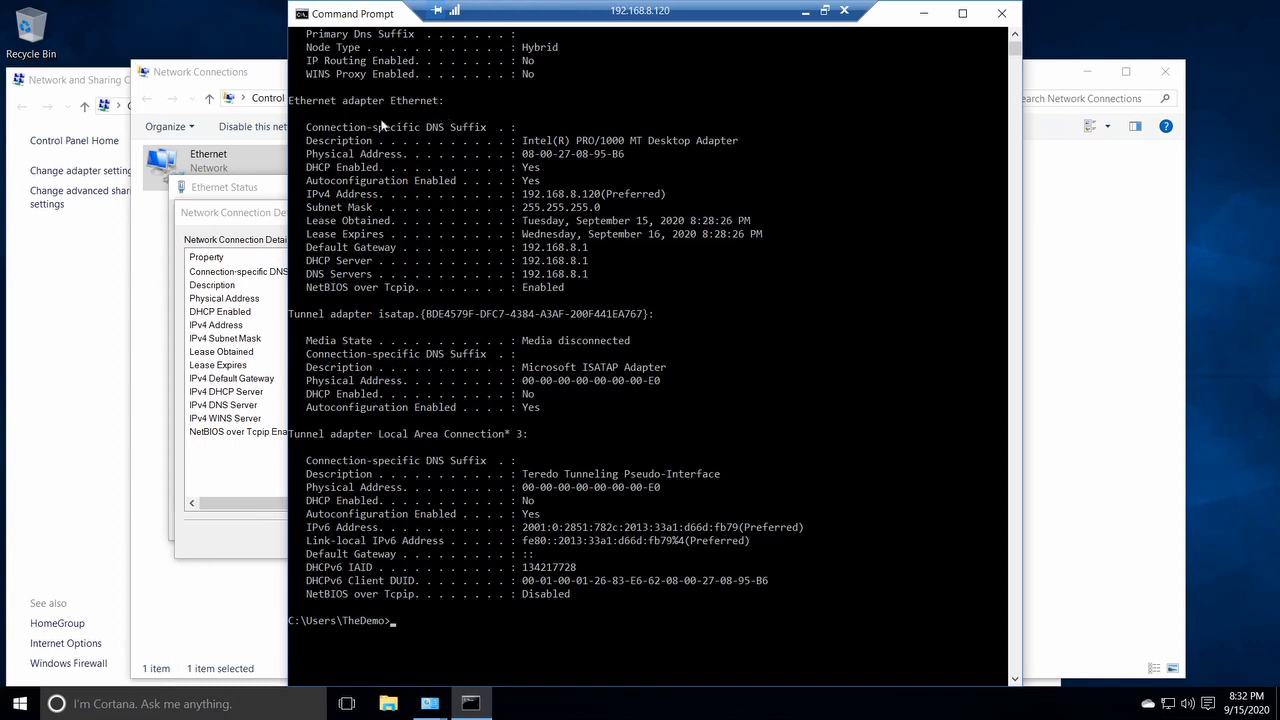
mouse_move(504, 196)
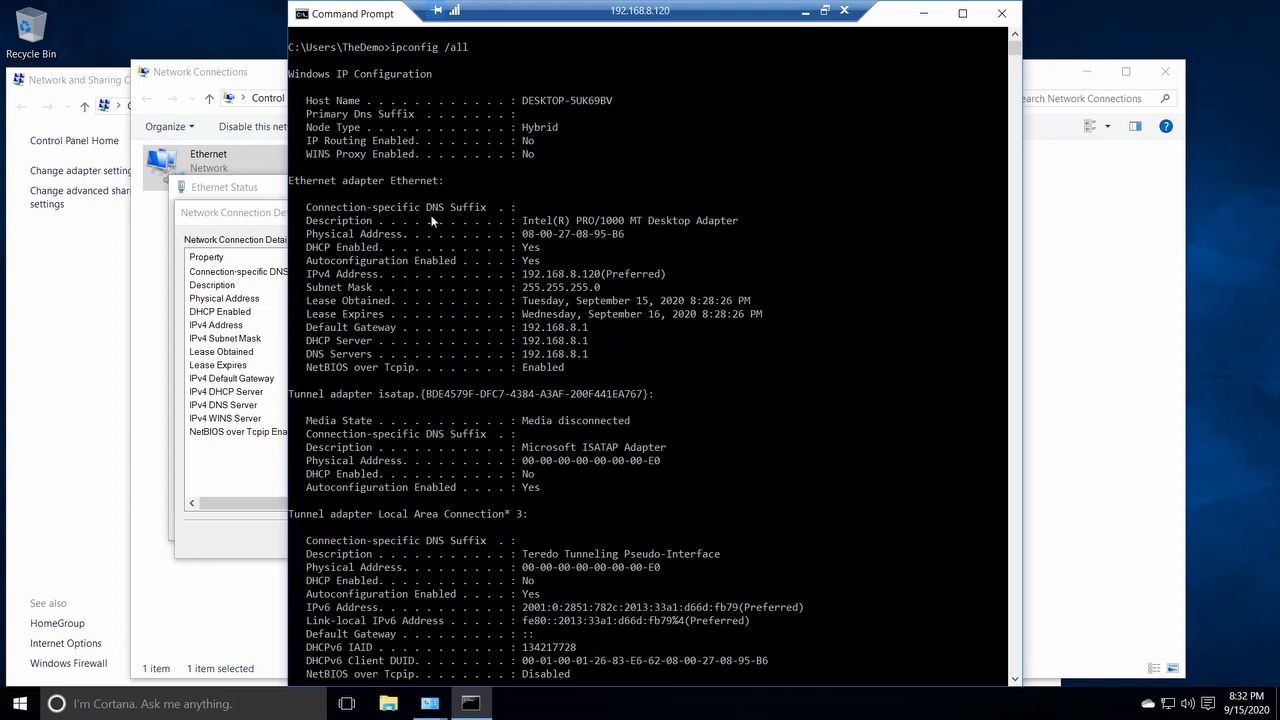
mouse_move(732, 228)
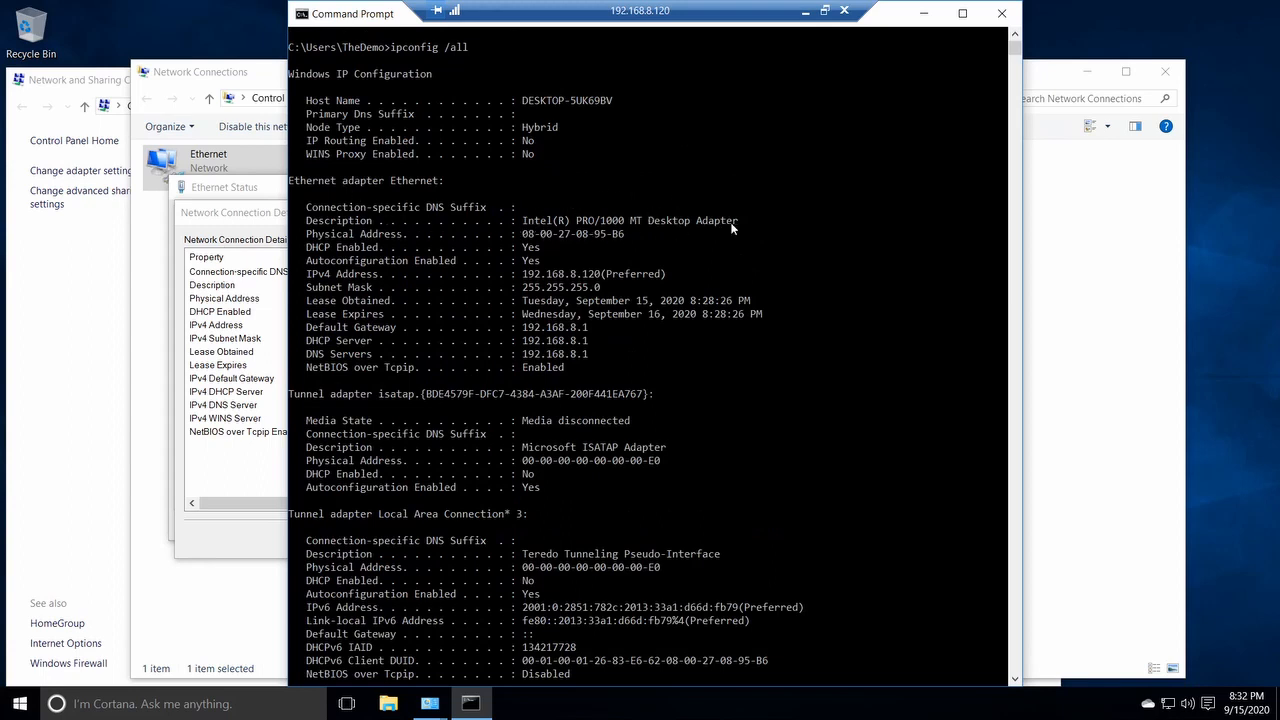
mouse_move(536, 244)
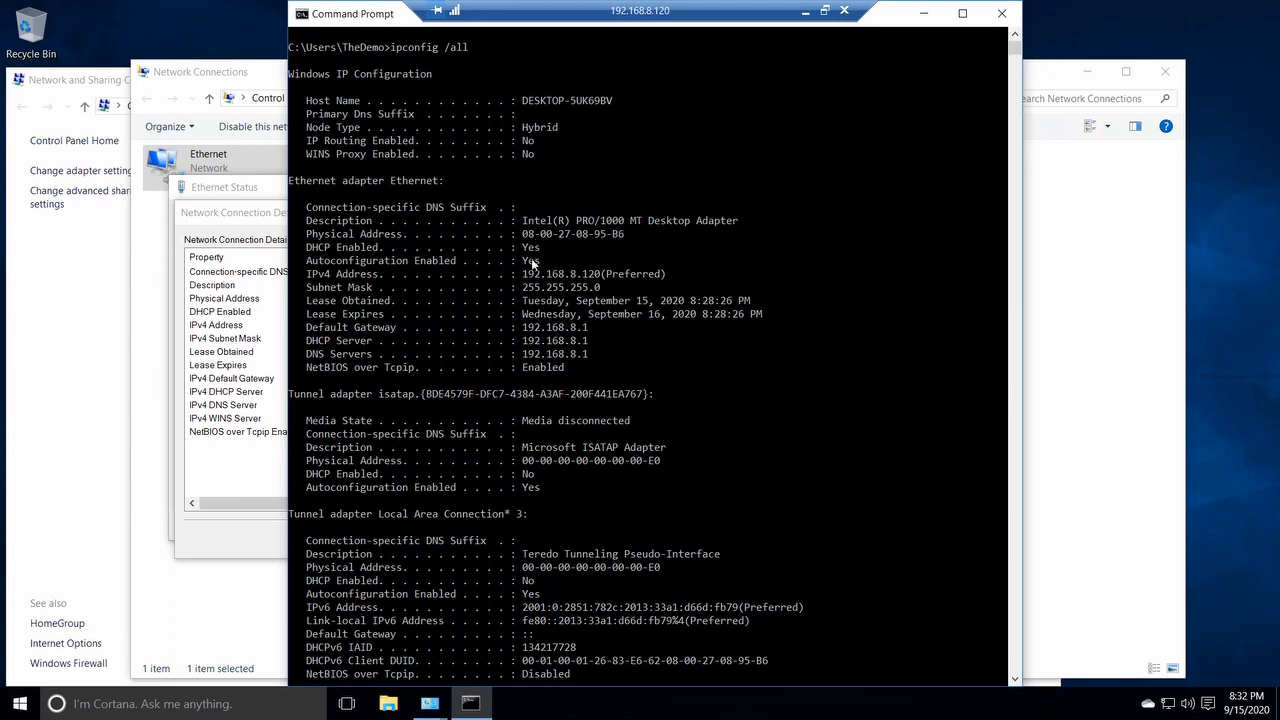
mouse_move(528, 278)
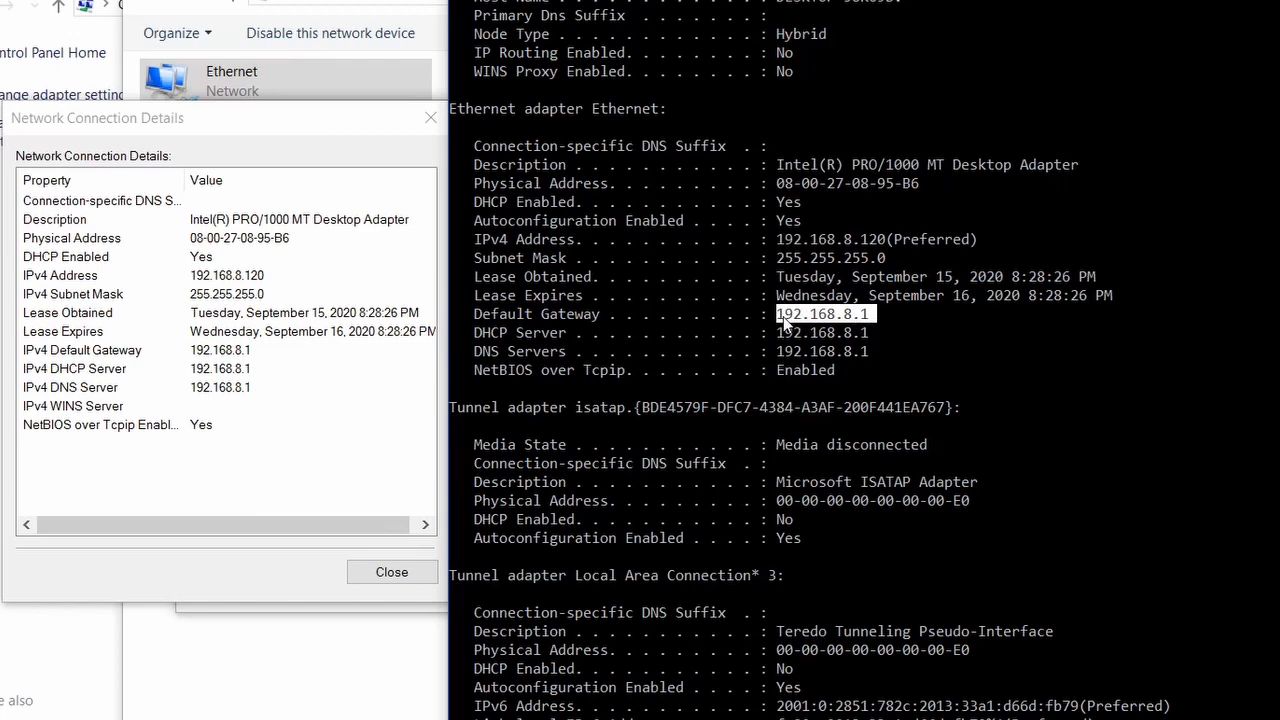
mouse_move(872, 344)
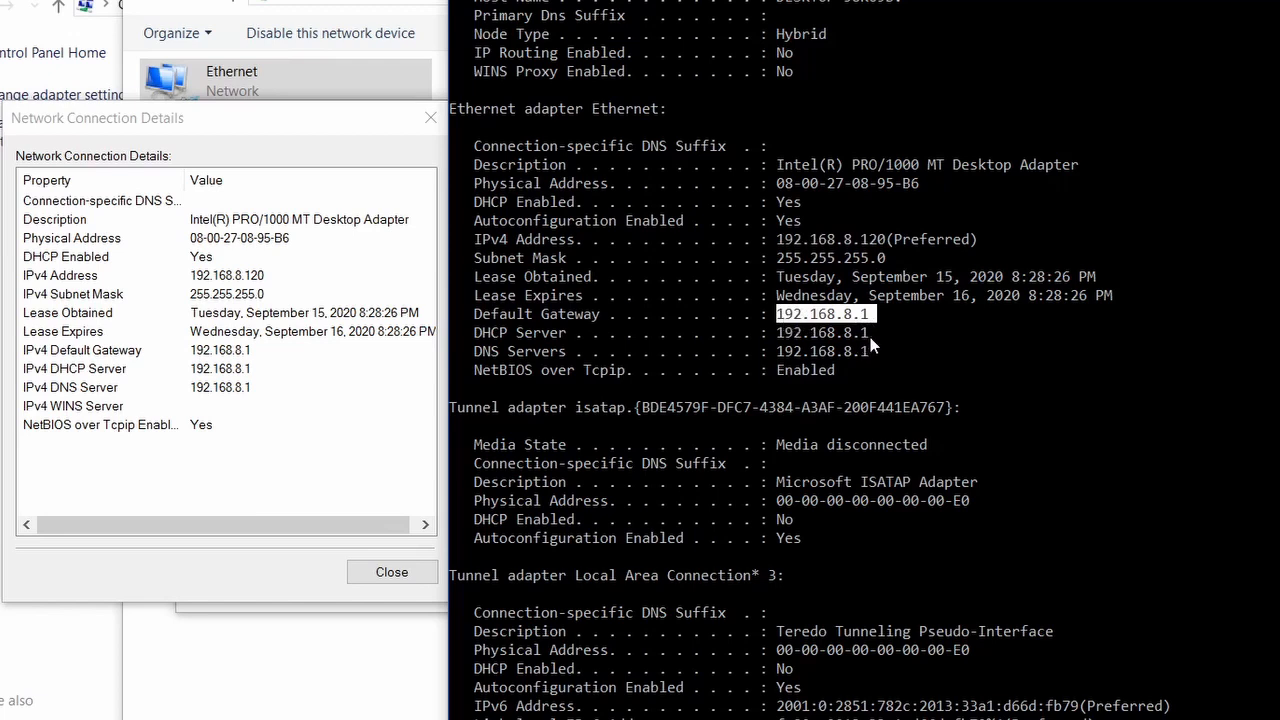
Highlight the DNS server address for comparison, then scroll down to the end of the report.
left_click(822, 332)
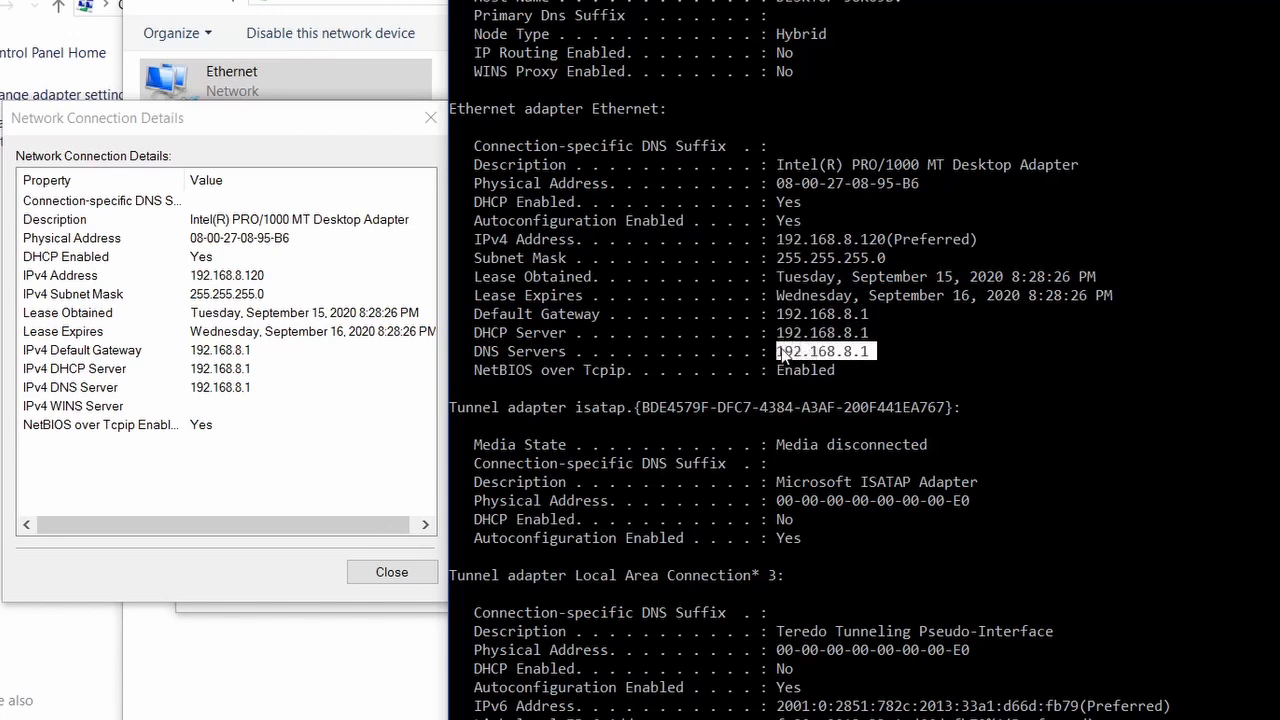
mouse_move(968, 376)
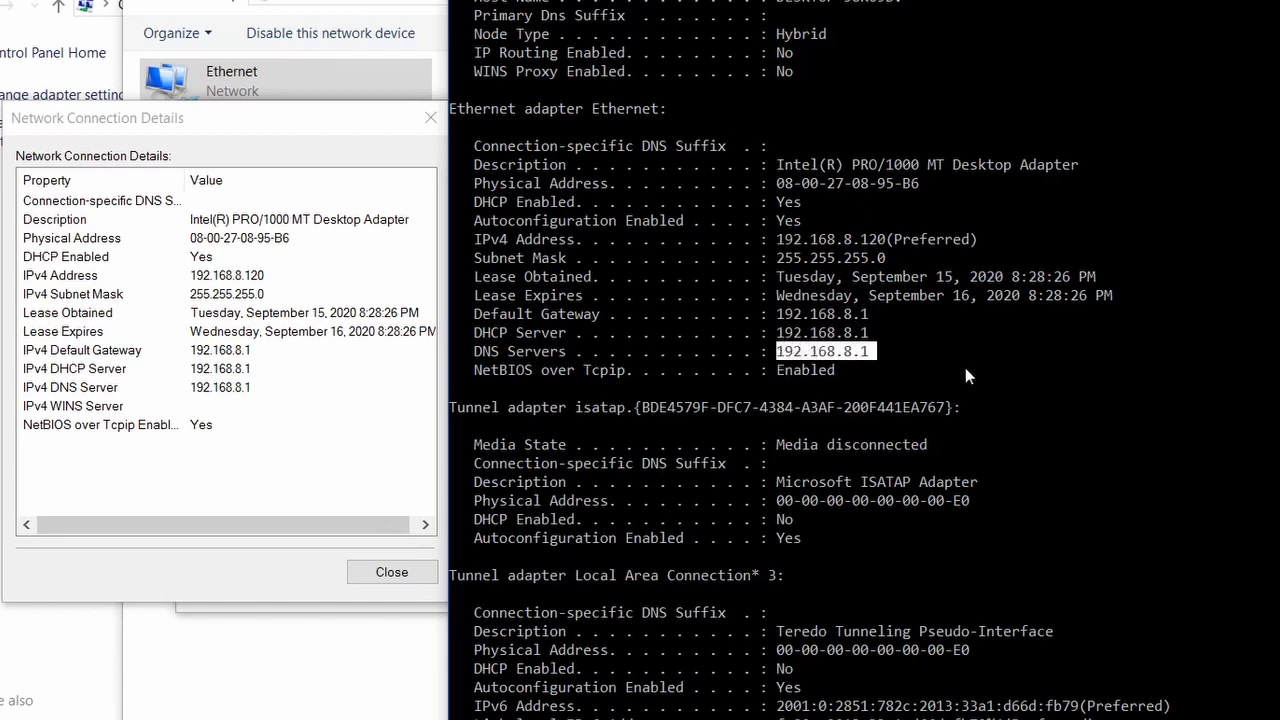
mouse_move(924, 304)
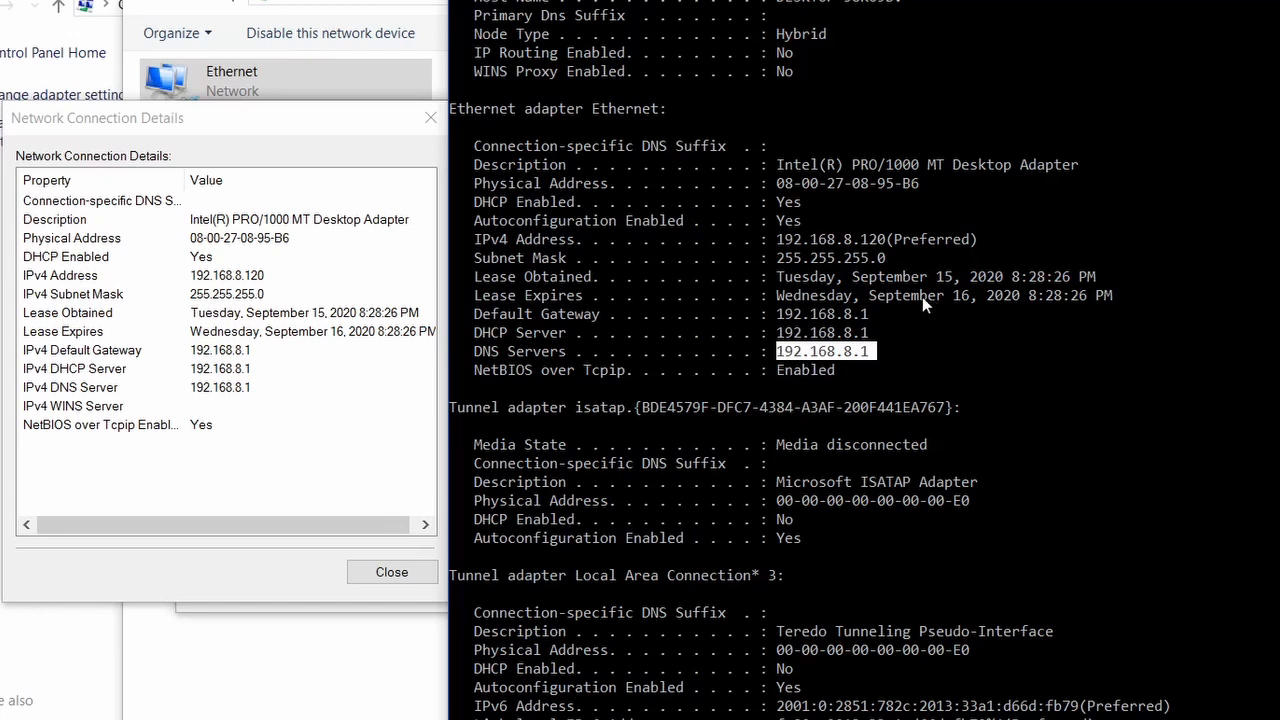
mouse_move(1040, 378)
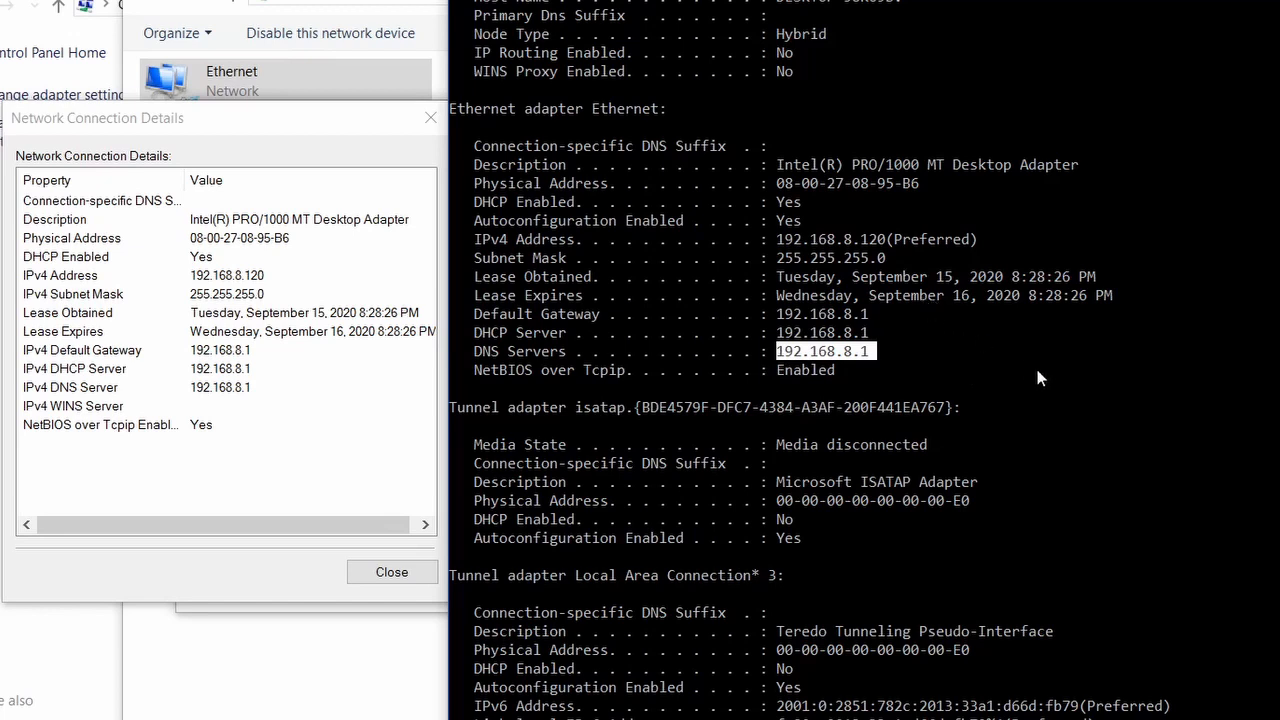
mouse_move(784, 248)
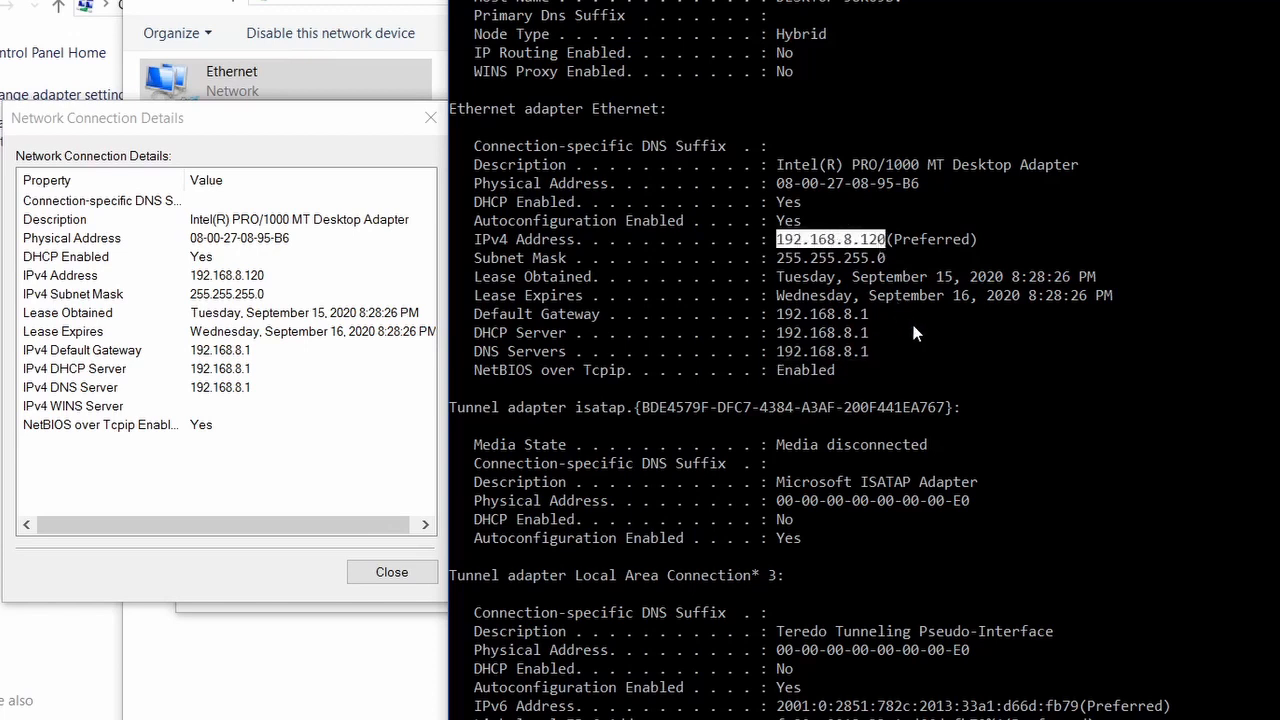
mouse_move(978, 428)
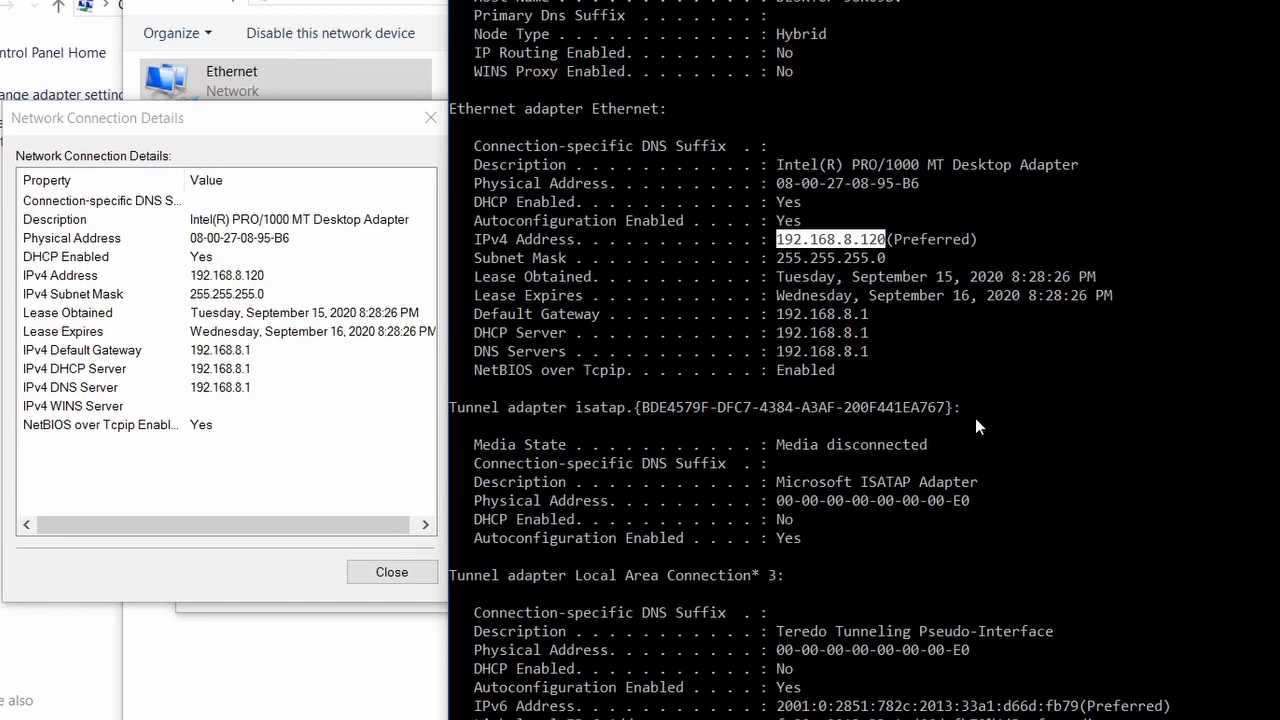
mouse_move(920, 448)
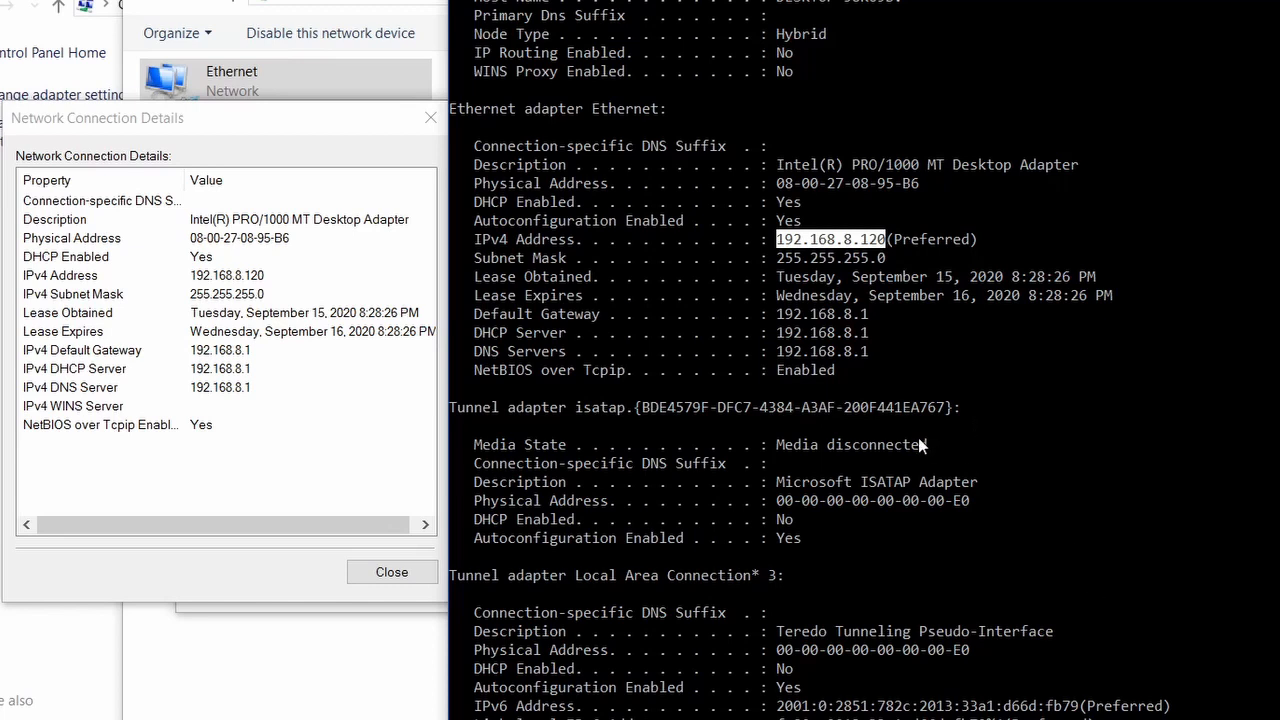
mouse_move(842, 420)
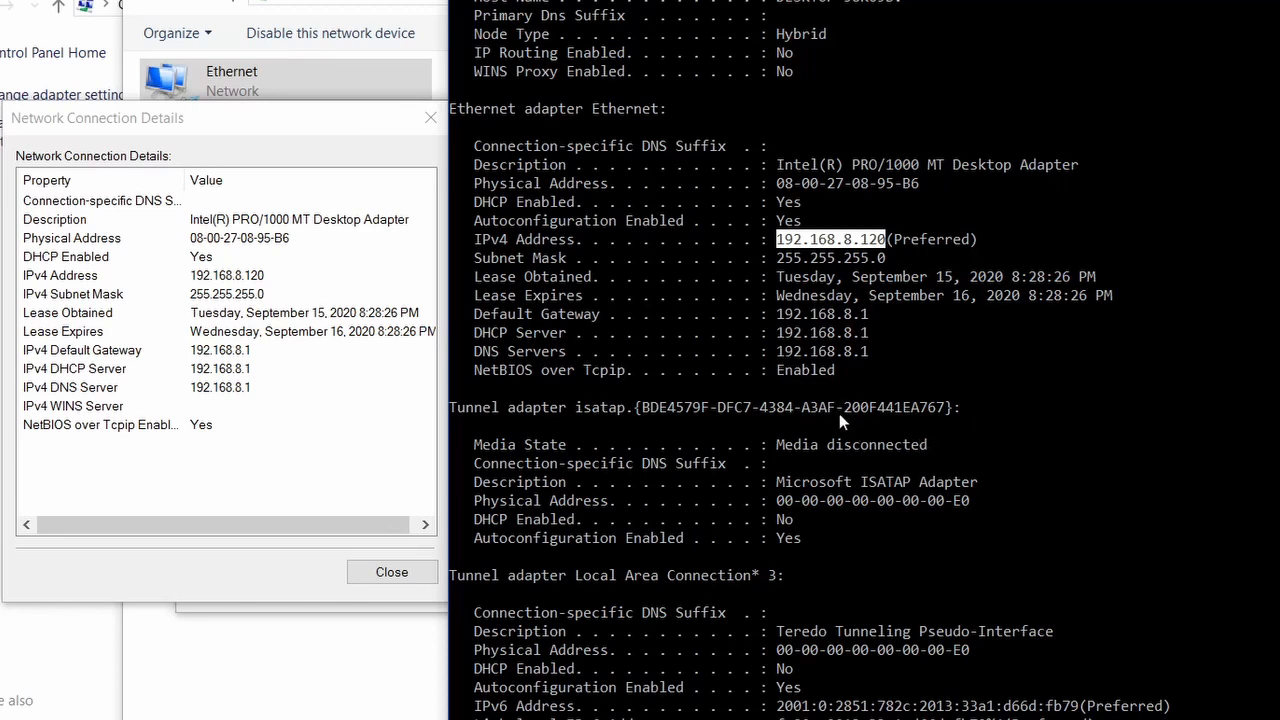
scroll("down", 3)
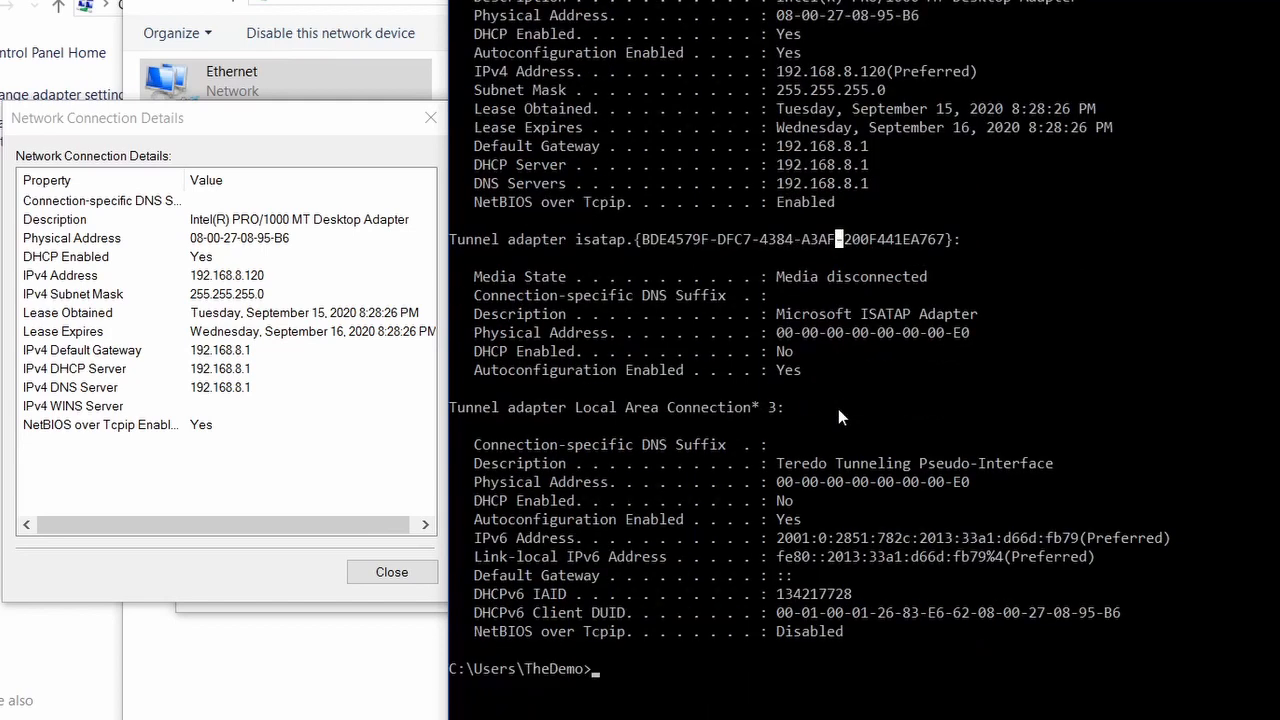
scroll("down", 3)
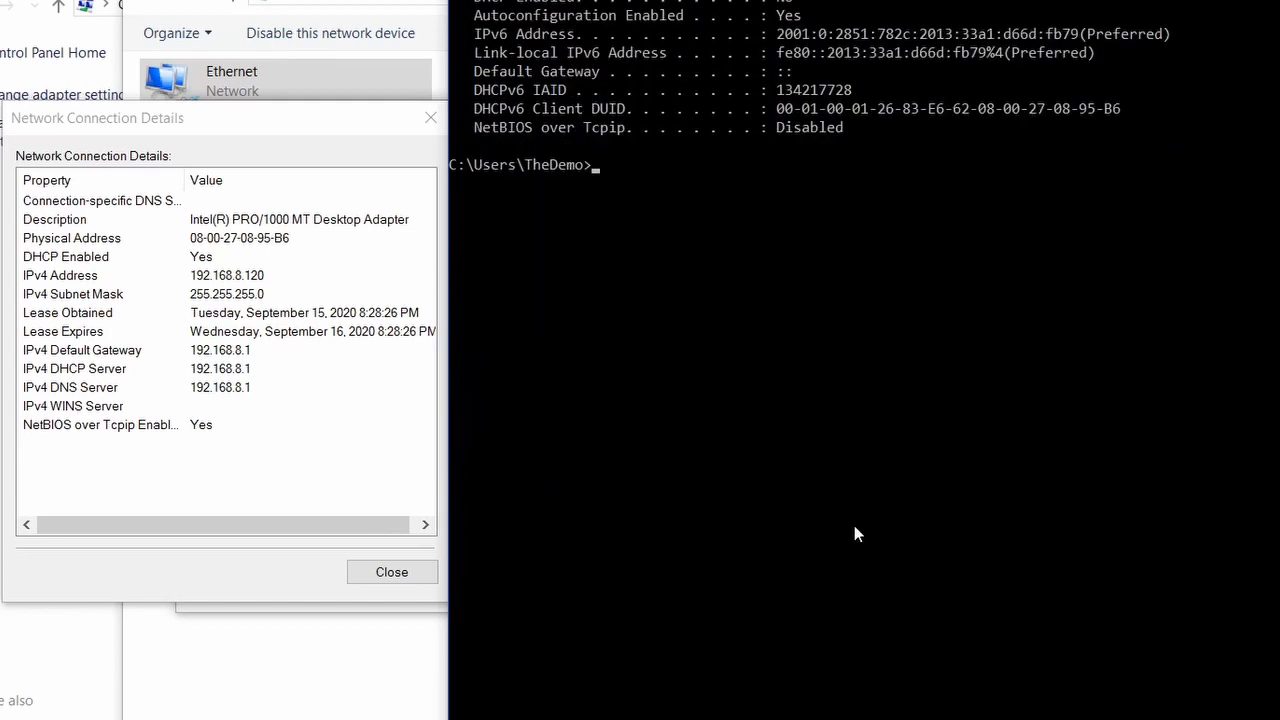
Run ping 192.168.8.1 against the gateway, then enter the ping command again for the next host.
type("pn")
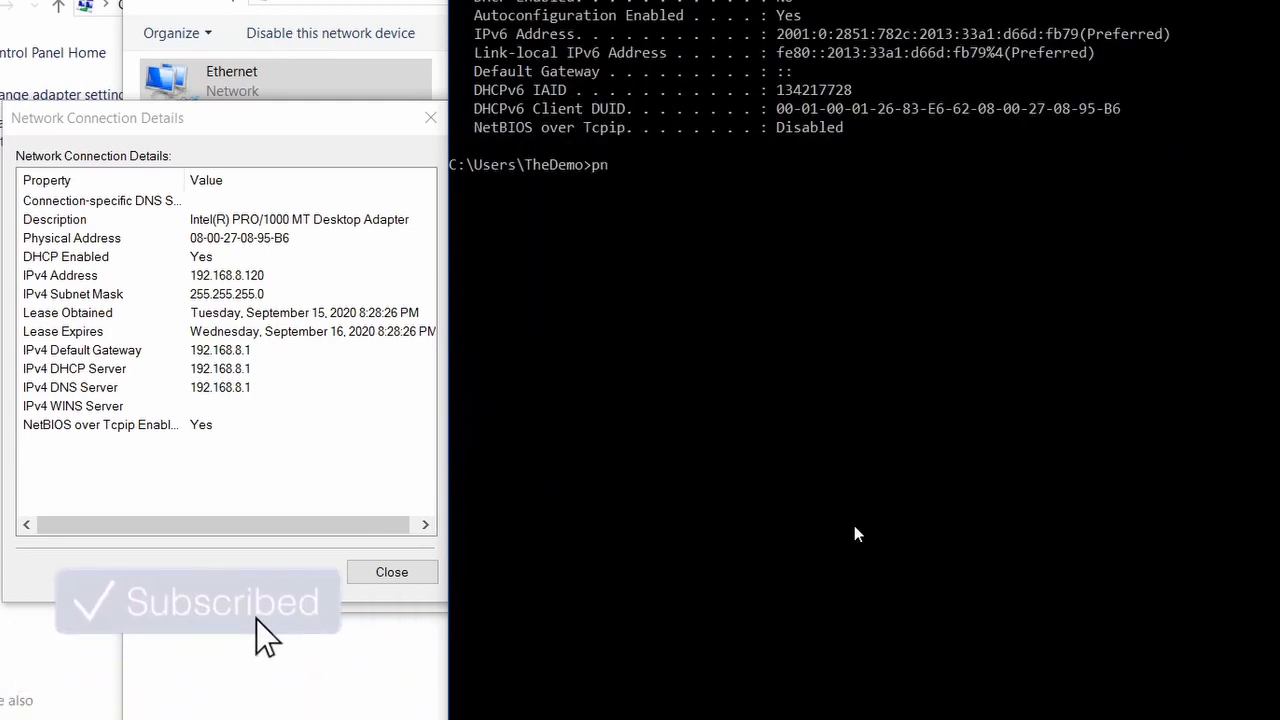
type("ing")
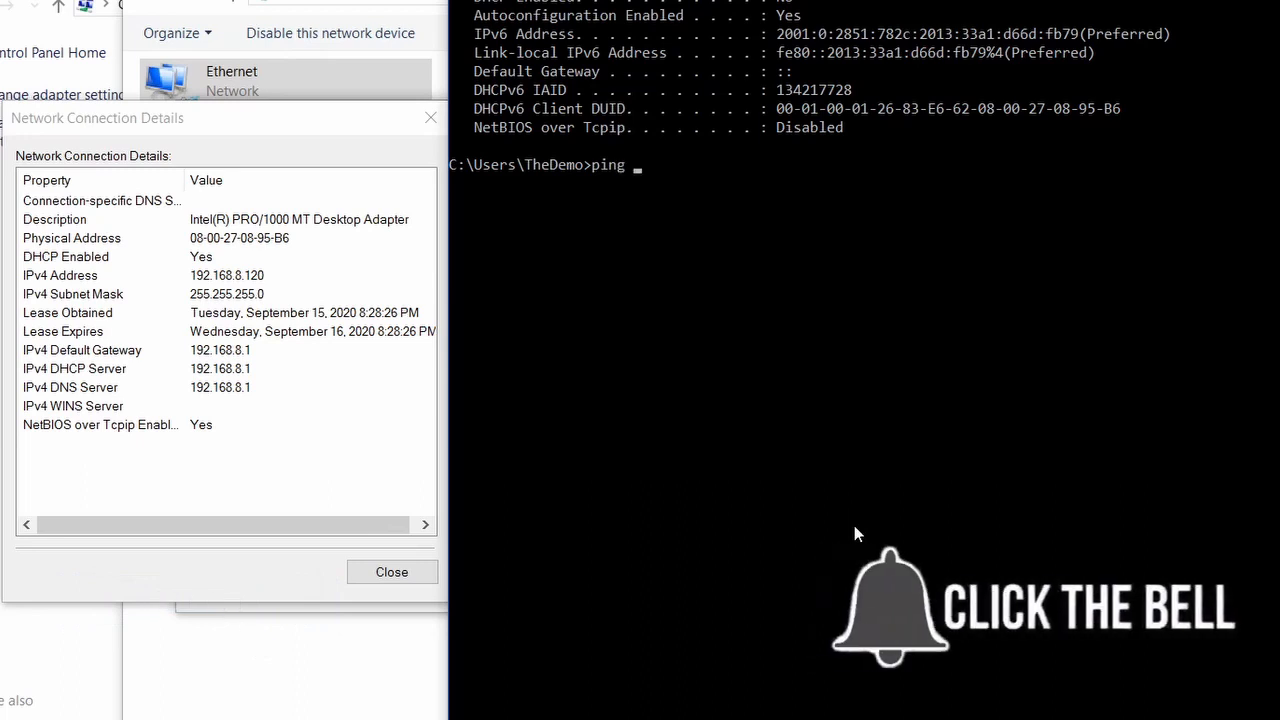
type("19")
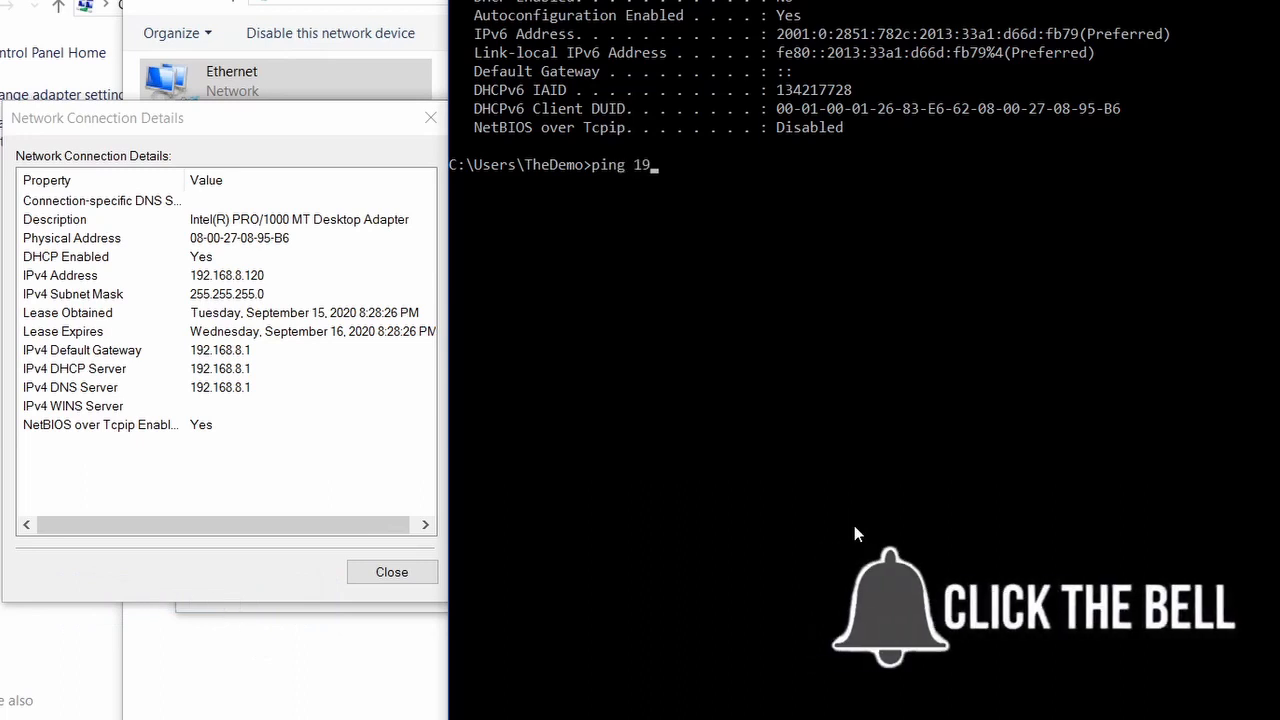
type("2.168.8.1")
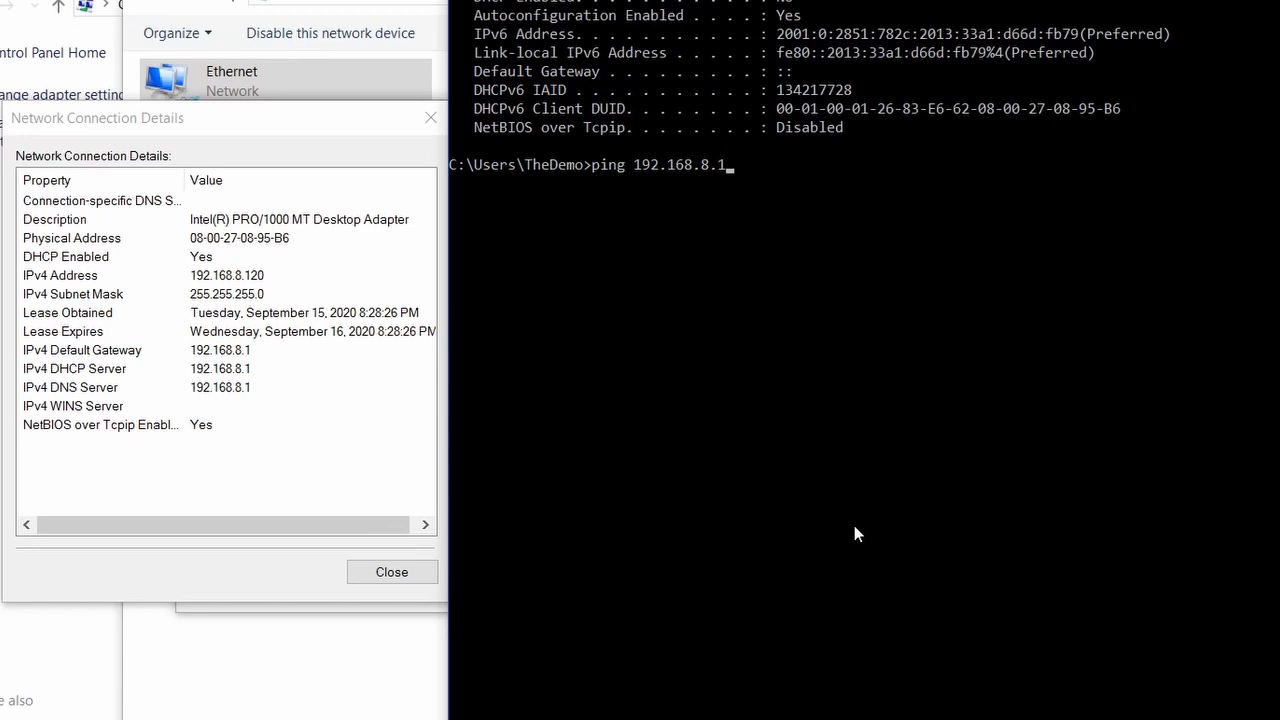
key("Return")
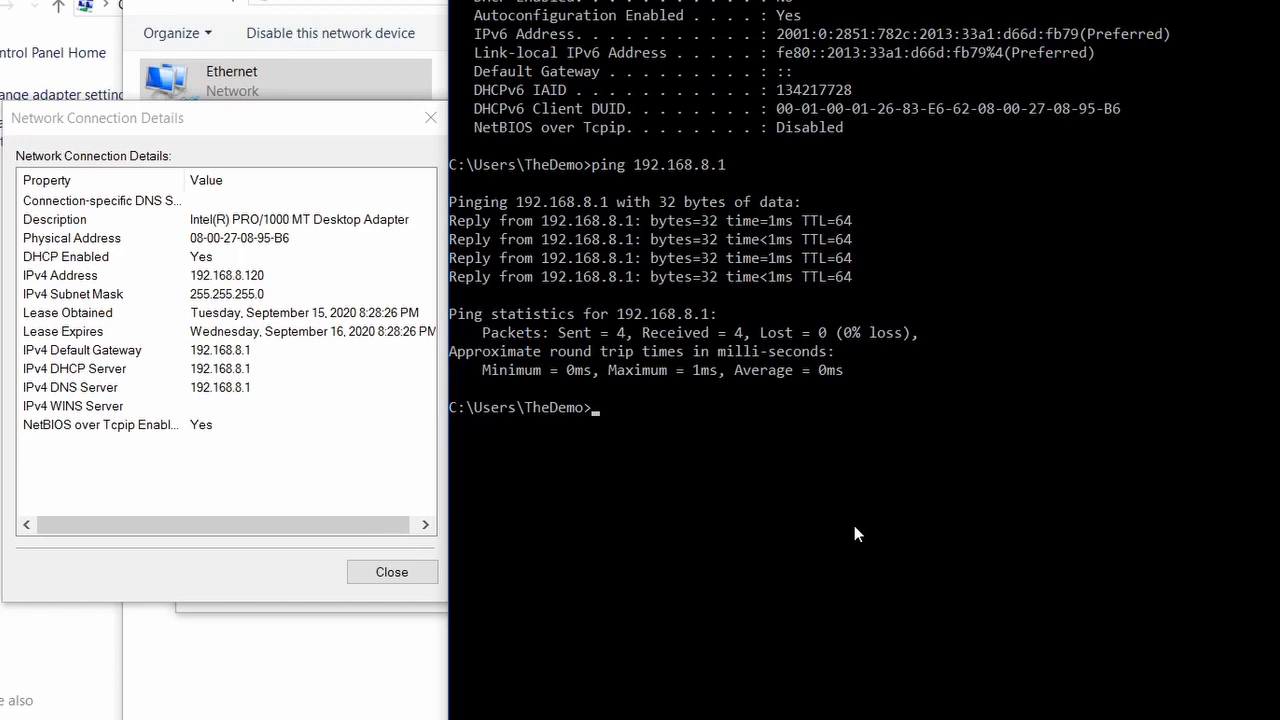
type("ping 192.168.8.1")
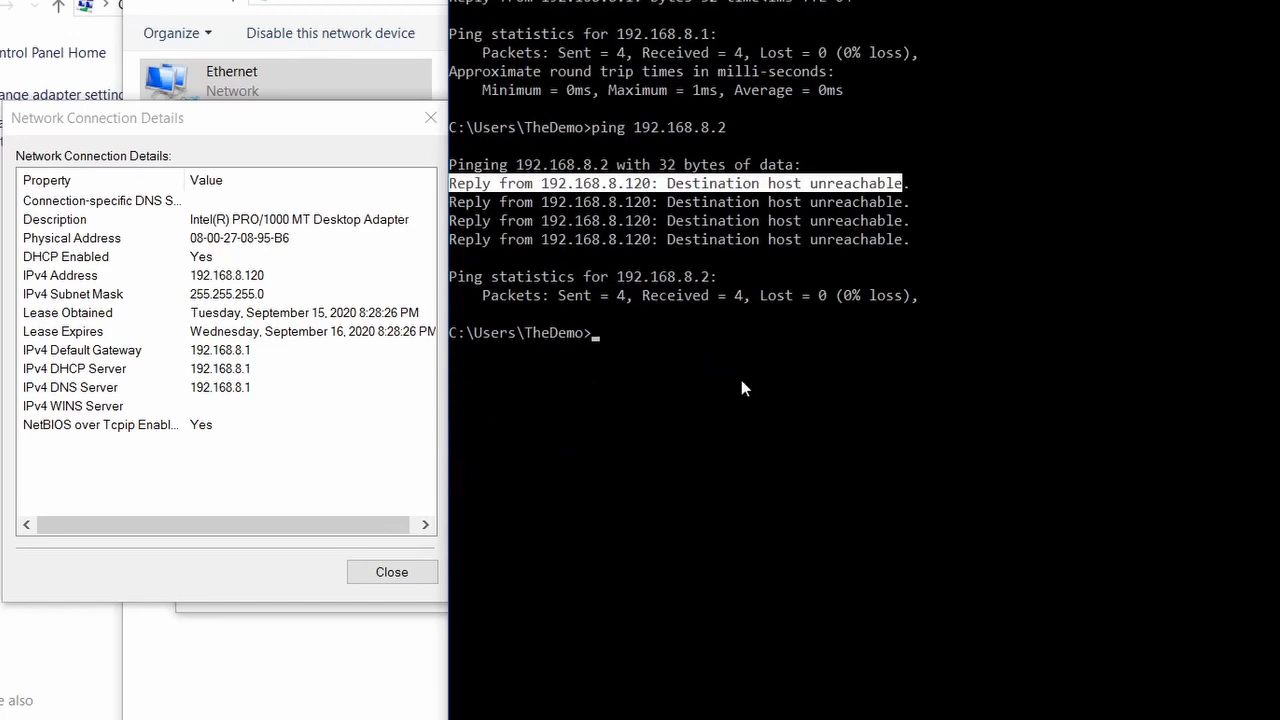
mouse_move(742, 388)
type("ping w")
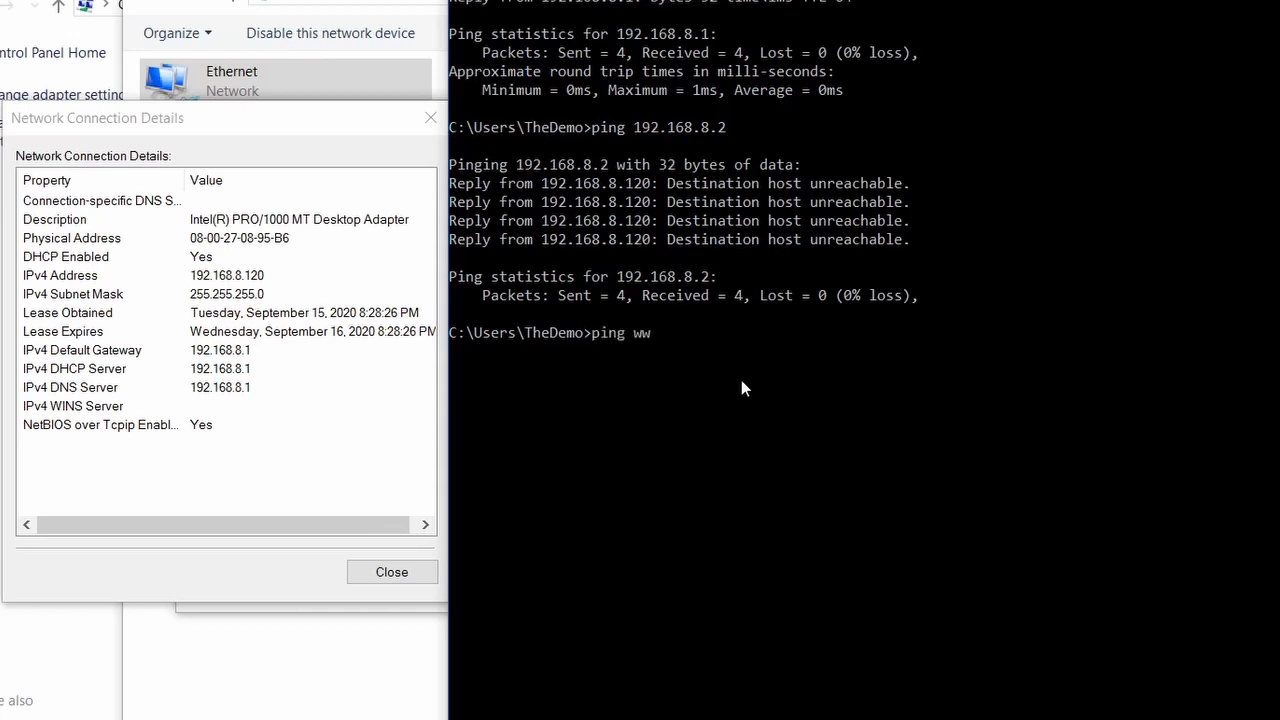
type("w.google.co.za")
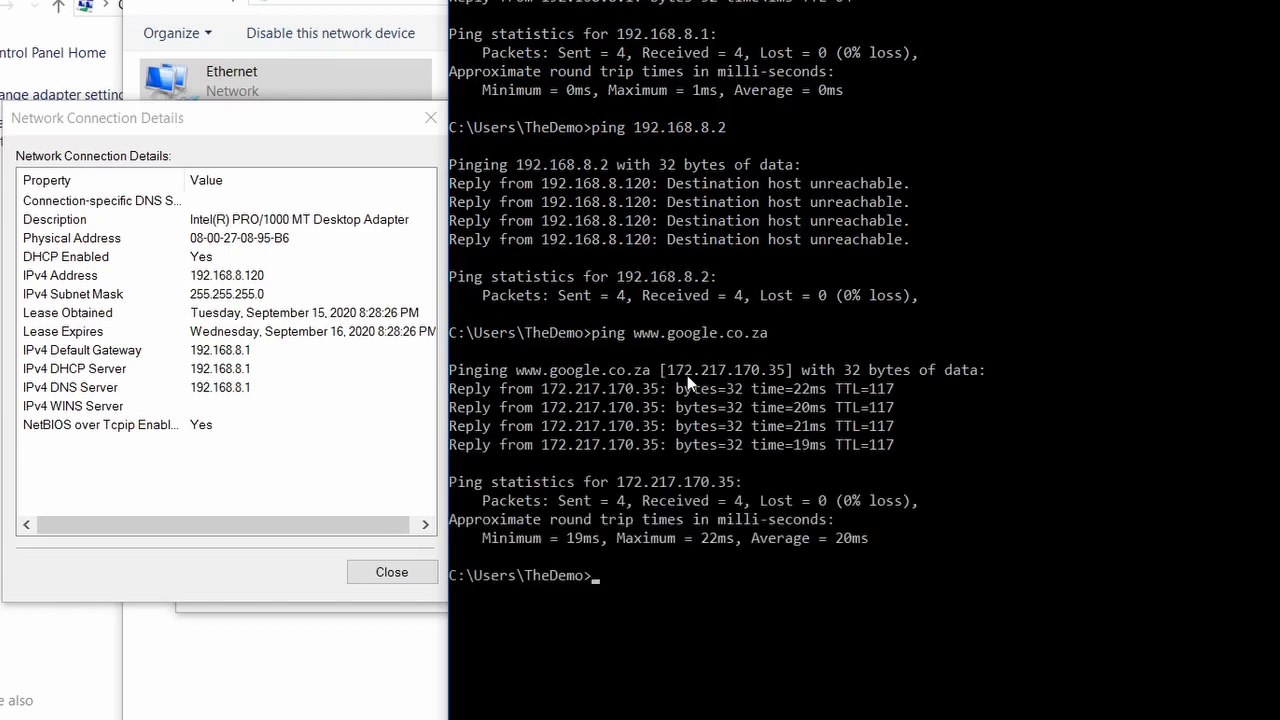
mouse_move(588, 328)
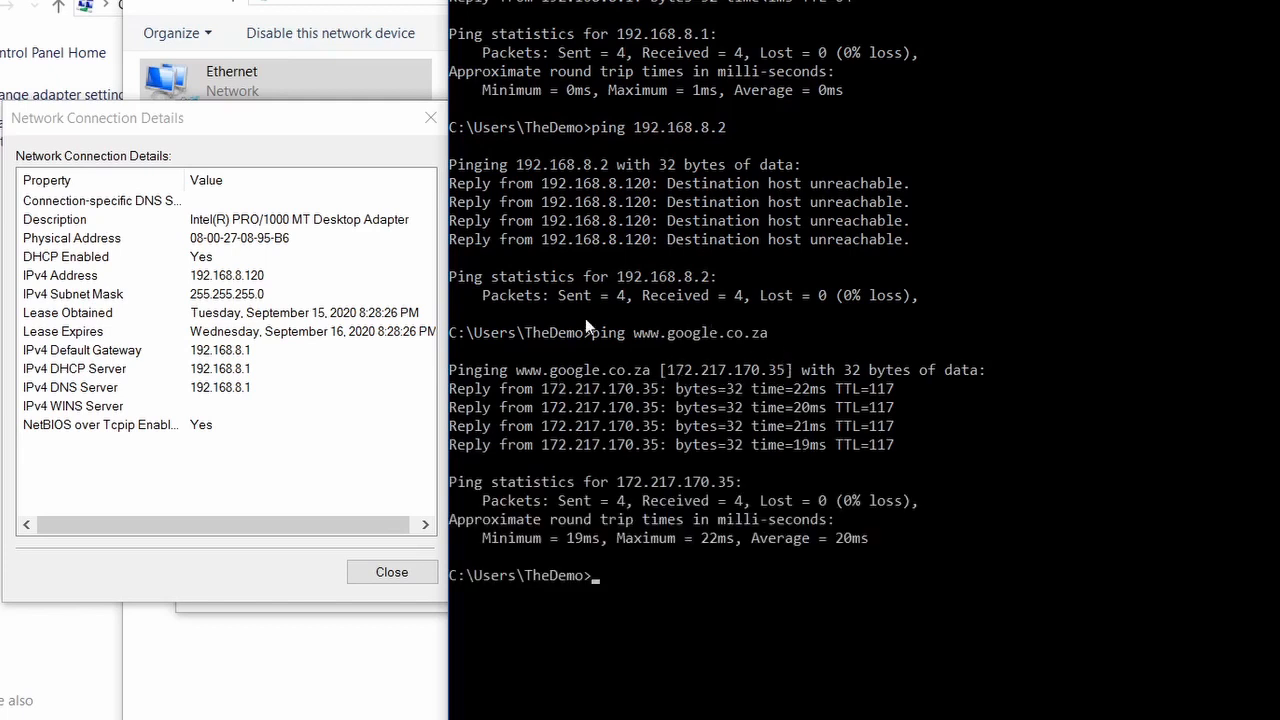
mouse_move(728, 584)
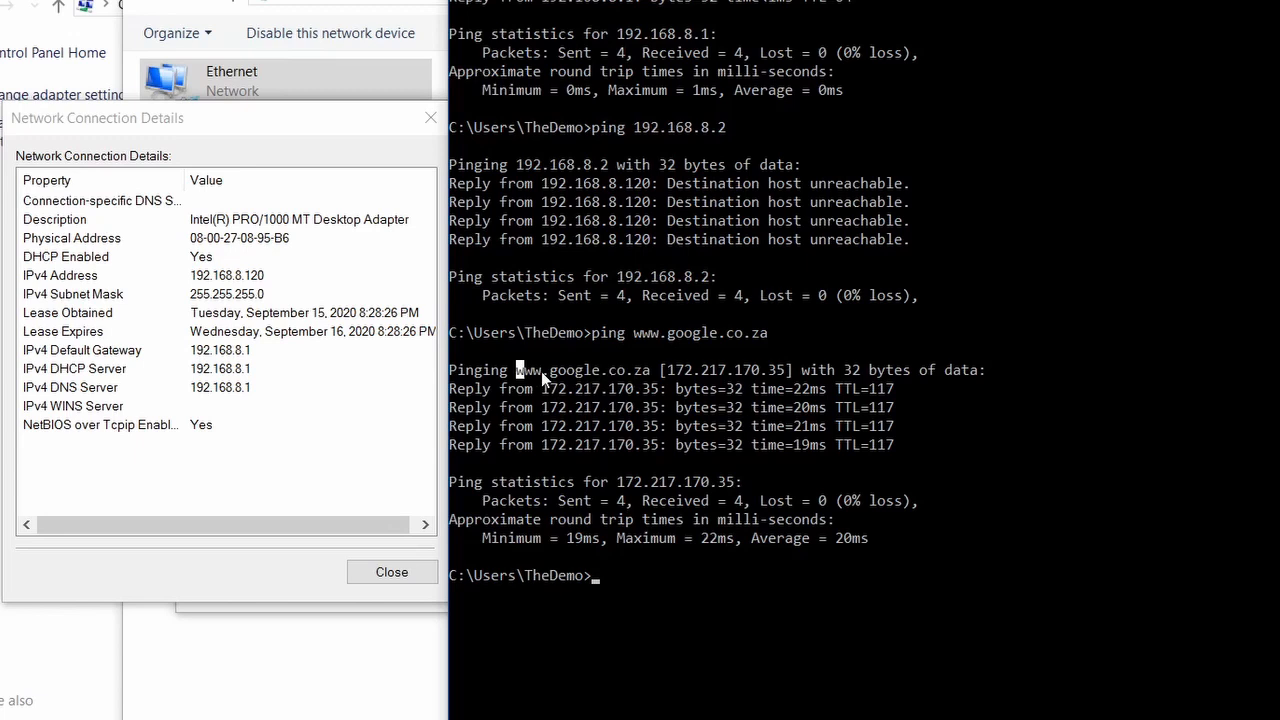
double_click(582, 368)
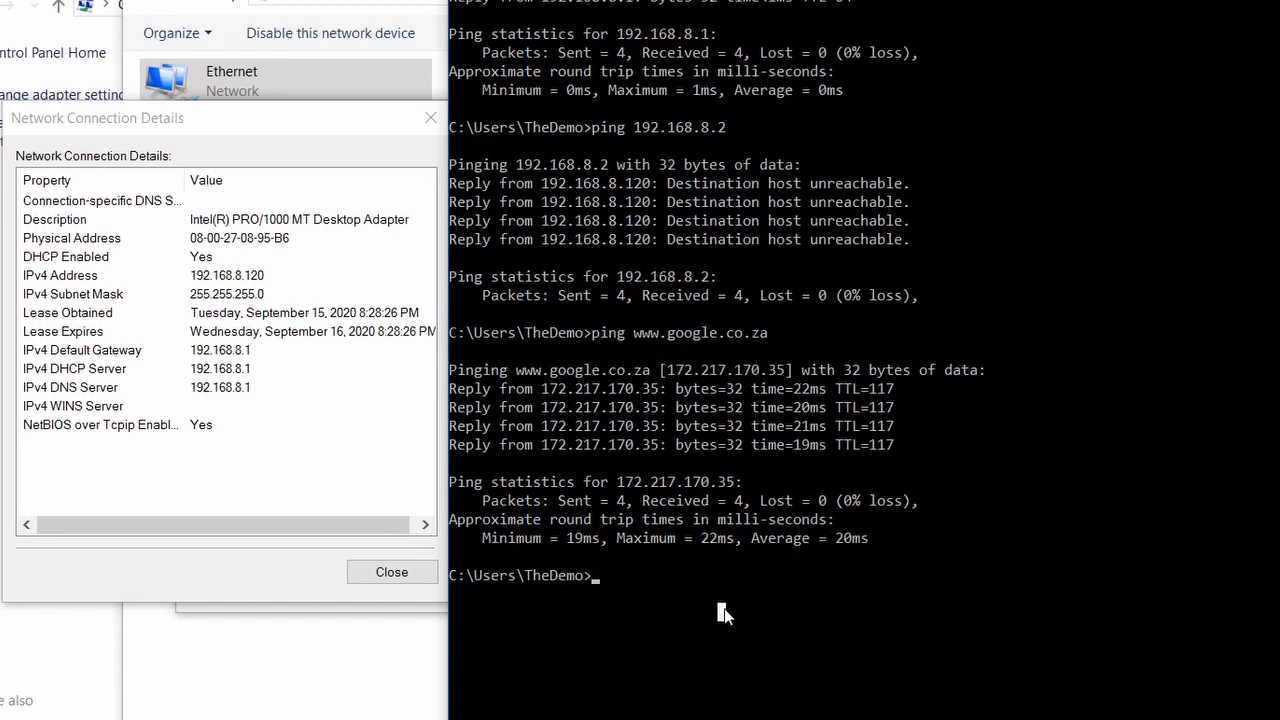
type("ping www.google.co.z")
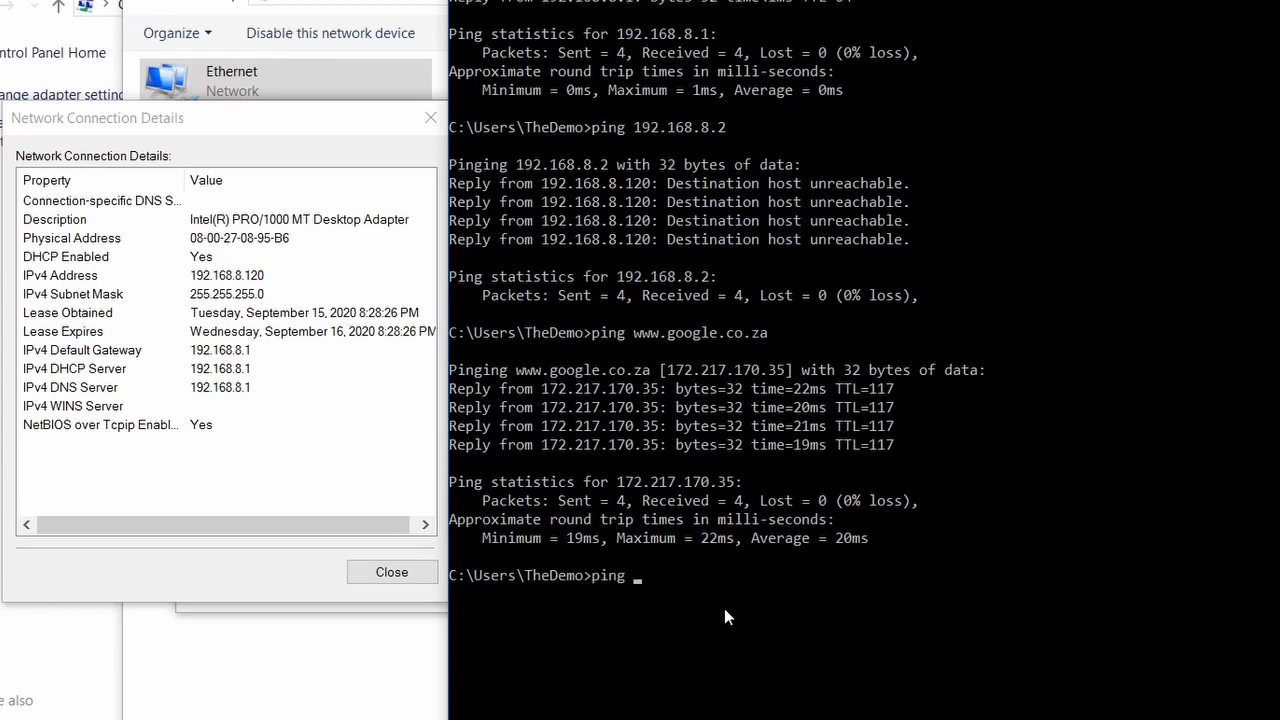
type("8.8.8.")
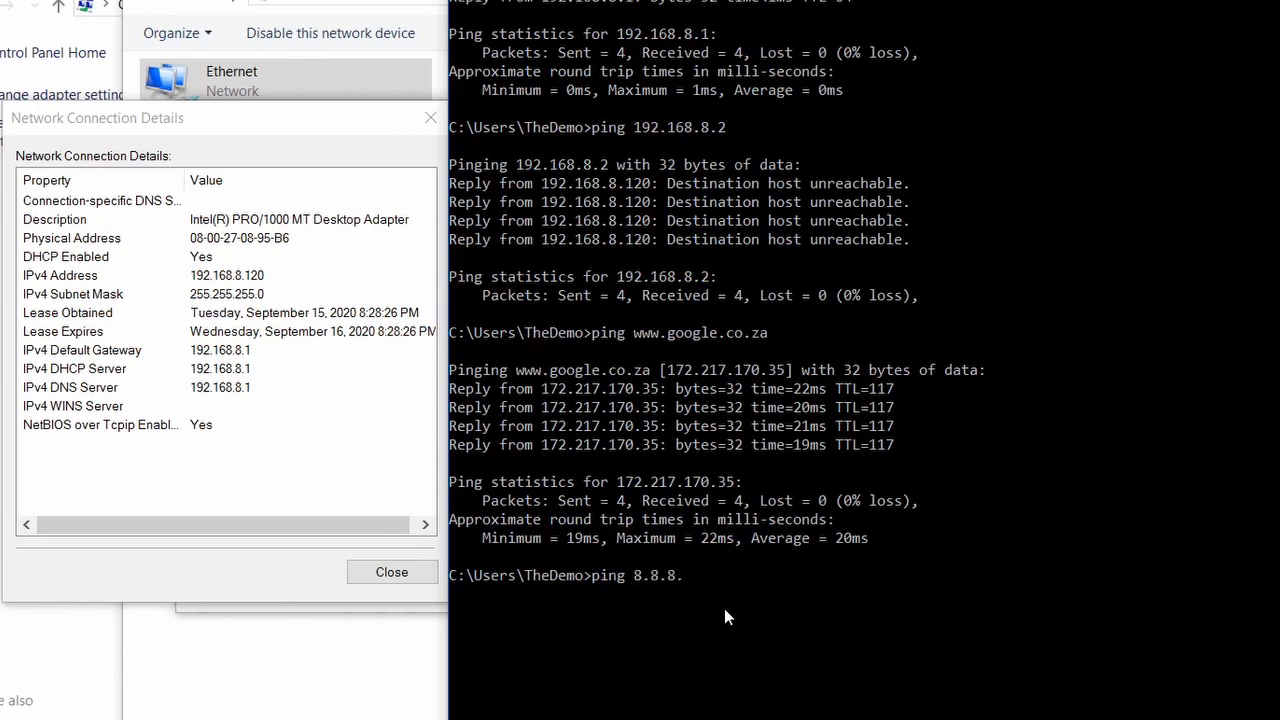
type(".8")
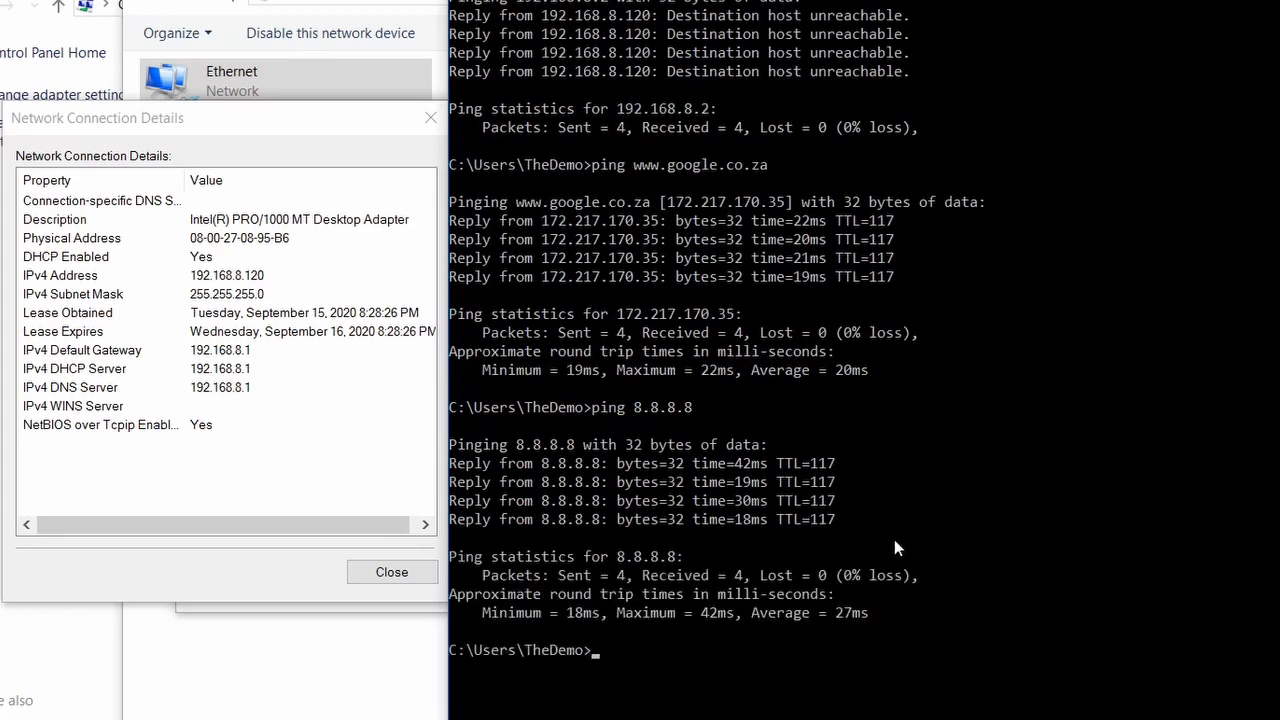
scroll("up", 3)
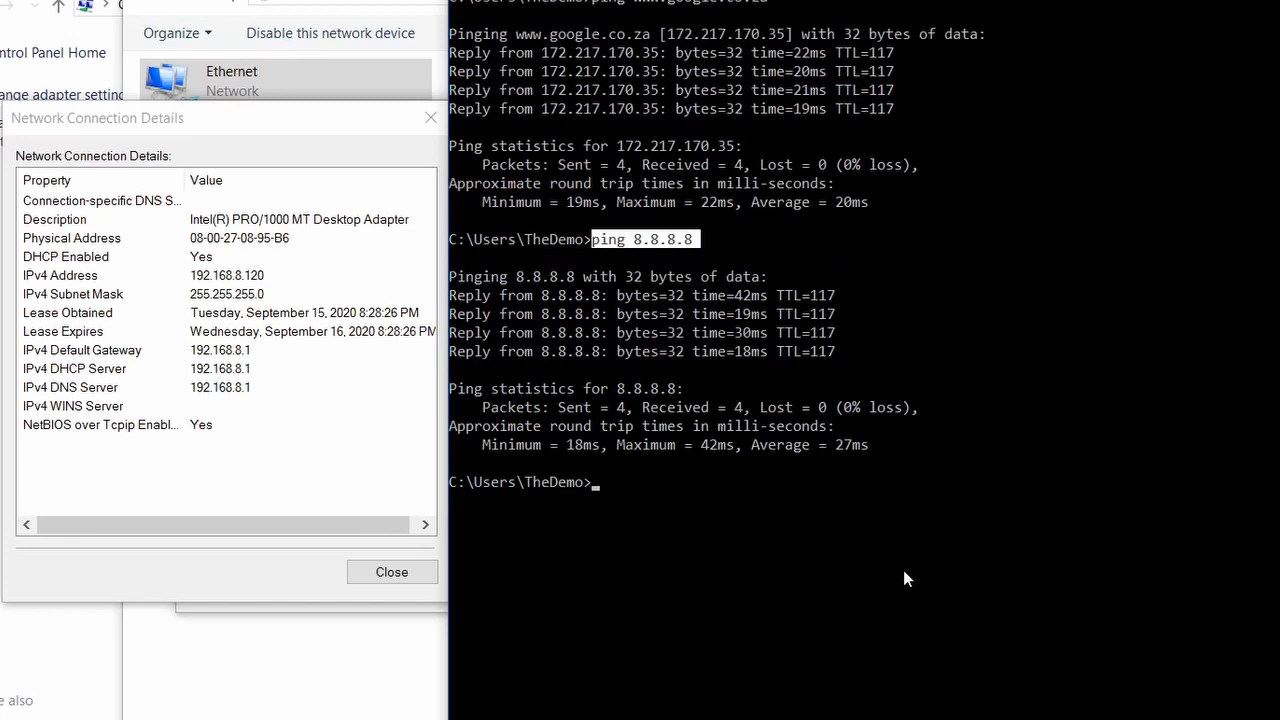
mouse_move(718, 316)
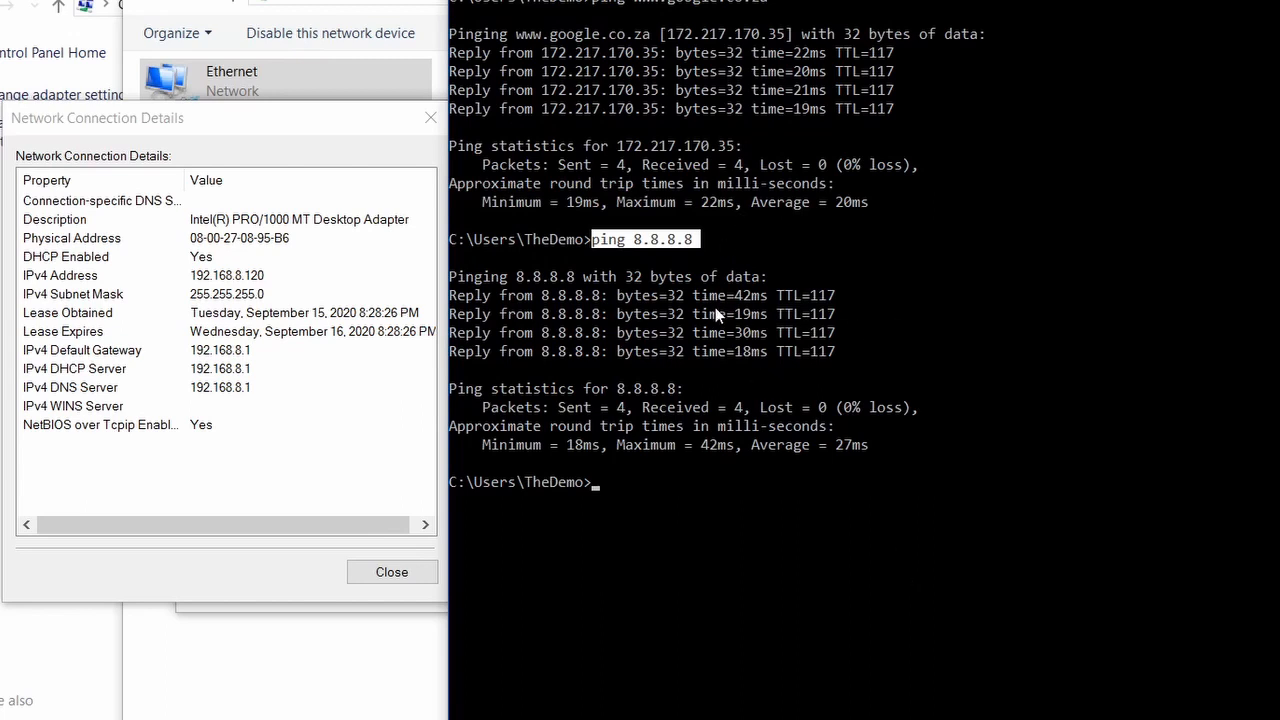
double_click(568, 296)
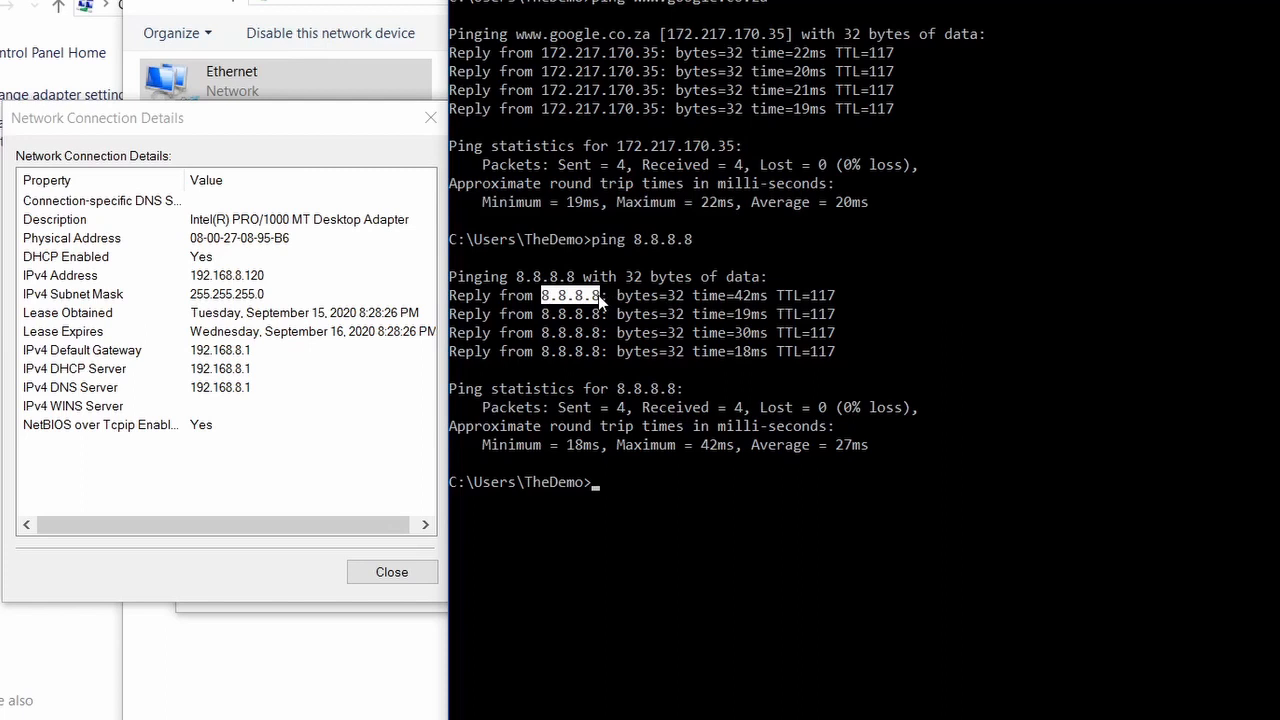
mouse_move(576, 360)
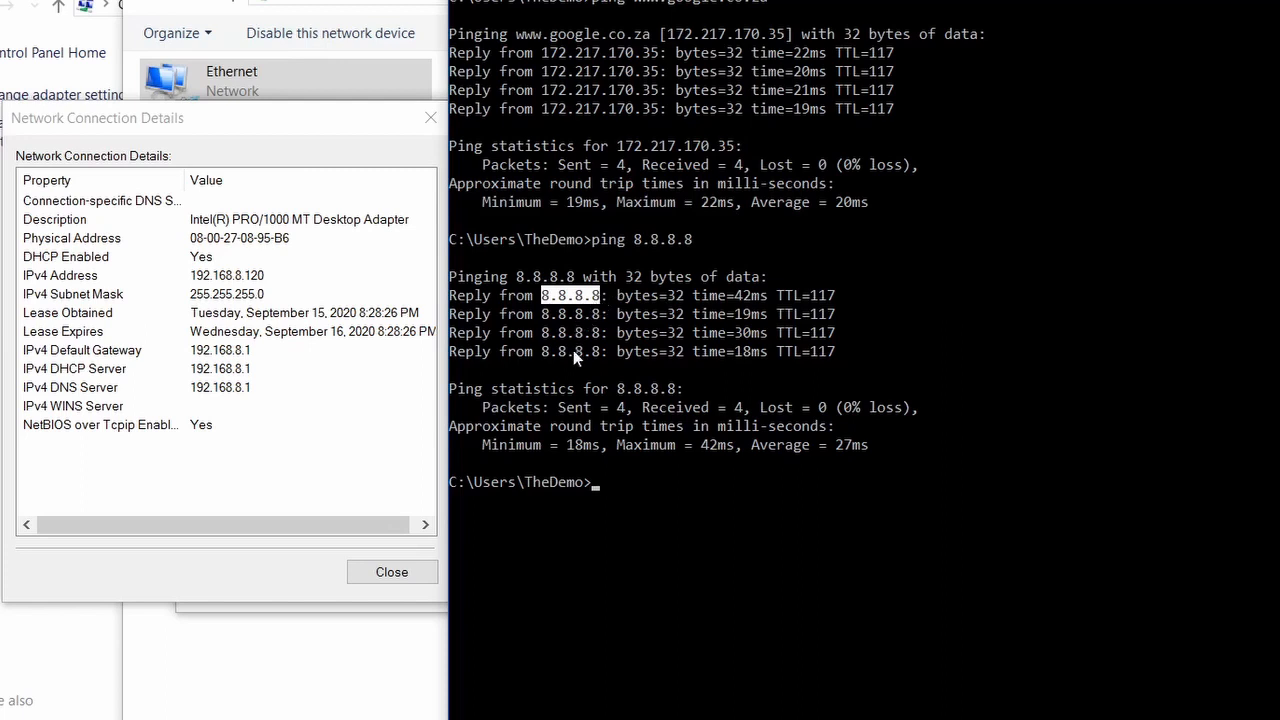
mouse_move(718, 568)
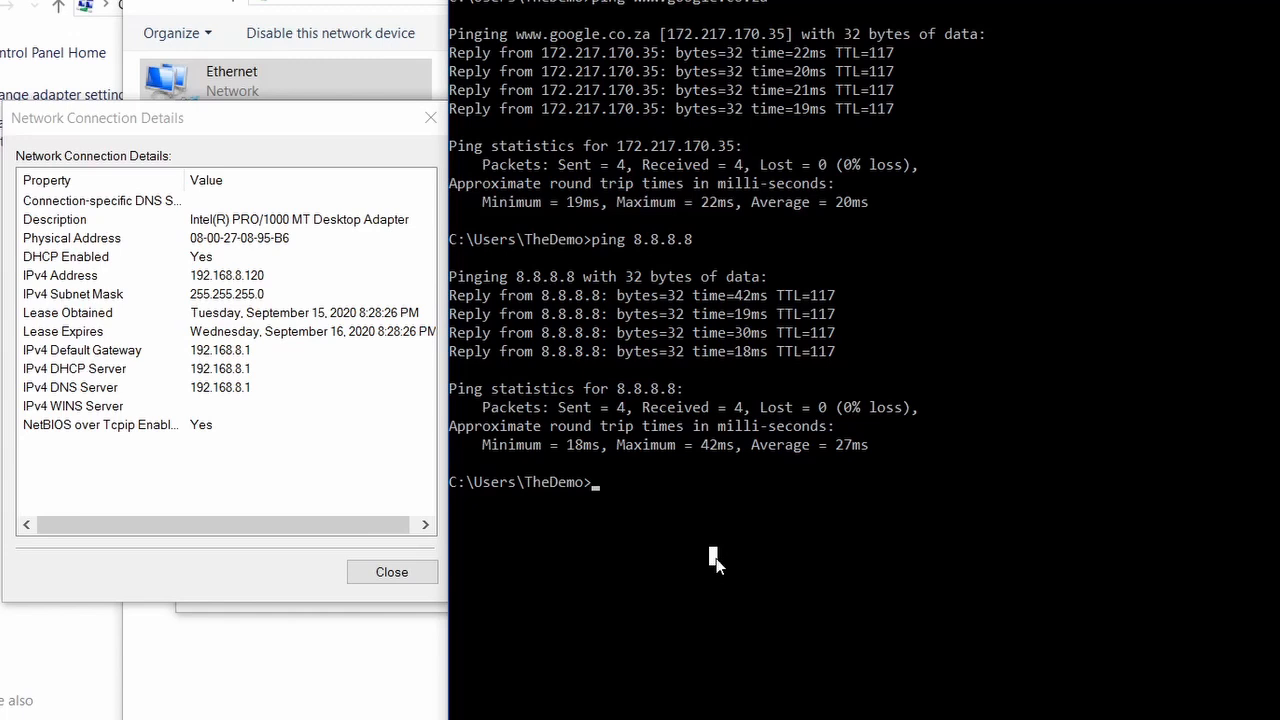
type("t")
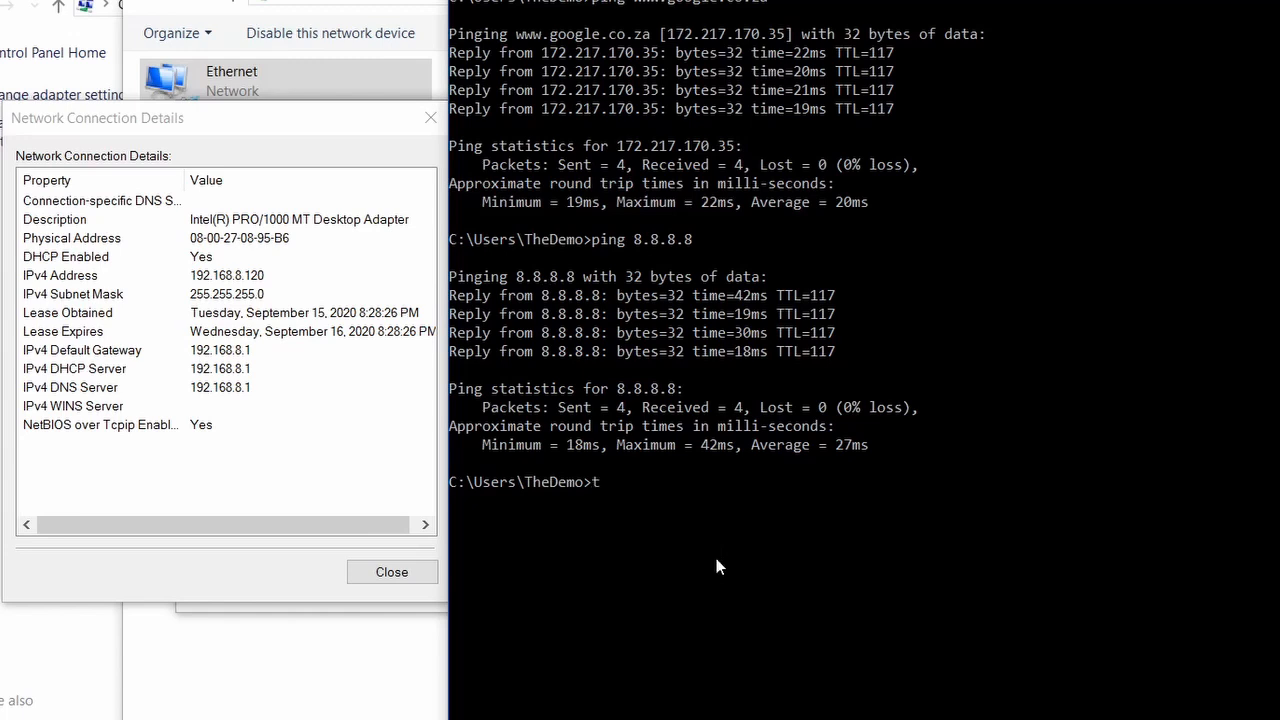
type("racert www.google.co.za")
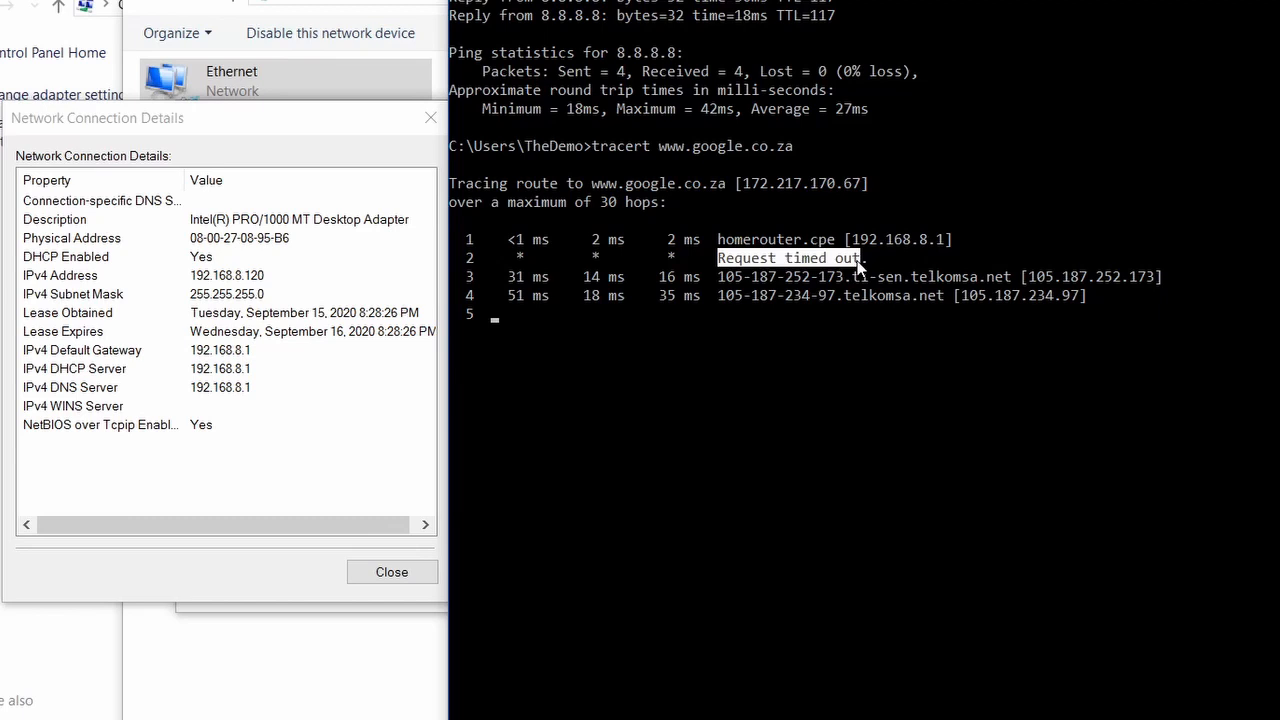
mouse_move(780, 258)
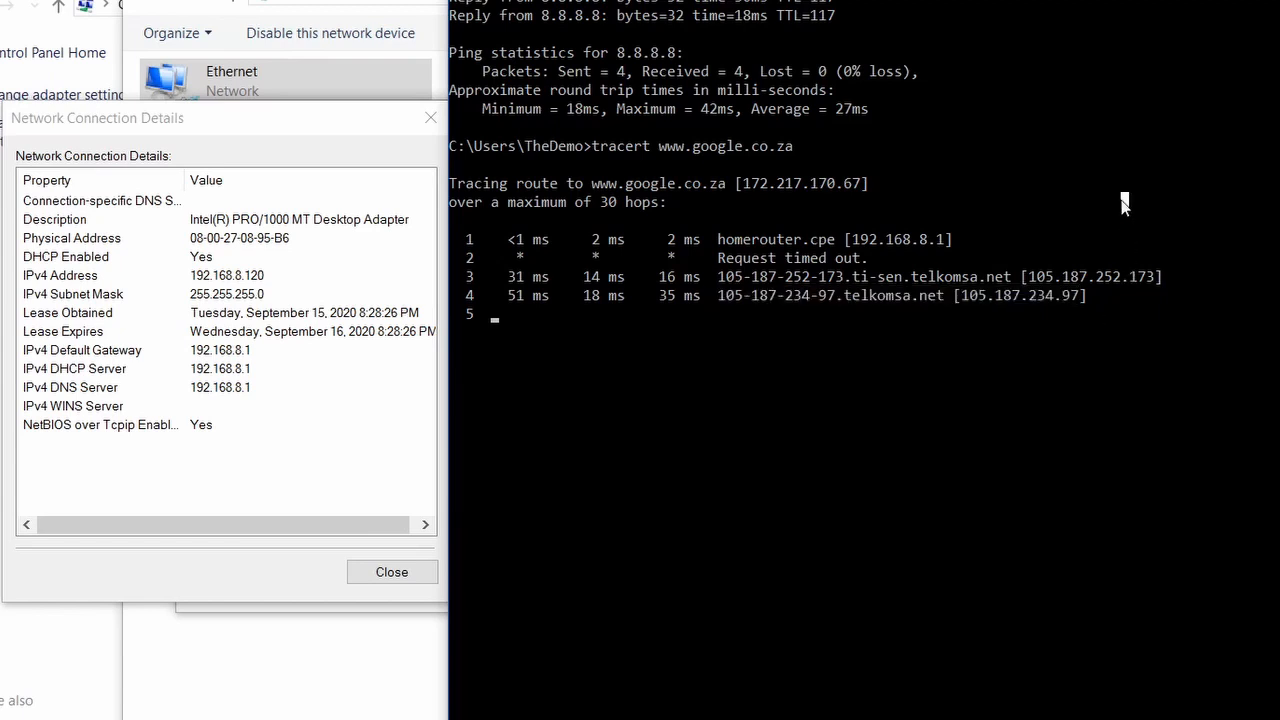
mouse_move(728, 268)
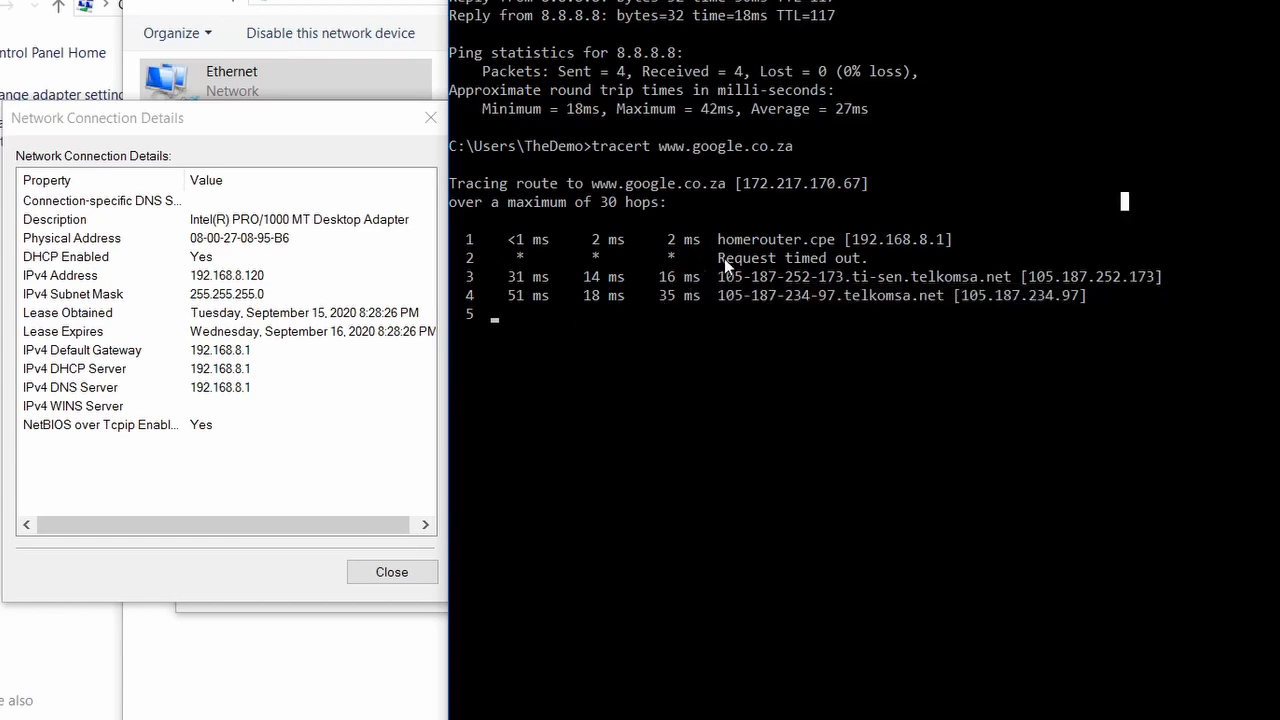
mouse_move(864, 404)
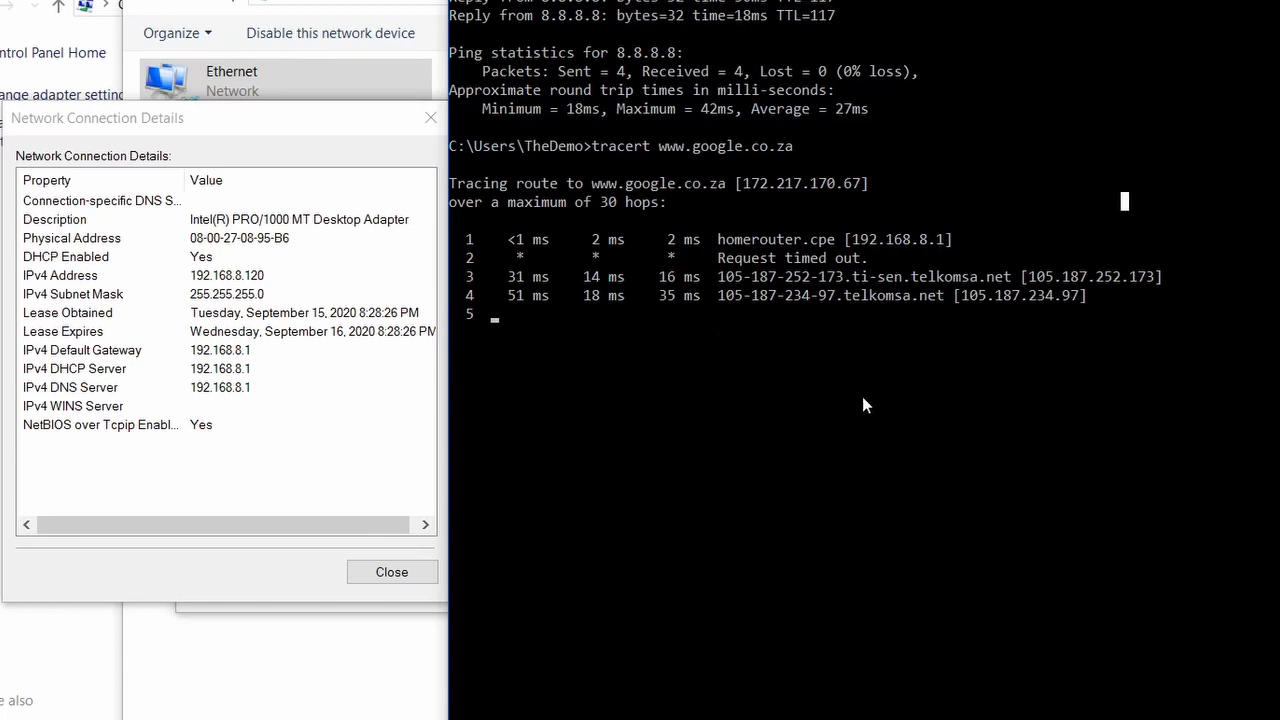
mouse_move(880, 552)
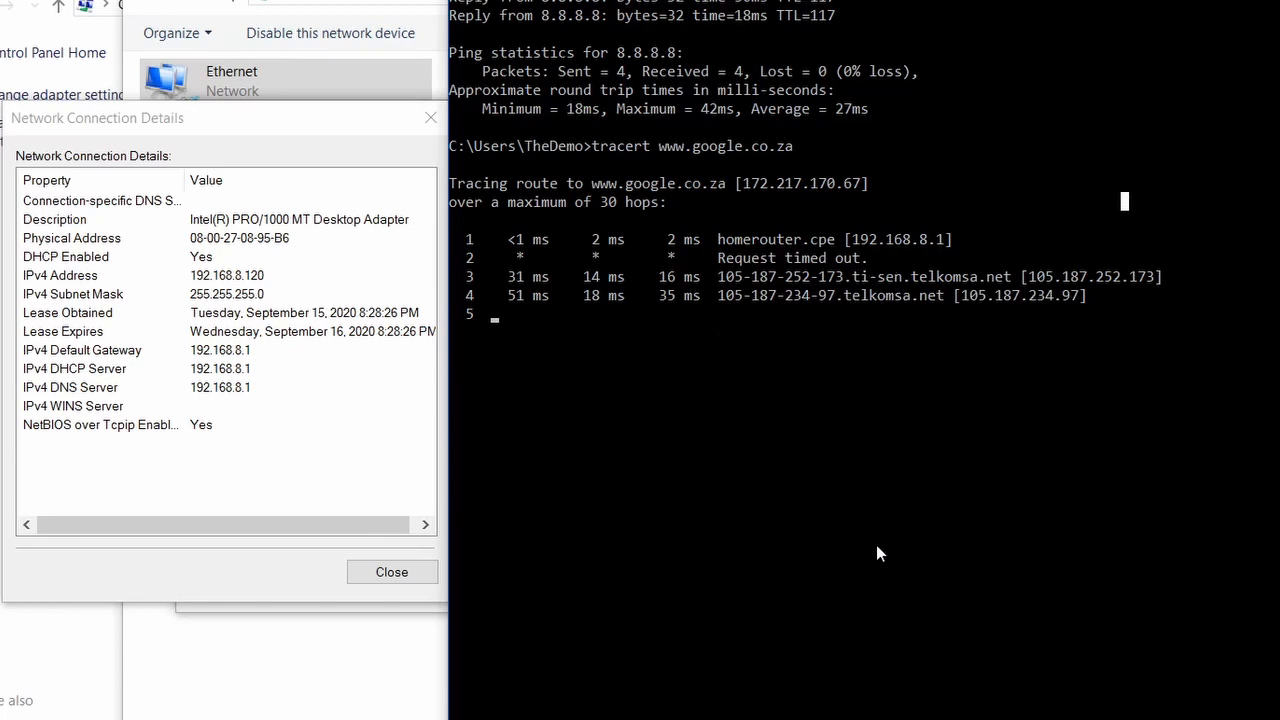
mouse_move(744, 372)
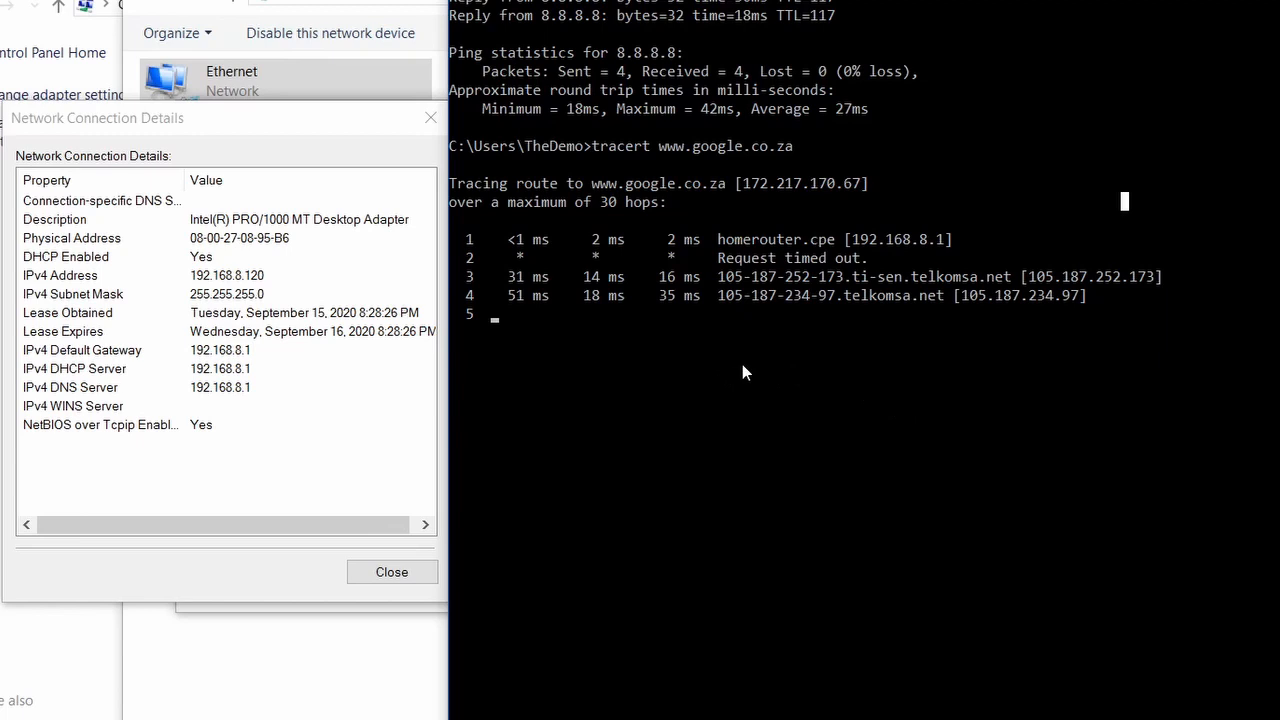
mouse_move(838, 340)
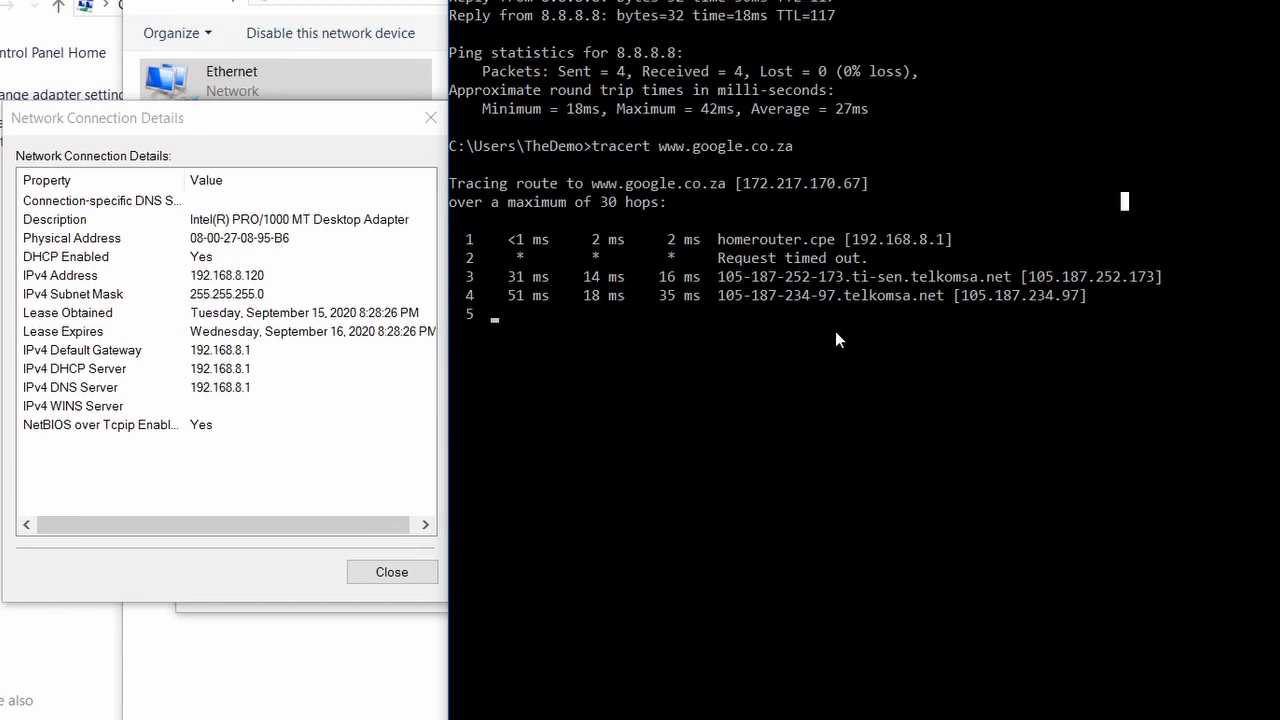
mouse_move(800, 418)
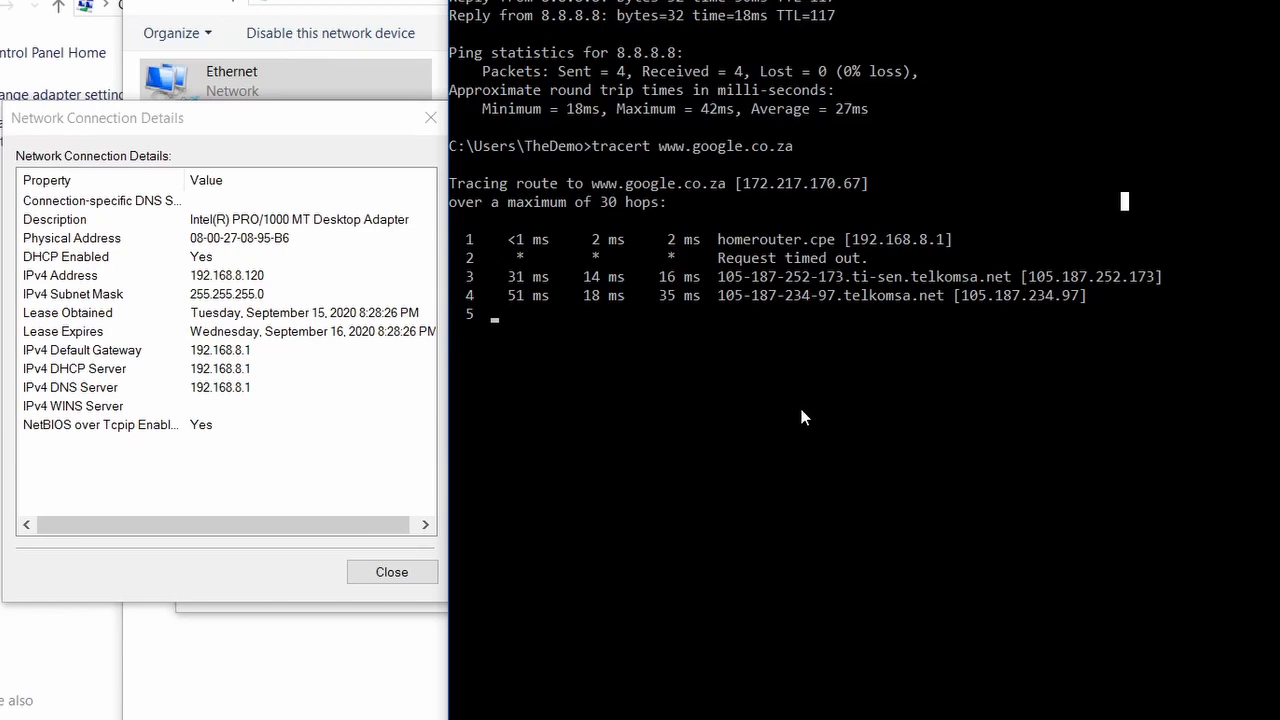
mouse_move(790, 424)
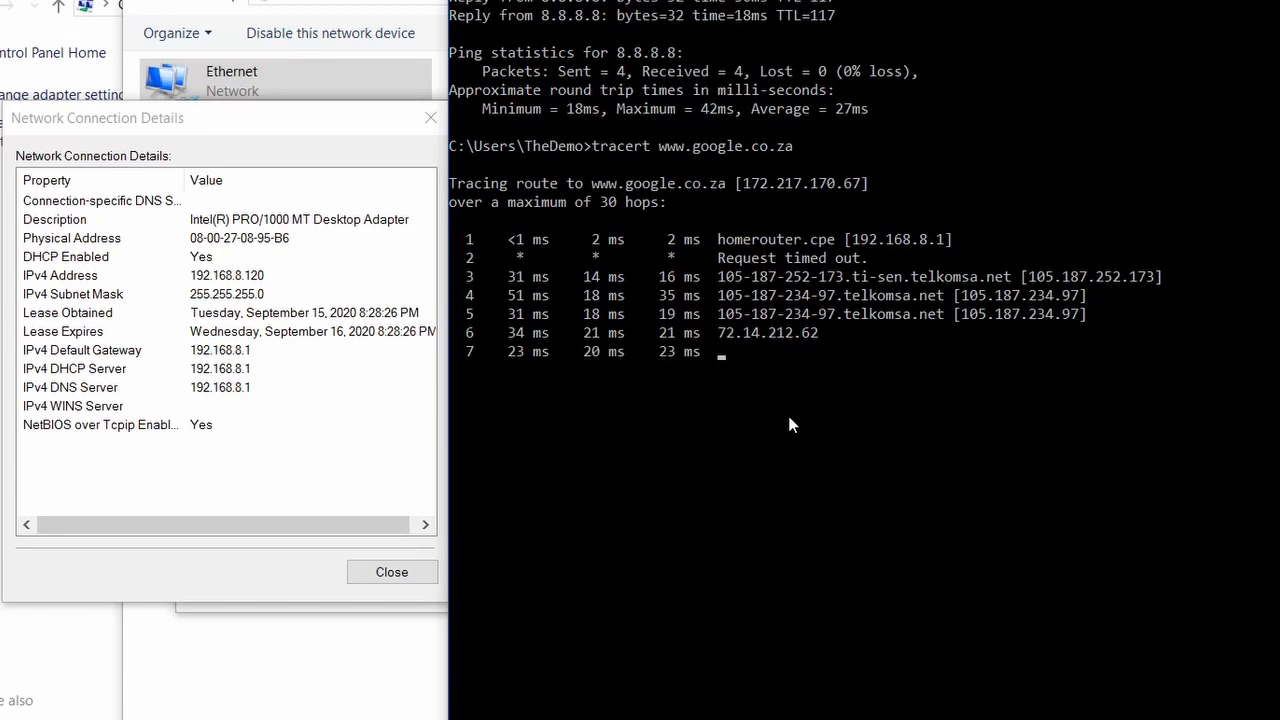
mouse_move(816, 412)
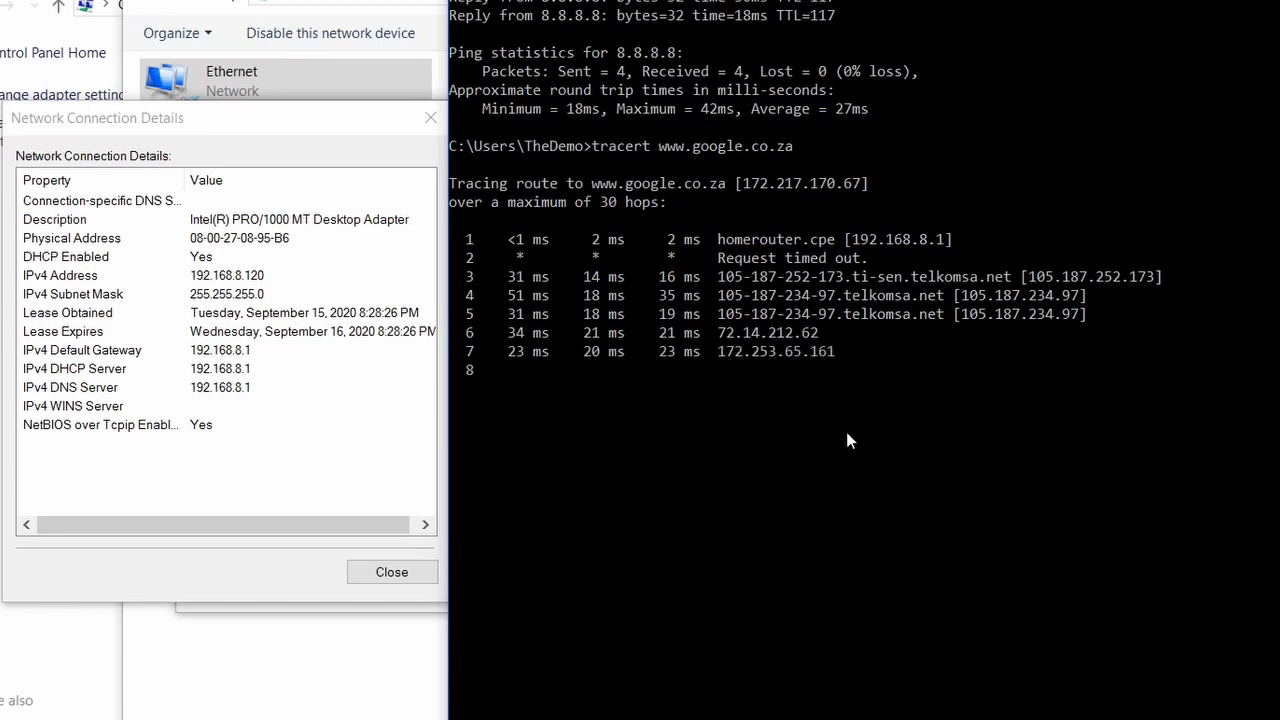
key("ctrl+c")
type("pathping www.")
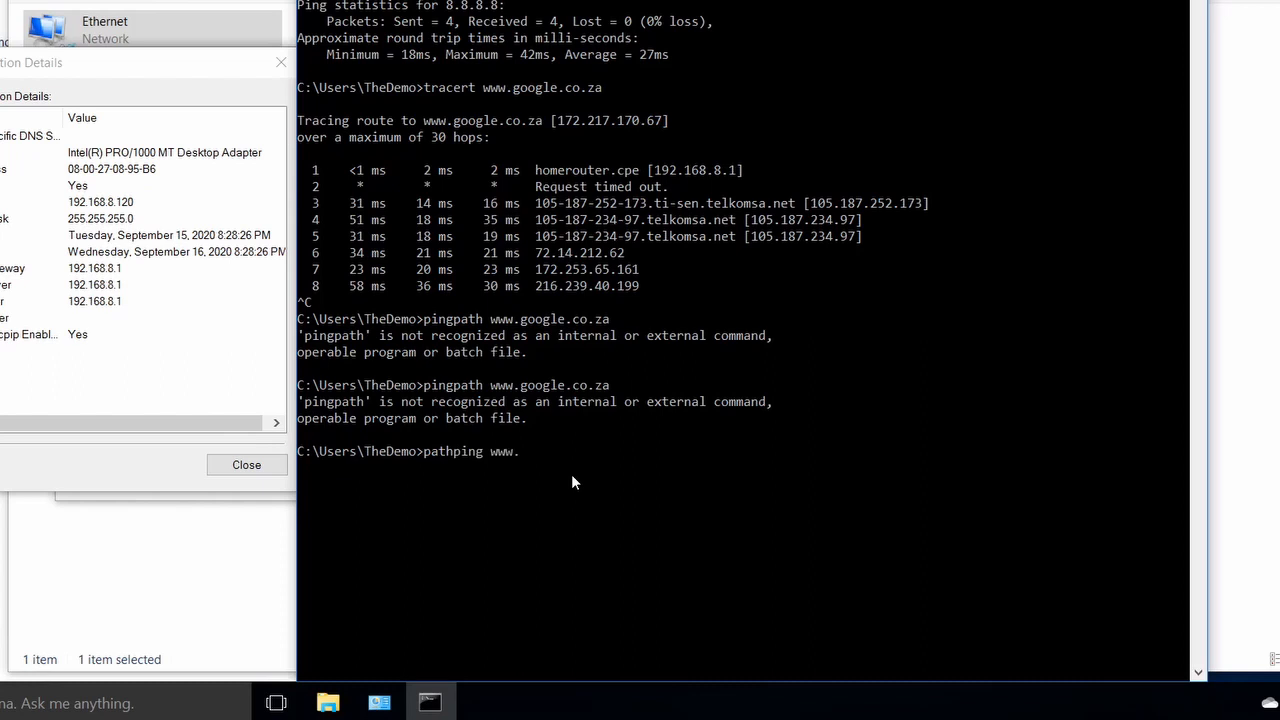
type("google.co.")
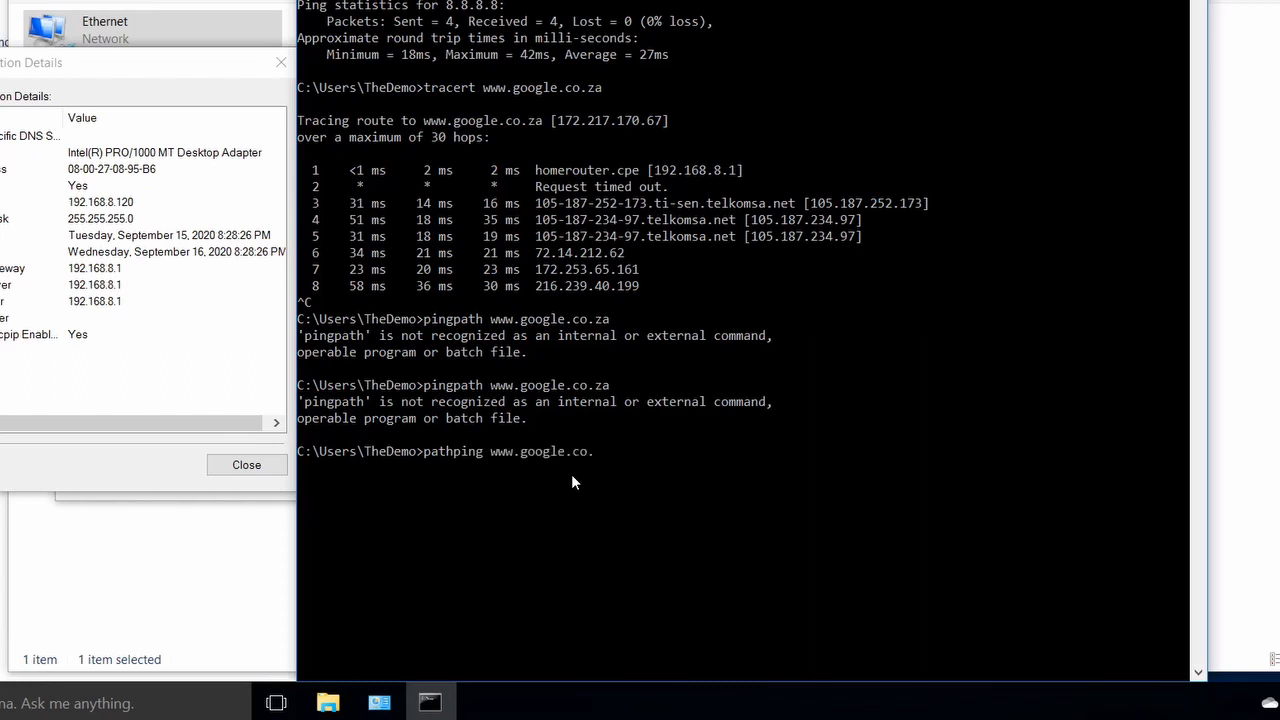